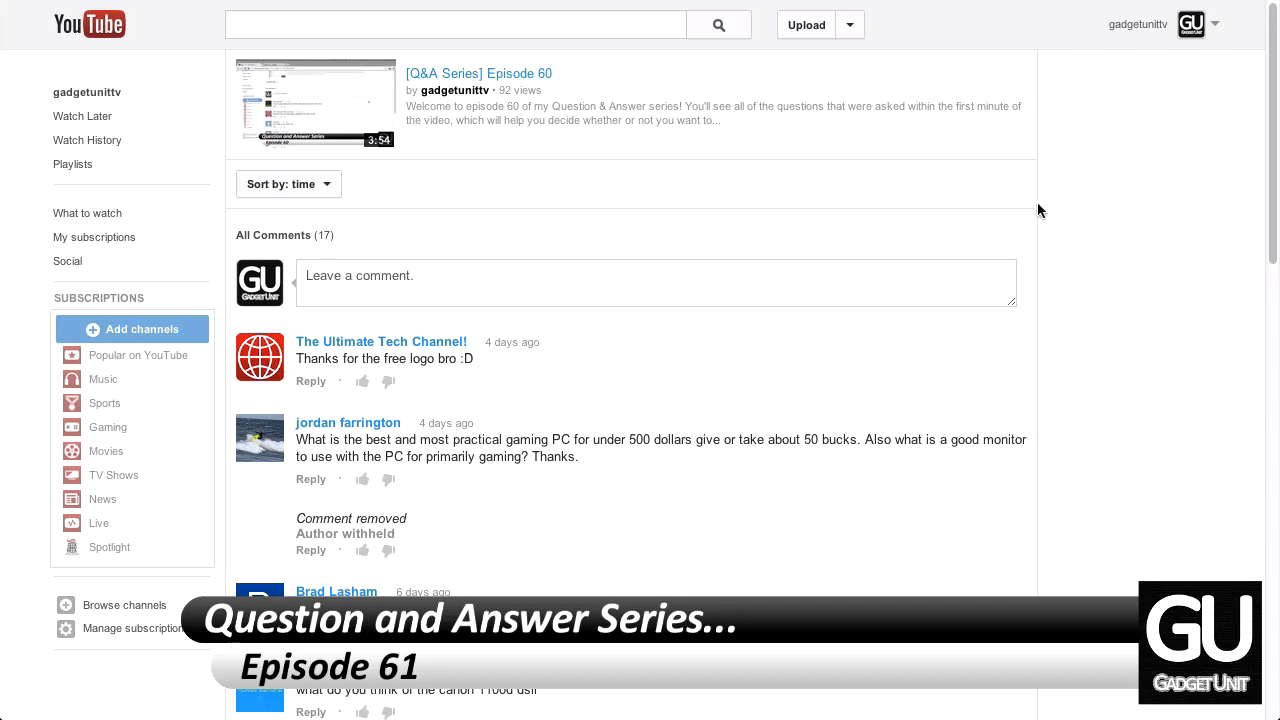
mouse_move(460, 200)
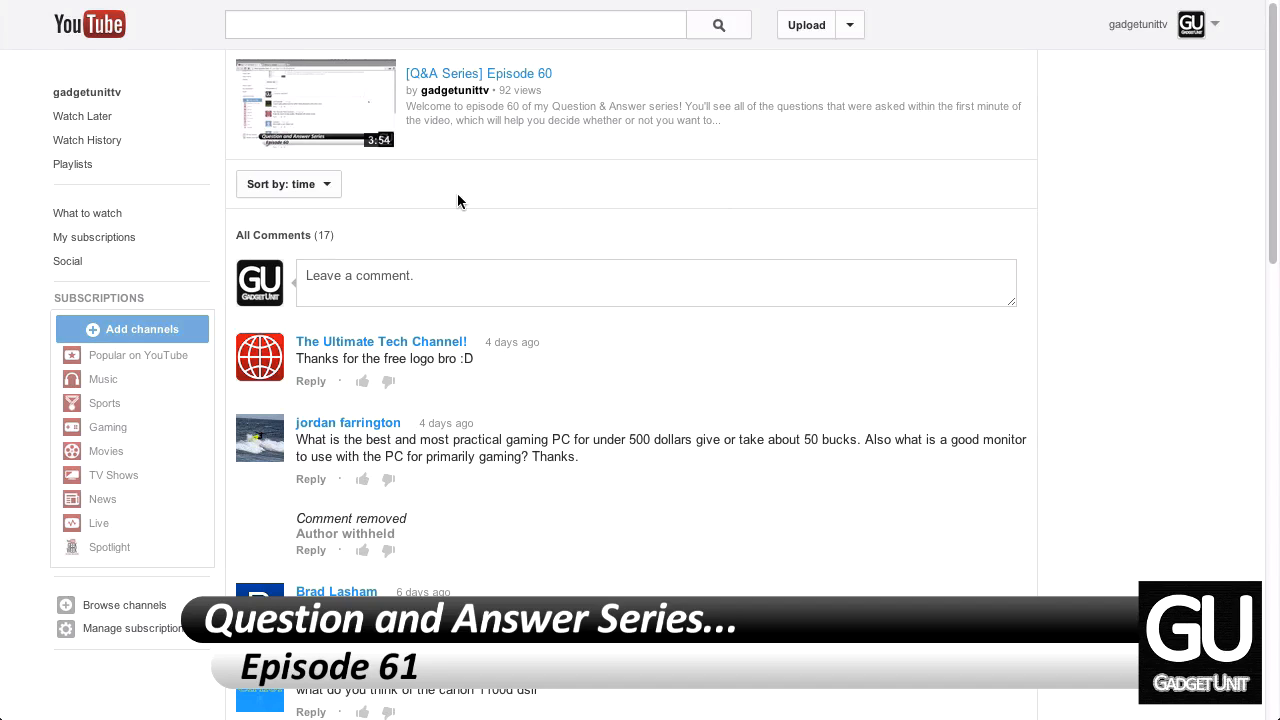
mouse_move(356, 180)
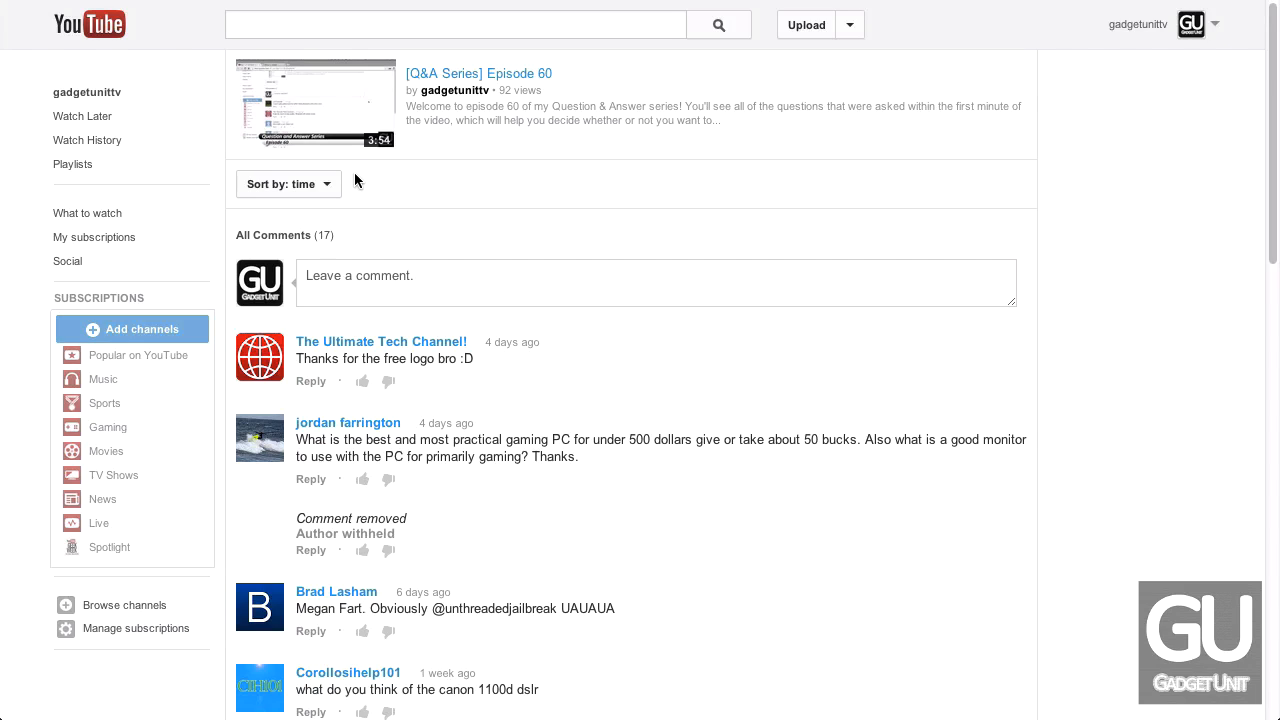
mouse_move(966, 216)
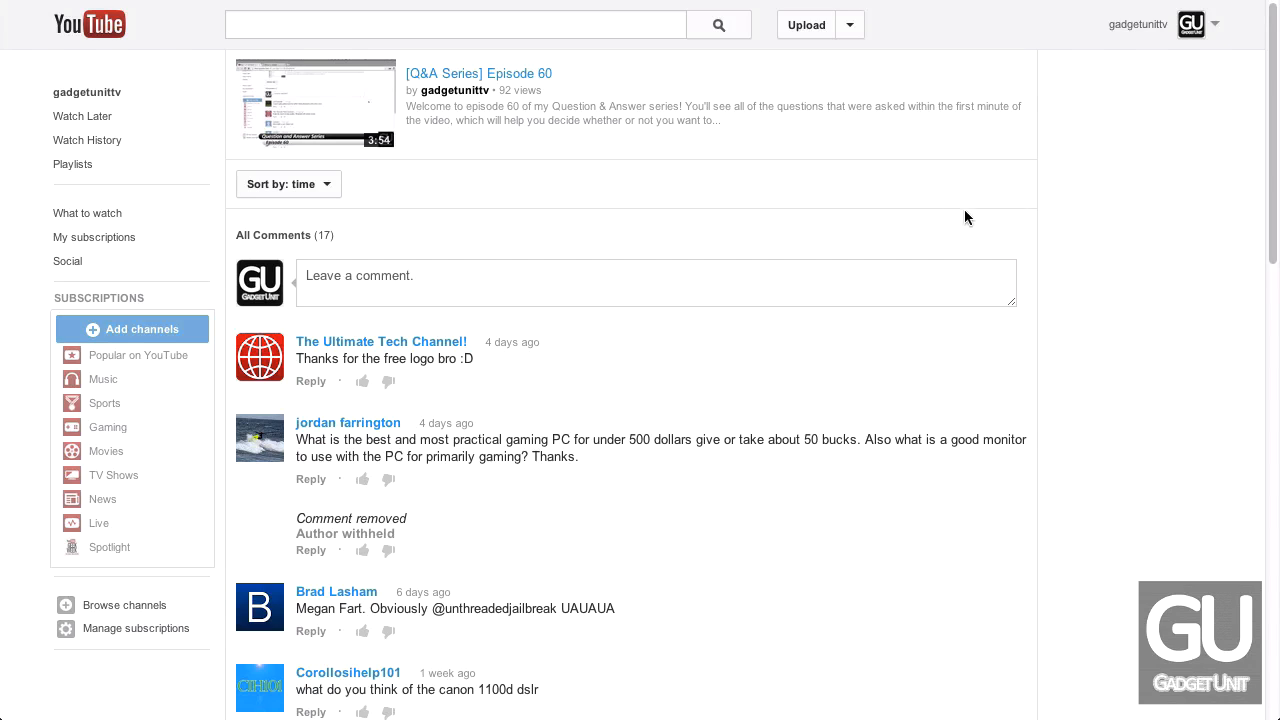
mouse_move(924, 190)
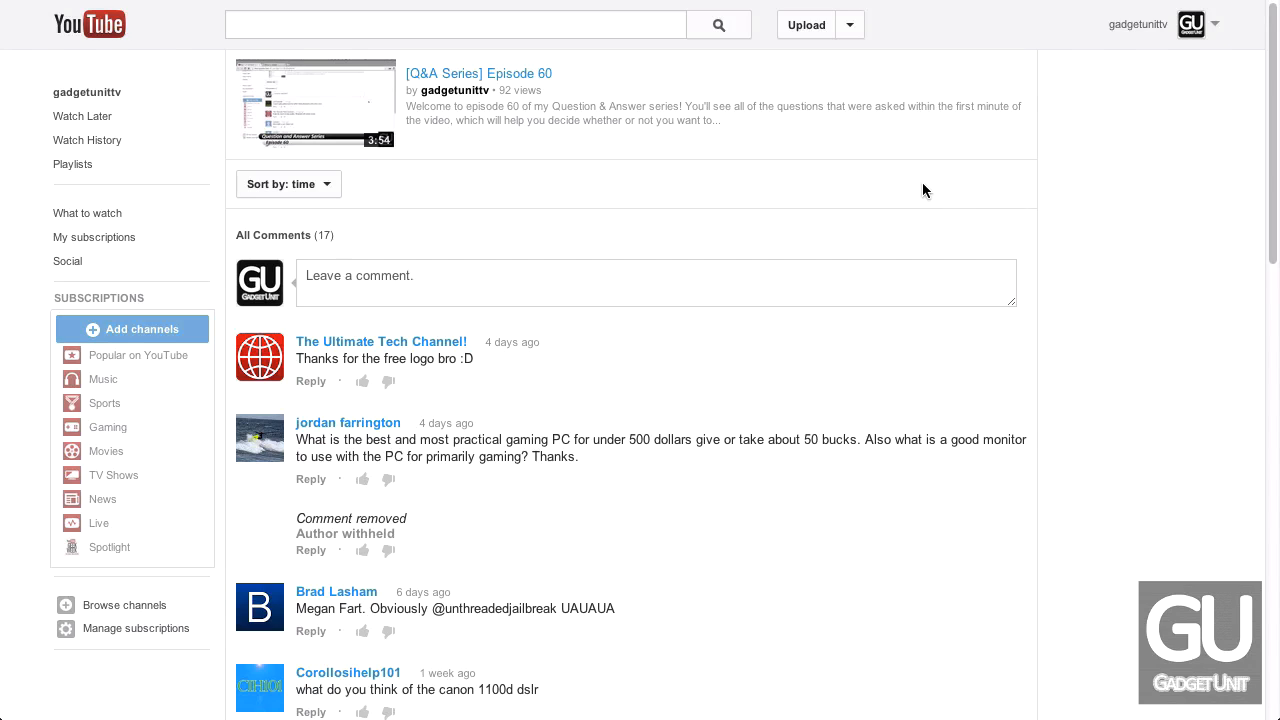
mouse_move(1136, 172)
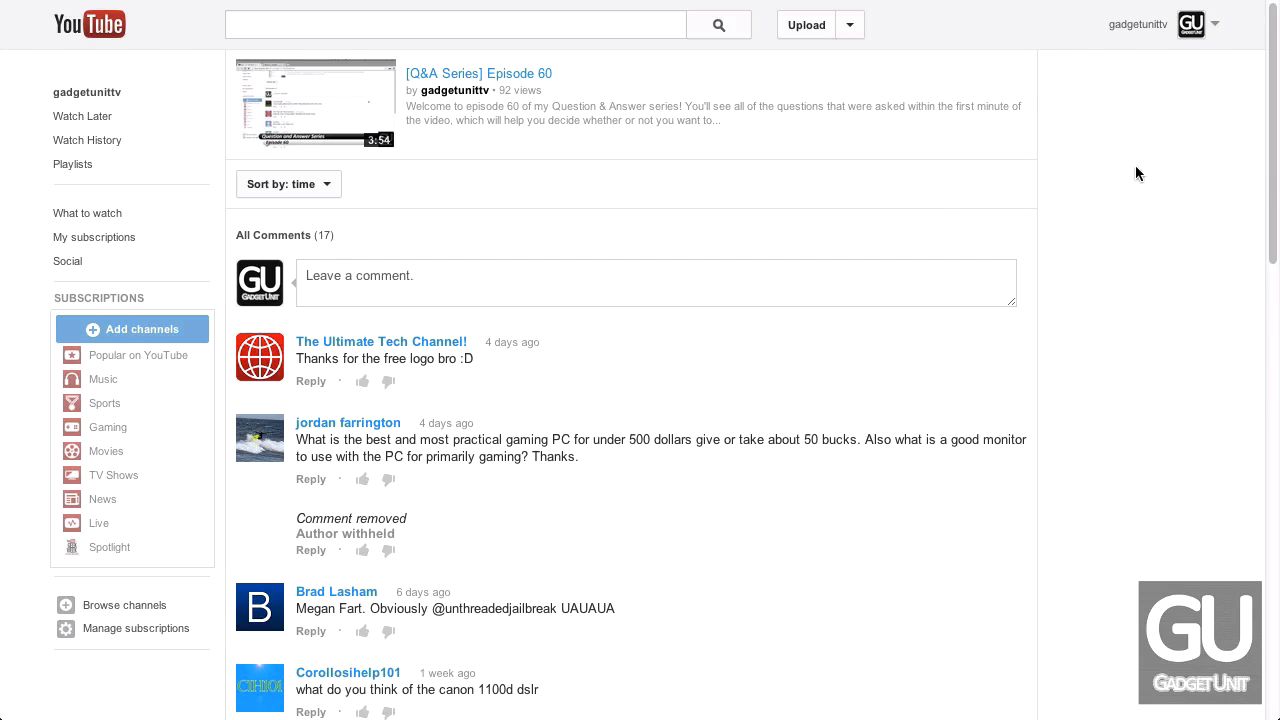
mouse_move(708, 156)
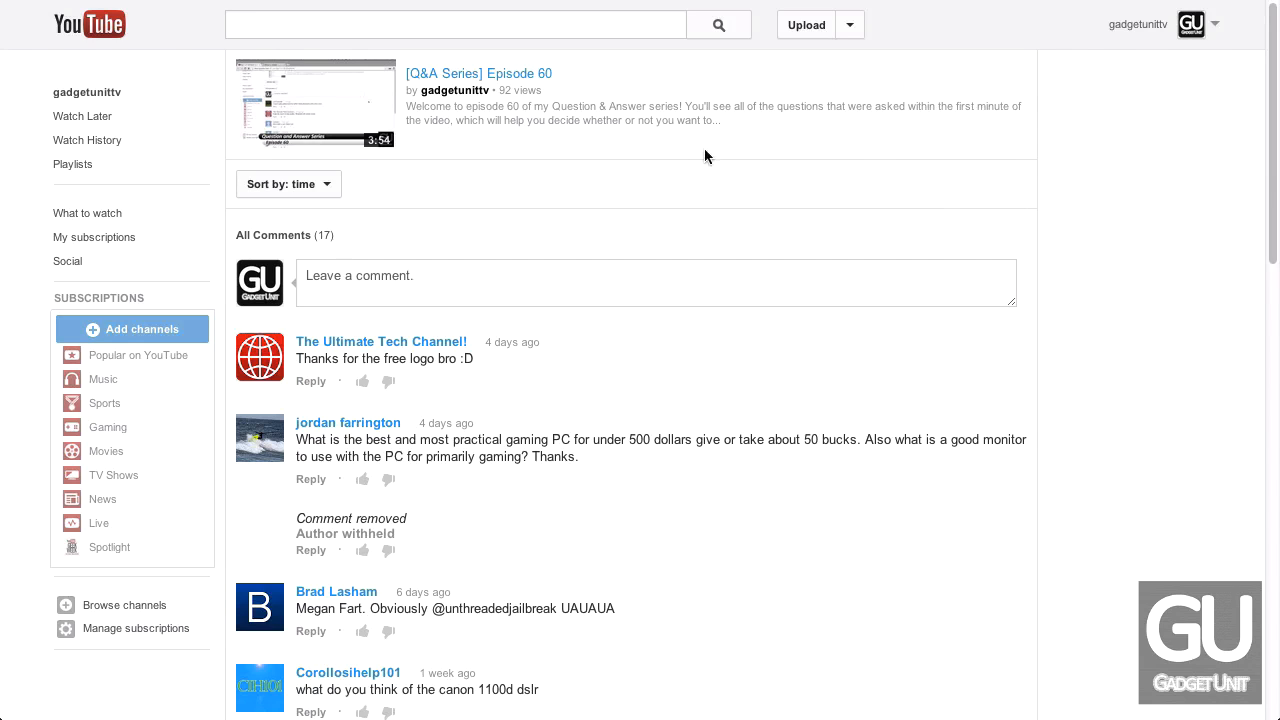
Scroll the All Comments list to the bottom, reaching the Moto X pre-paid SIM and iOS 7 beta 4 questions
scroll(down, 3)
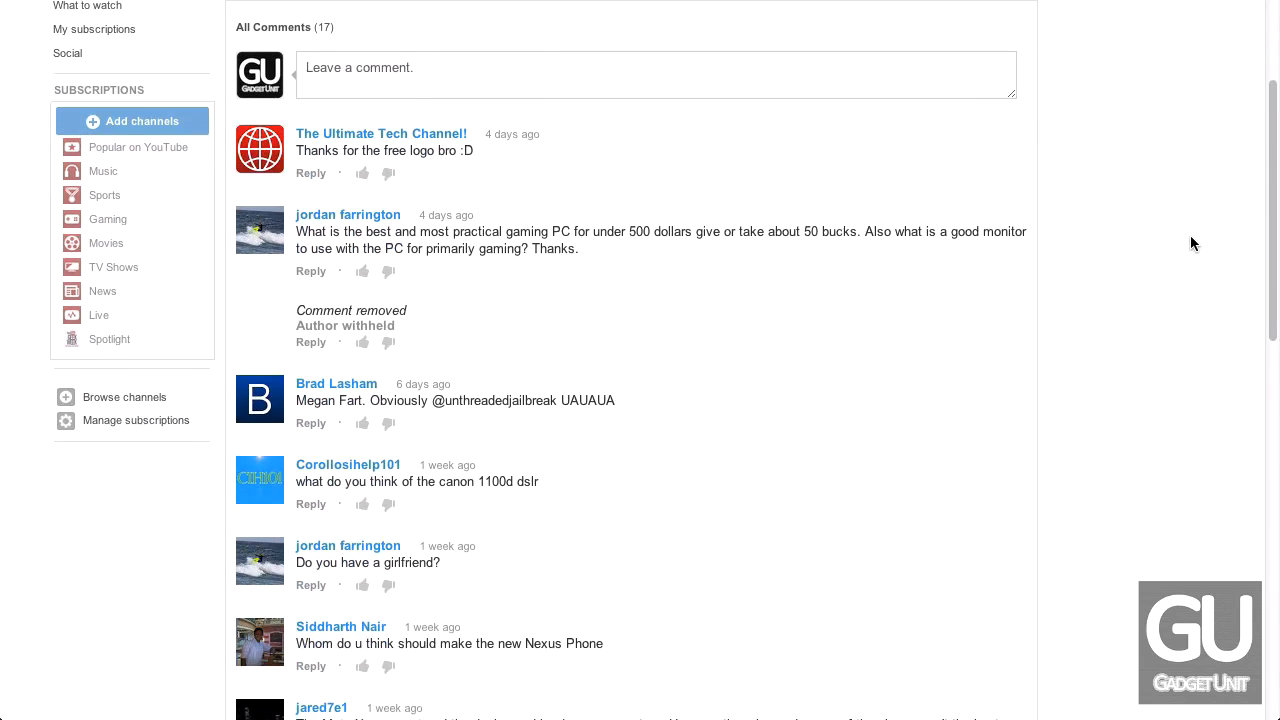
scroll(down, 3)
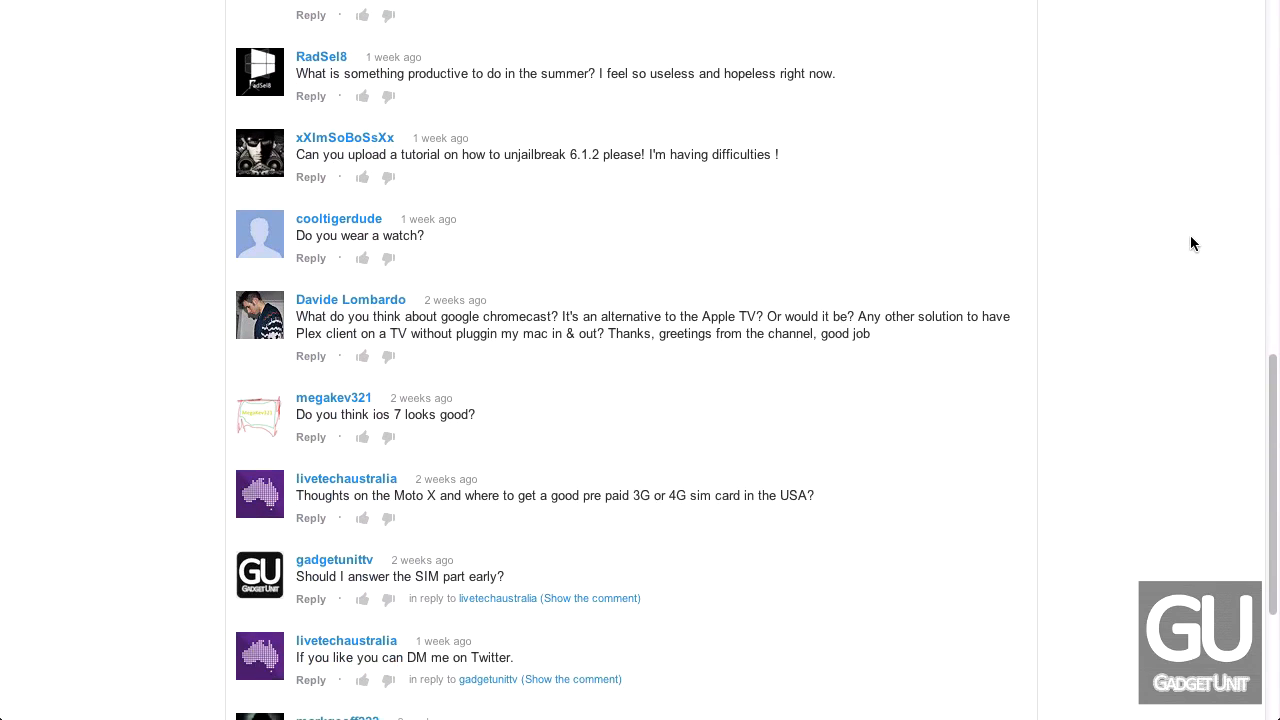
scroll(down, 3)
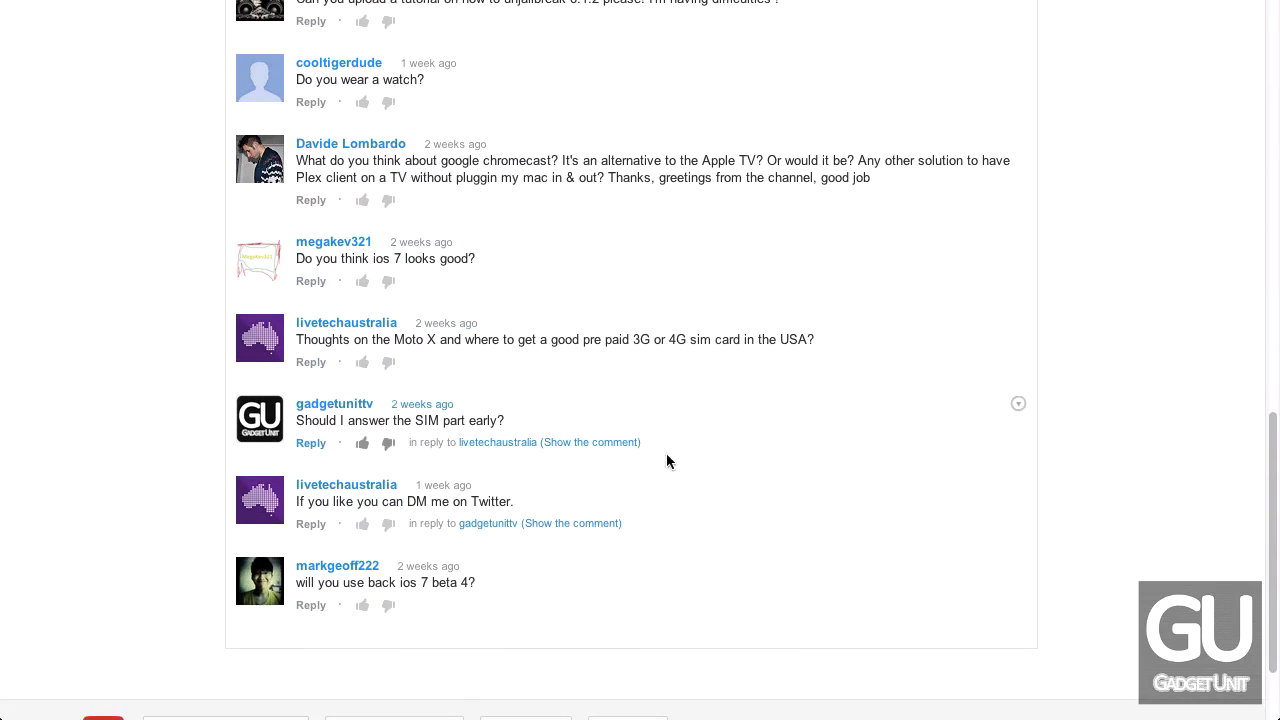
scroll(down, 3)
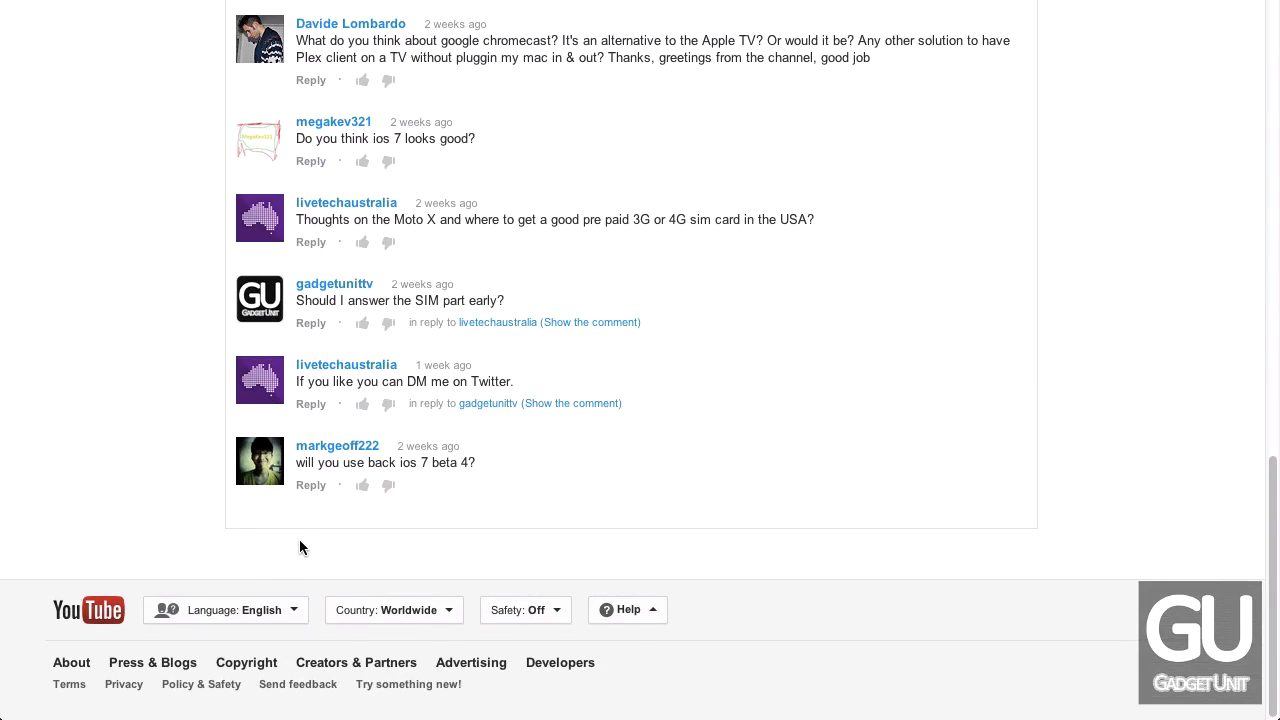
mouse_move(444, 462)
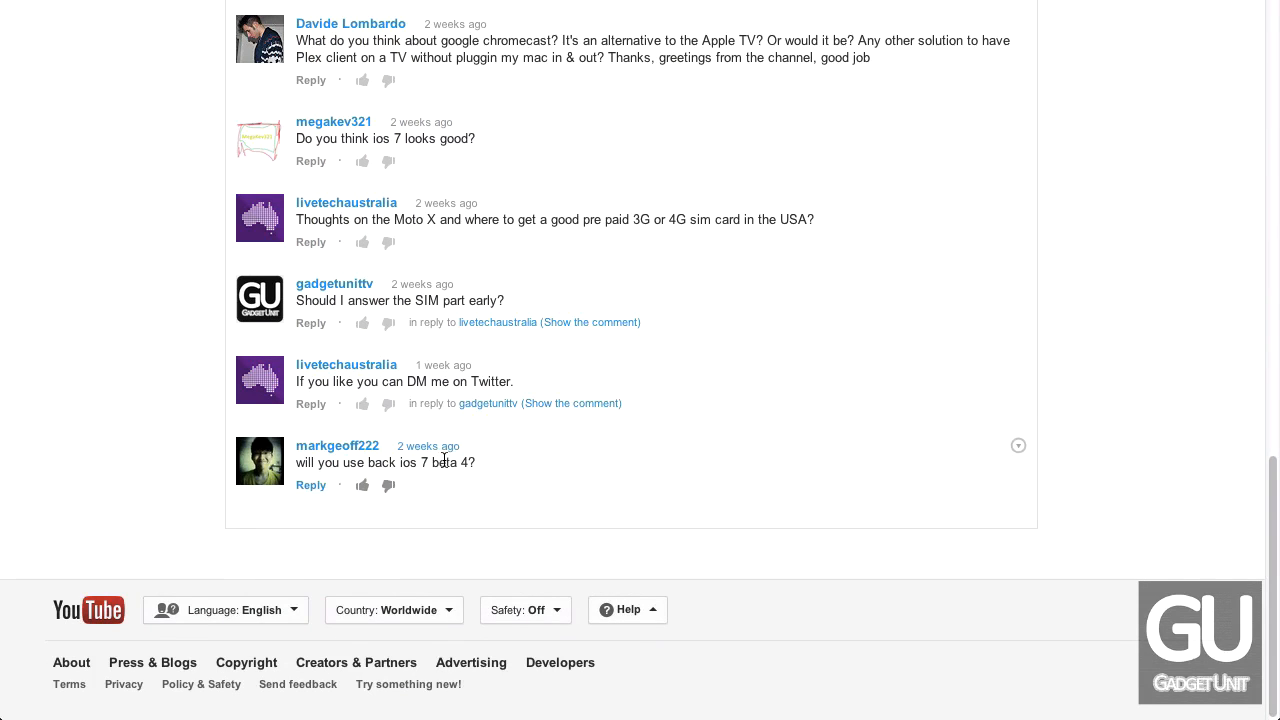
mouse_move(476, 468)
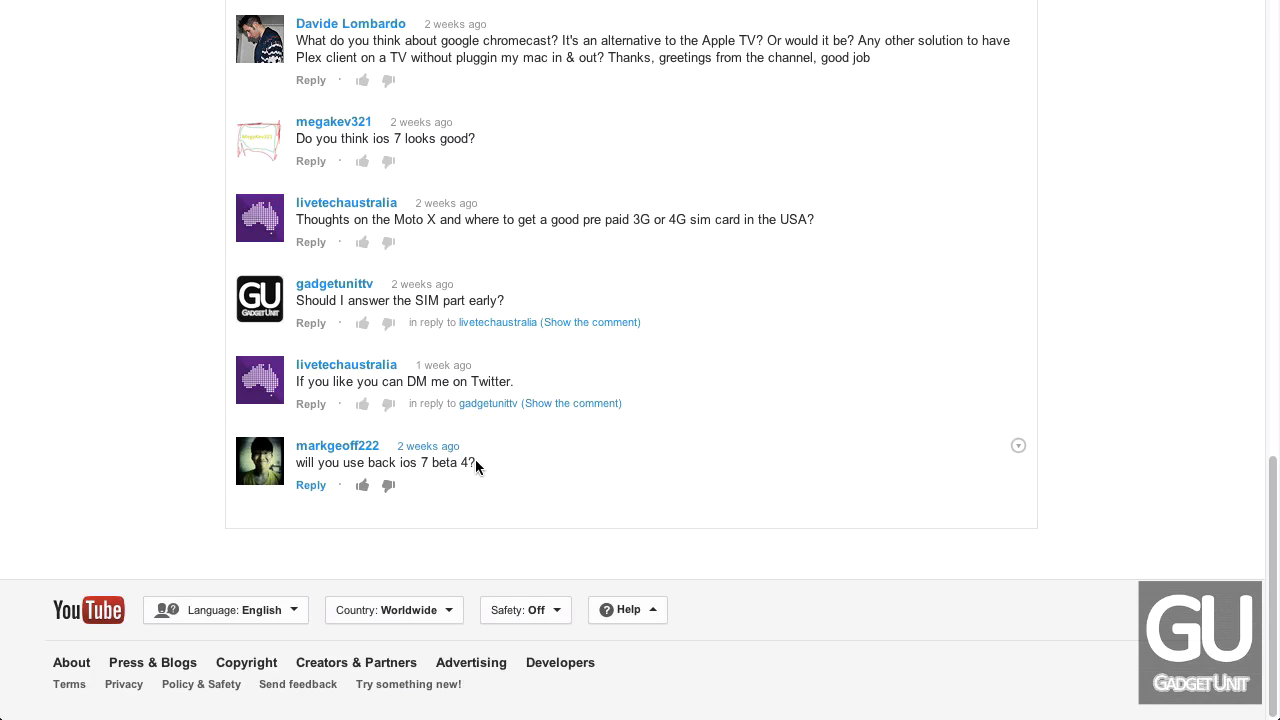
mouse_move(476, 462)
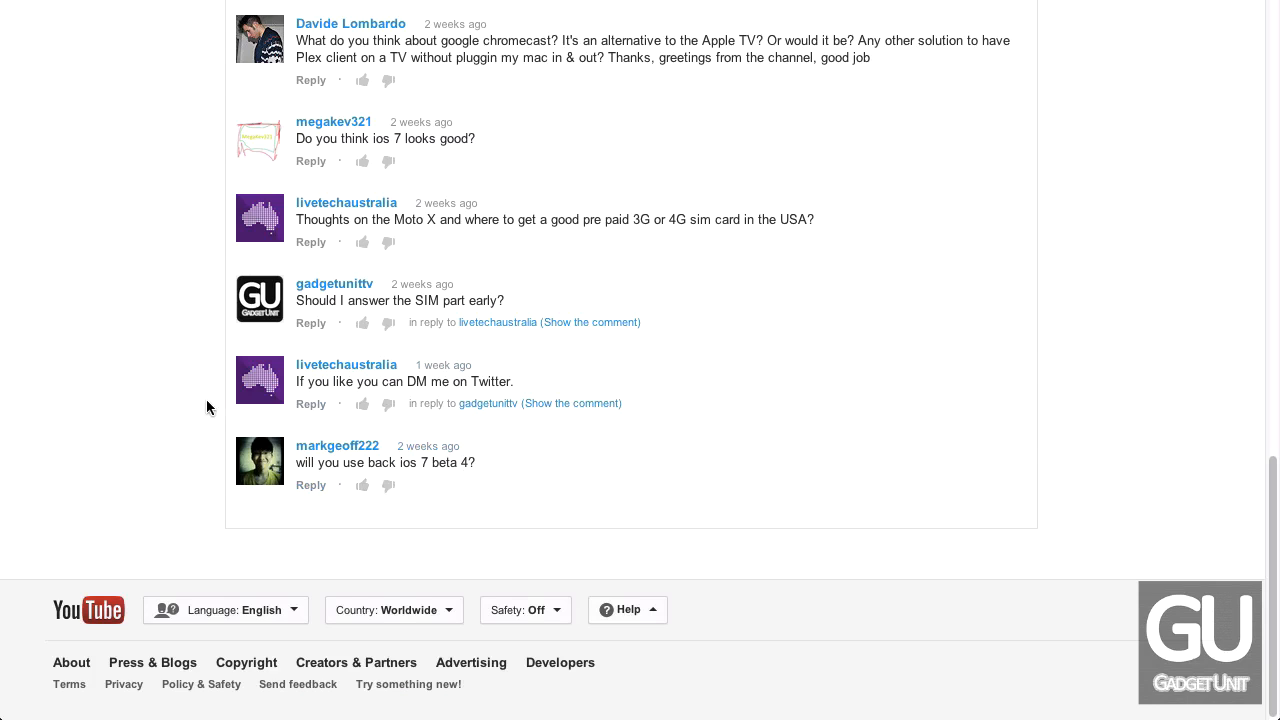
scroll(down, 3)
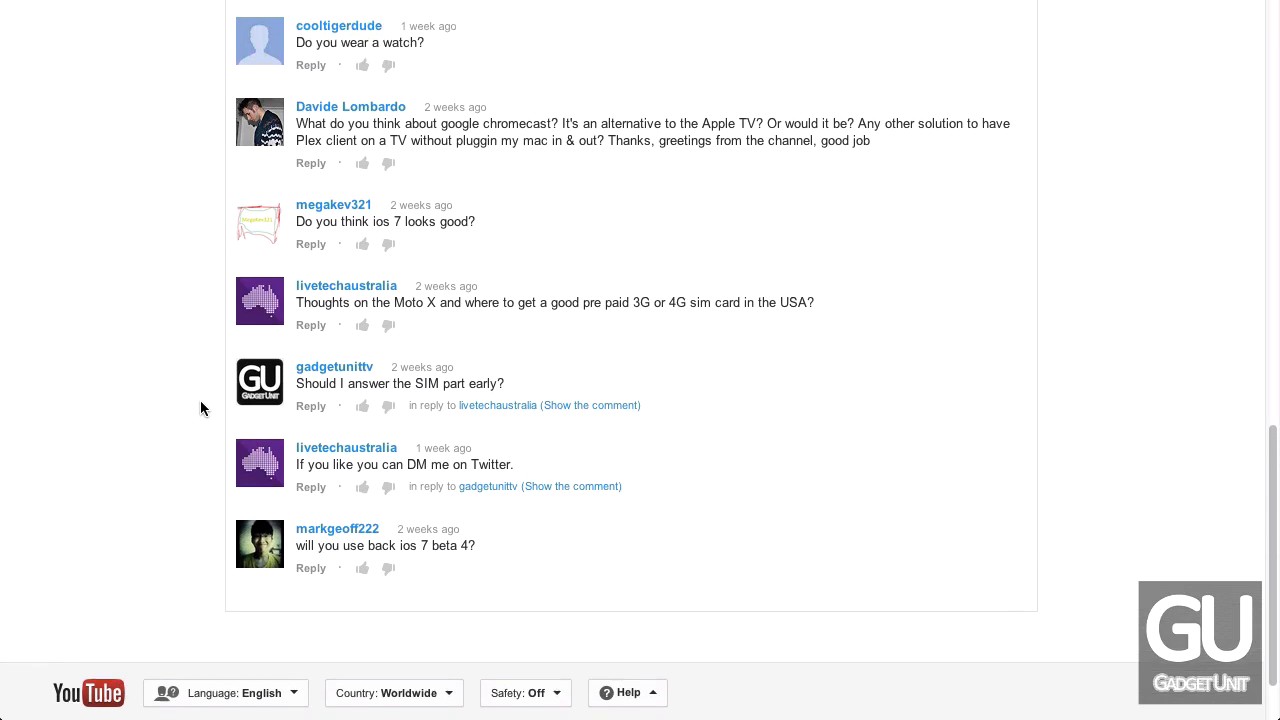
scroll(down, 3)
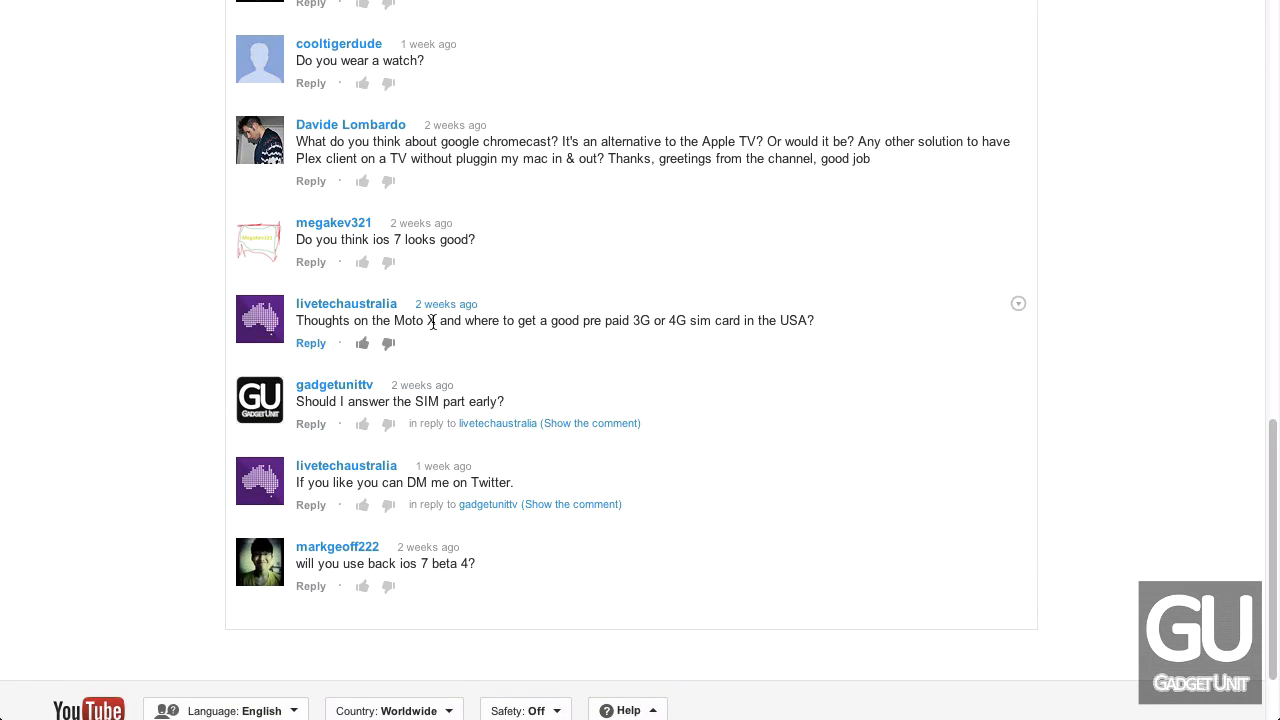
mouse_move(640, 334)
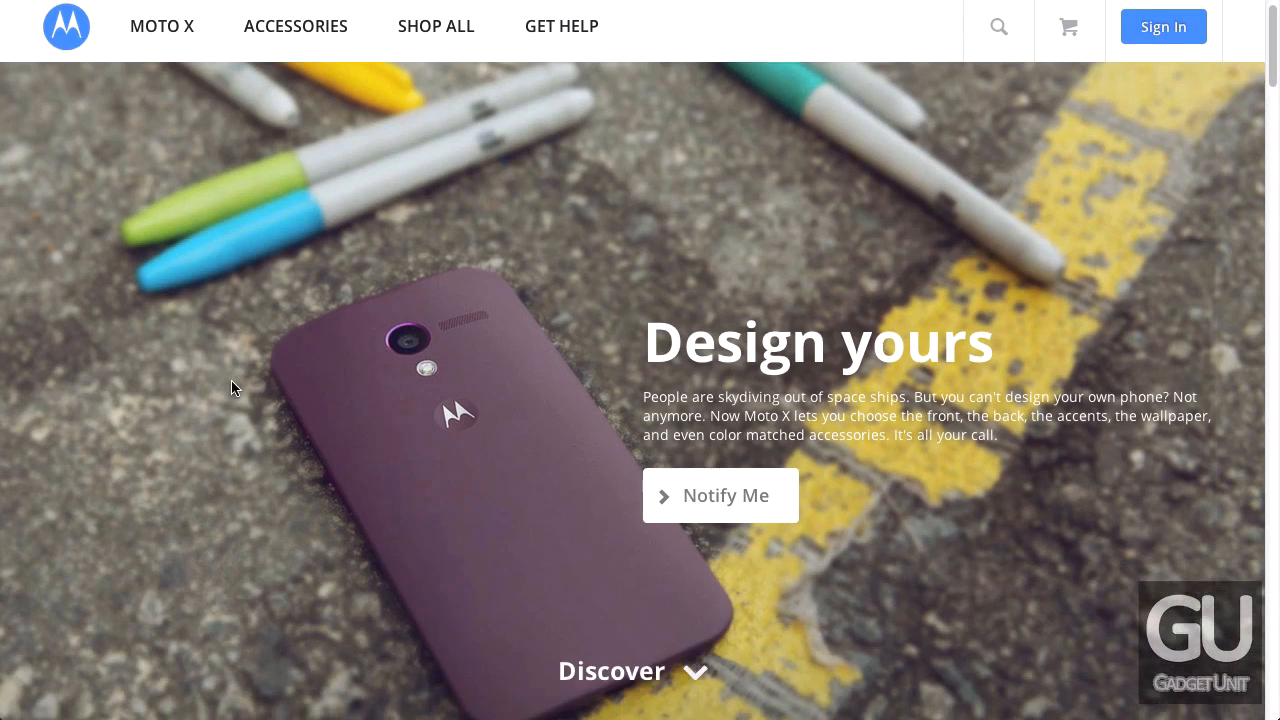
Scroll the Moto X page past the 'Design yours' hero down to the Product Detail section
scroll(down, 3)
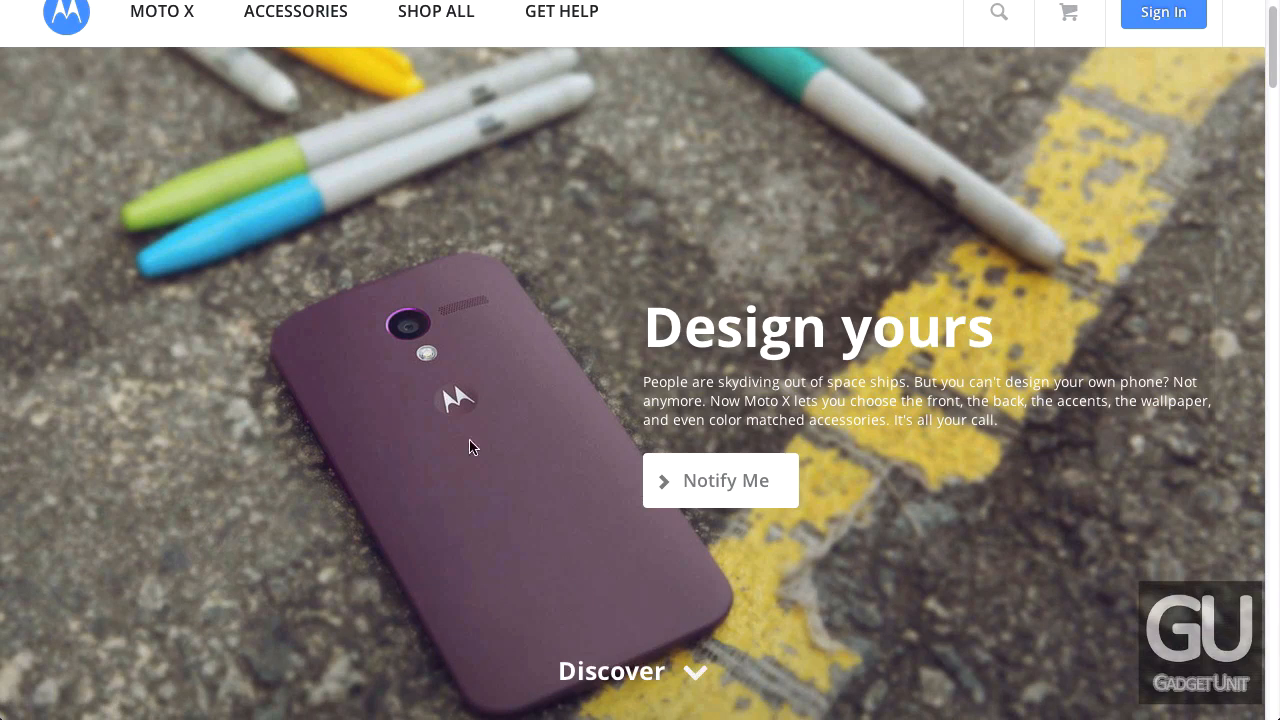
mouse_move(420, 476)
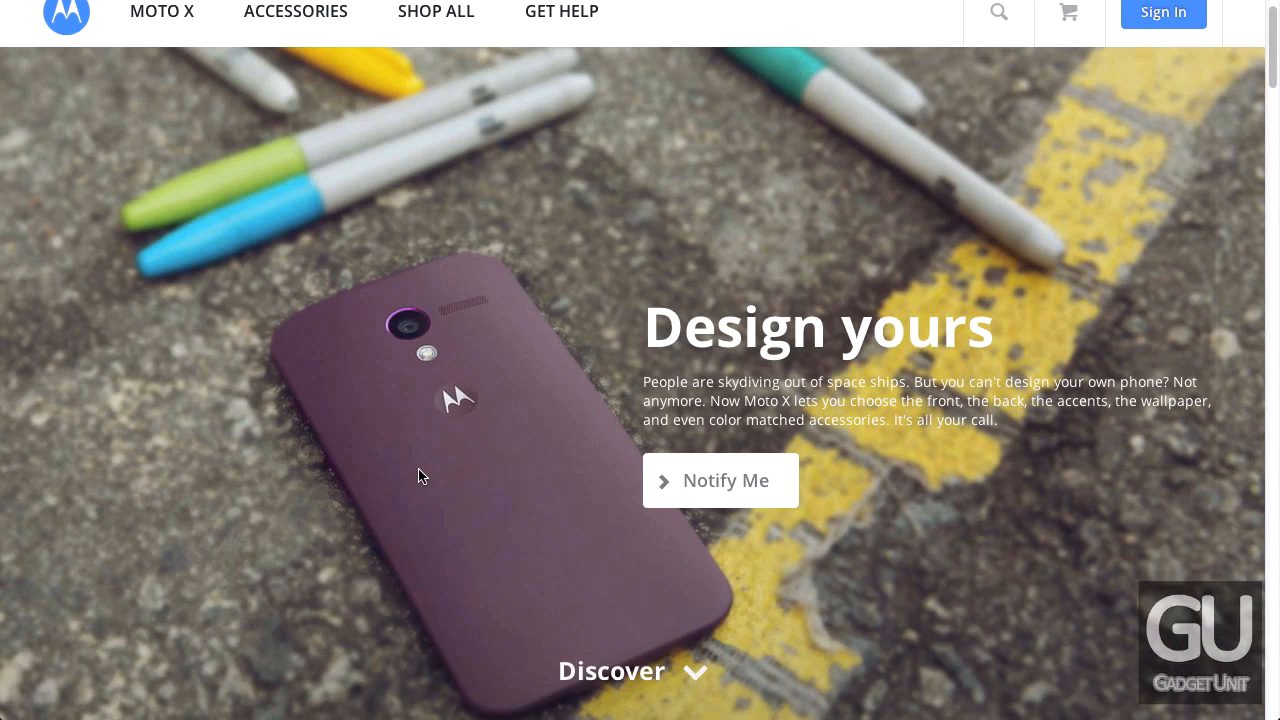
mouse_move(208, 460)
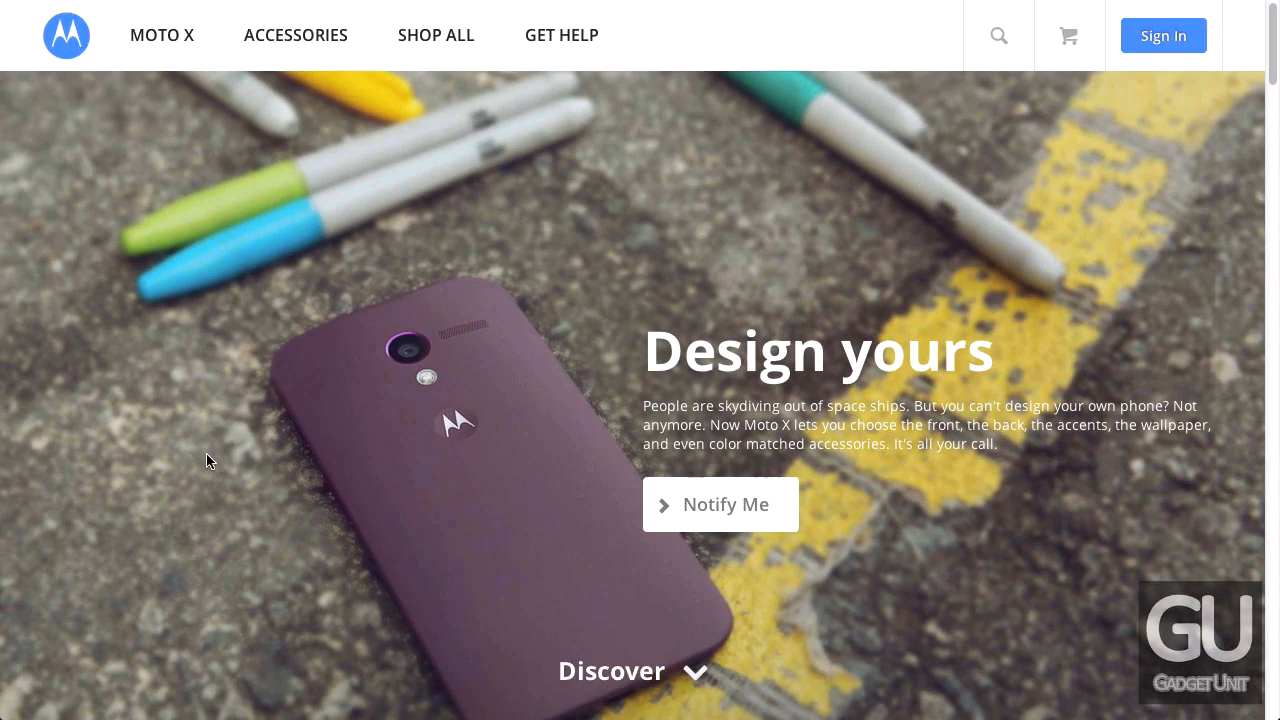
scroll(down, 3)
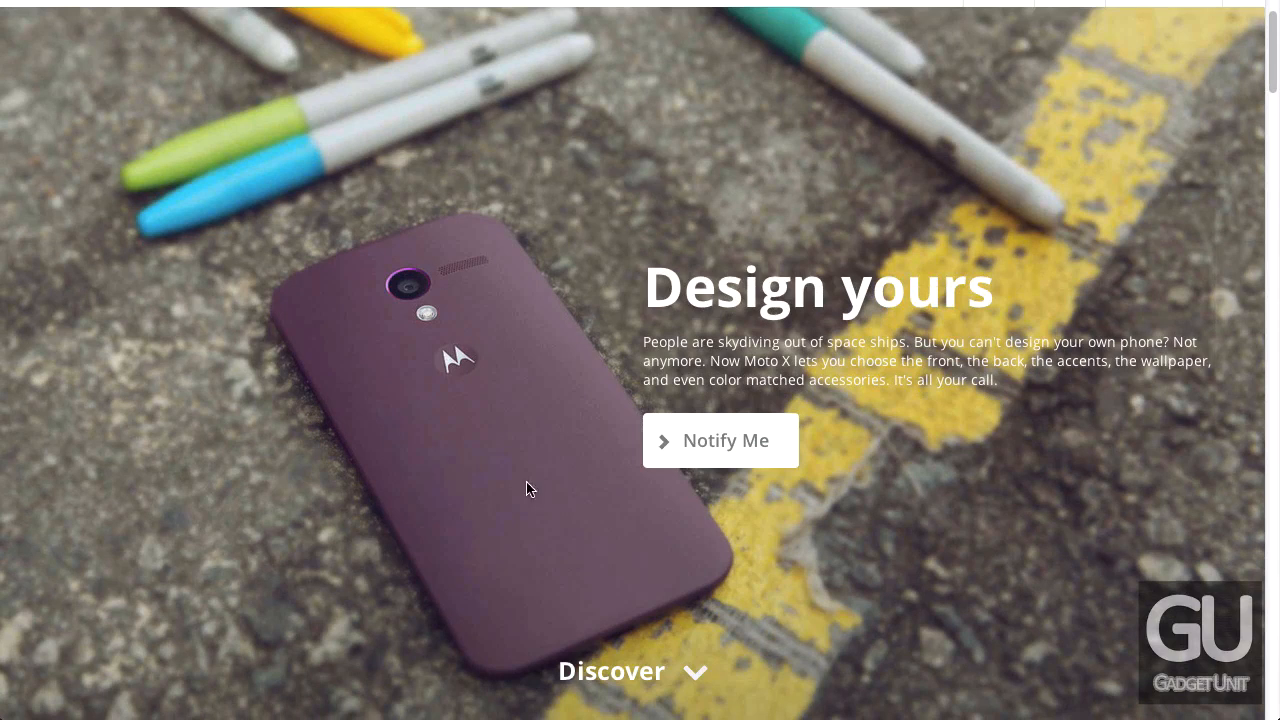
mouse_move(392, 564)
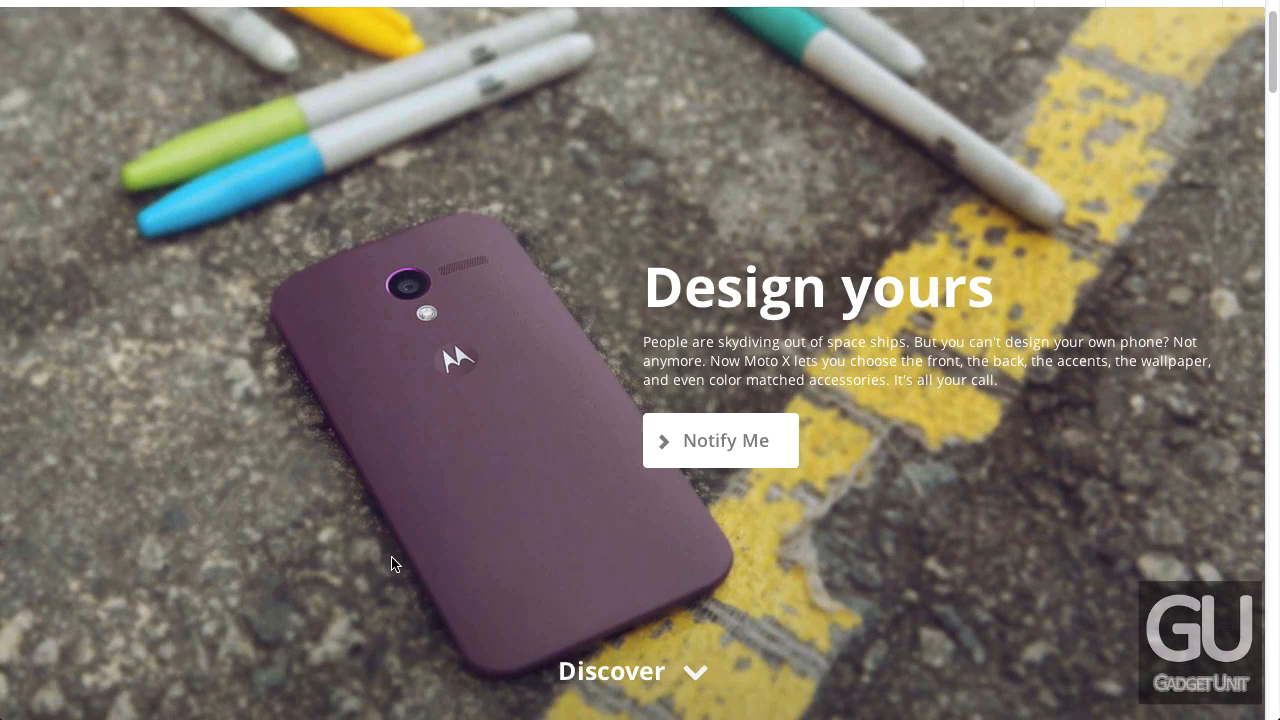
mouse_move(268, 316)
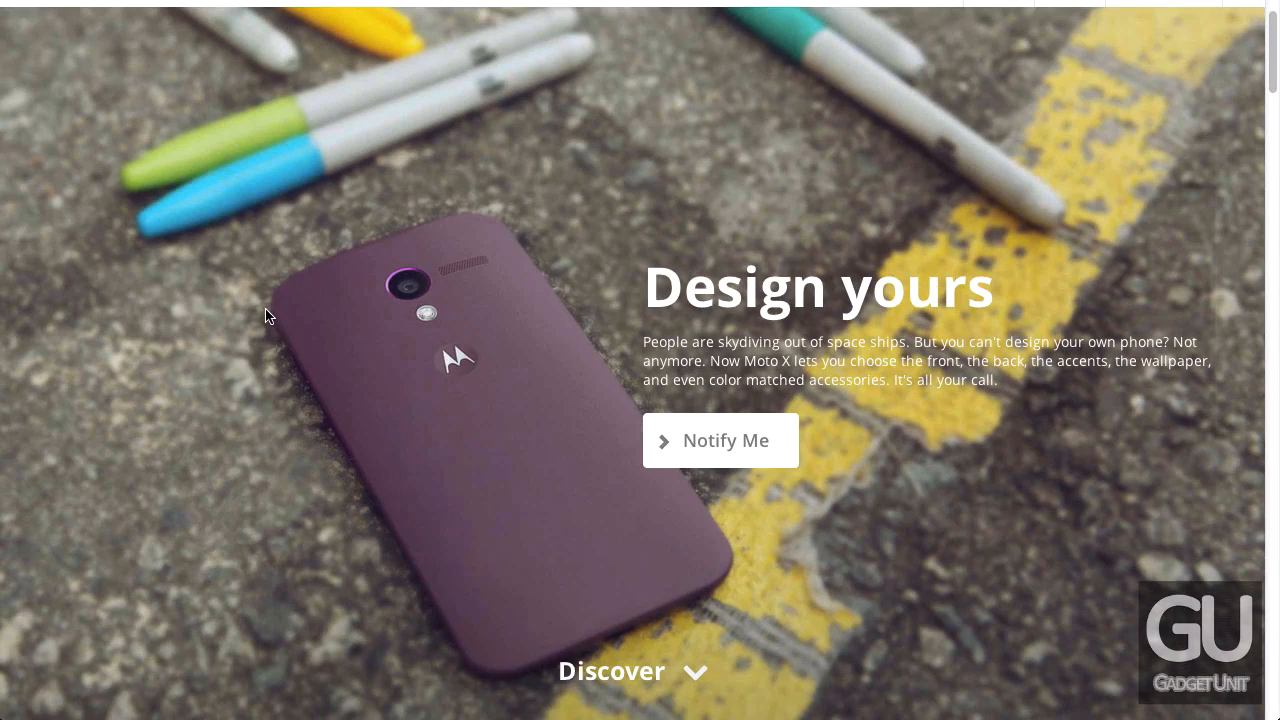
mouse_move(724, 440)
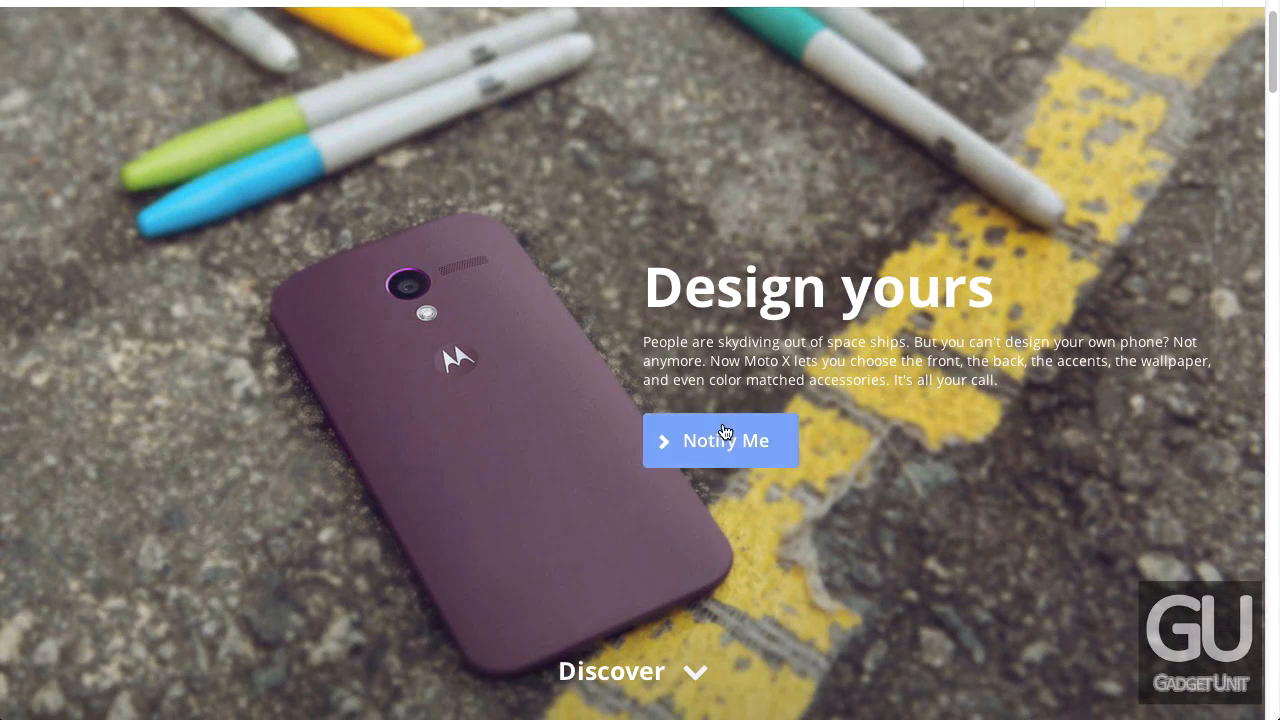
mouse_move(358, 500)
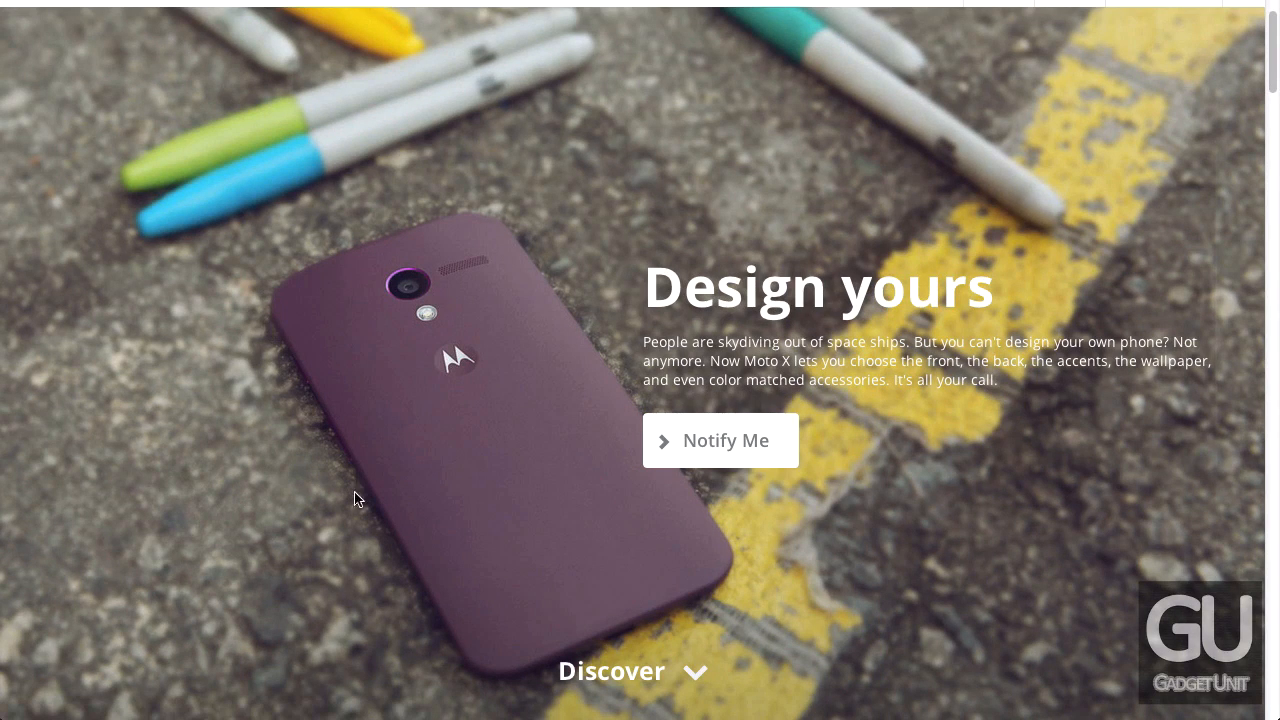
scroll(down, 3)
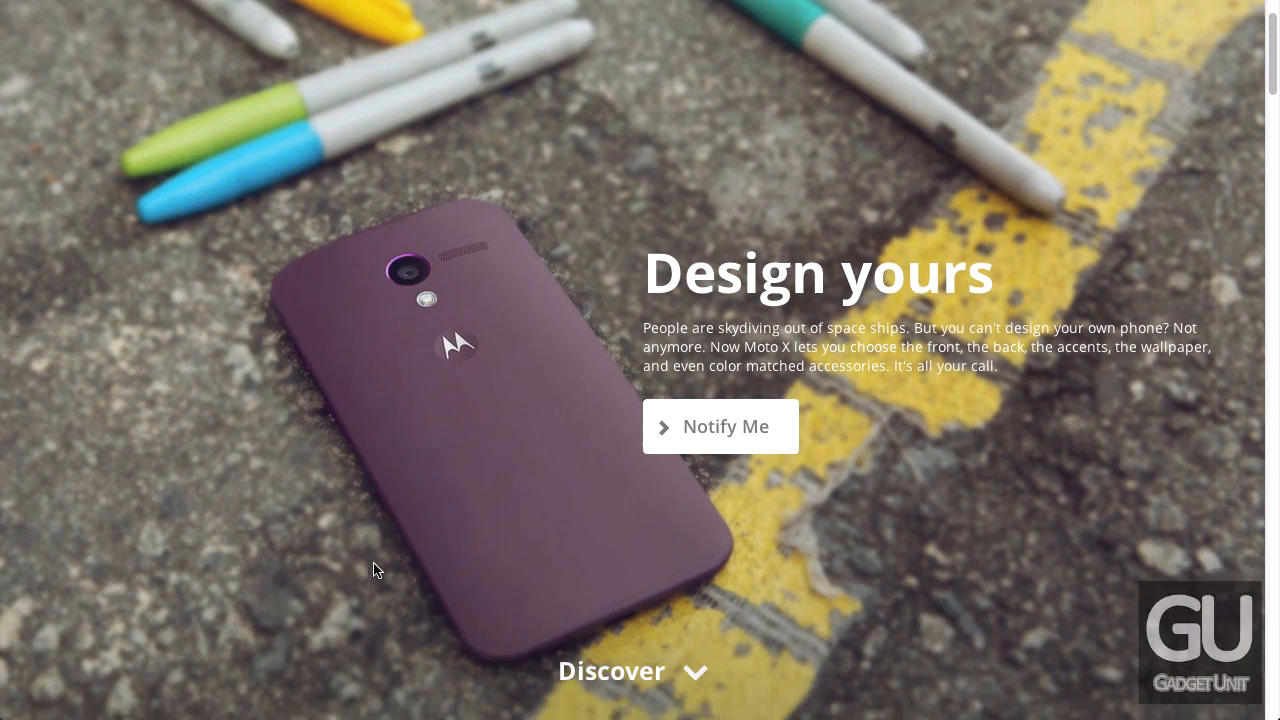
scroll(down, 3)
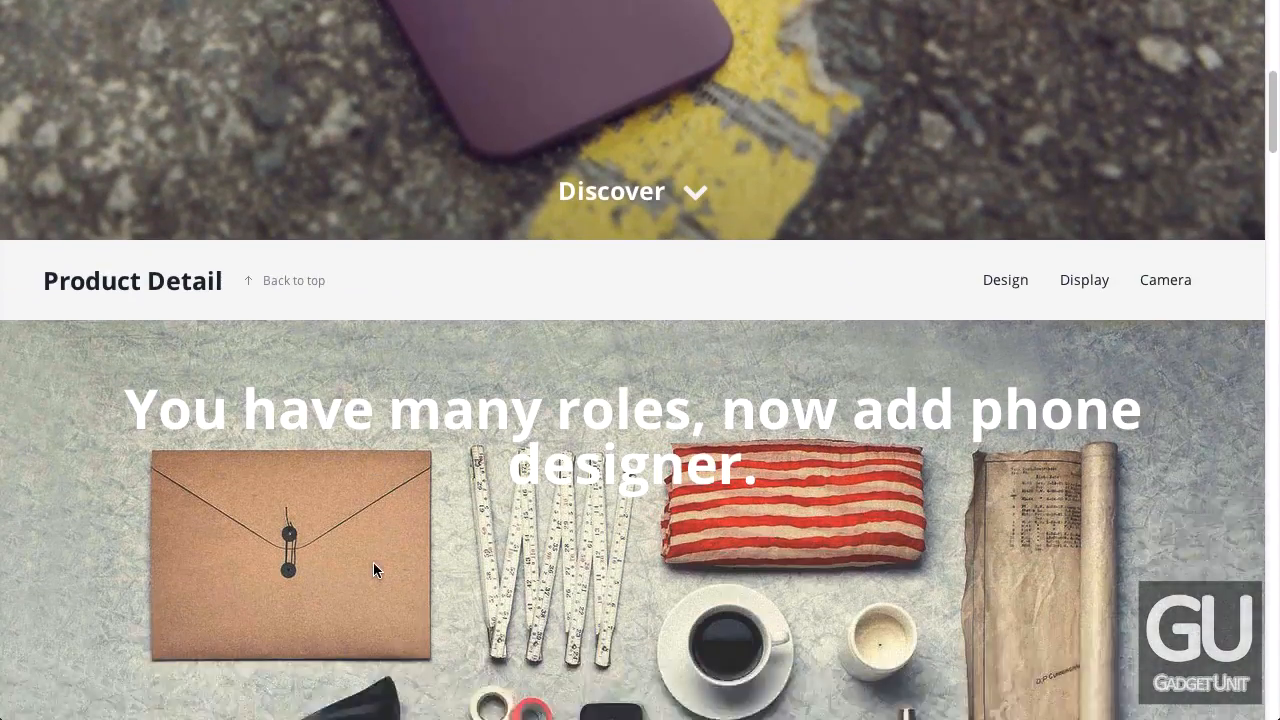
View the Product Detail slides through the display slide and continue down to the Specifications table
scroll(down, 3)
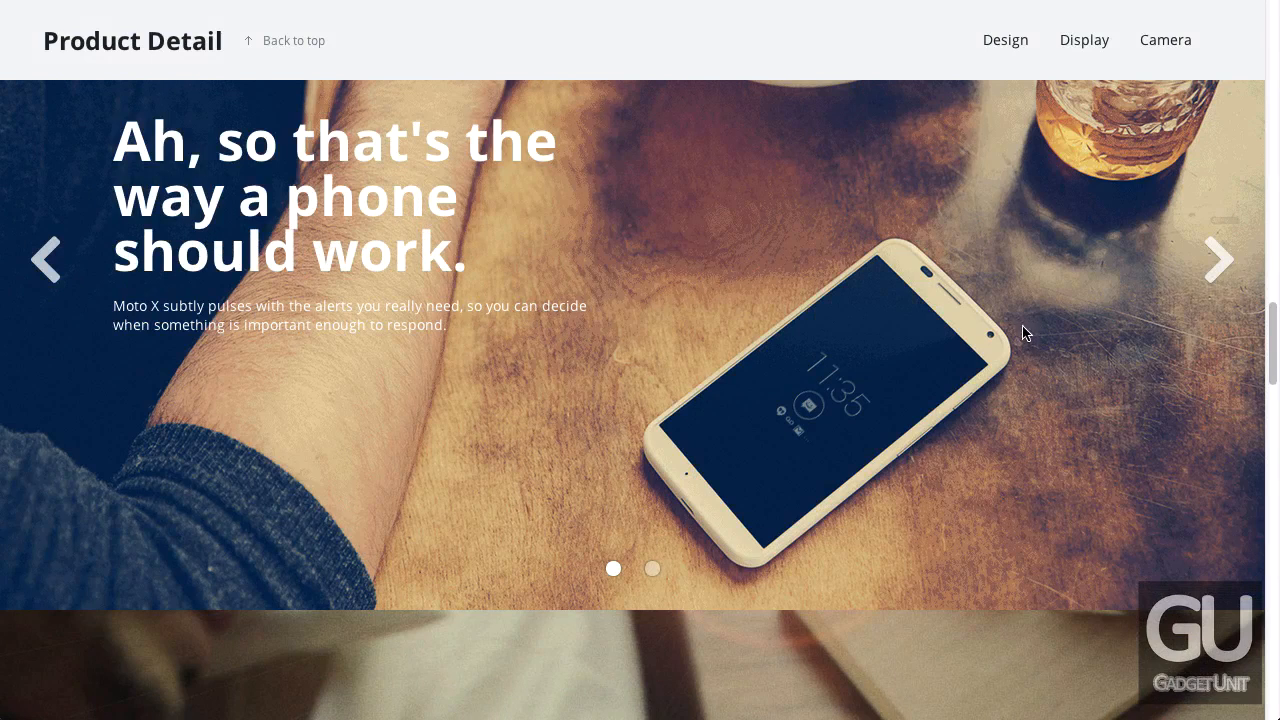
mouse_move(976, 302)
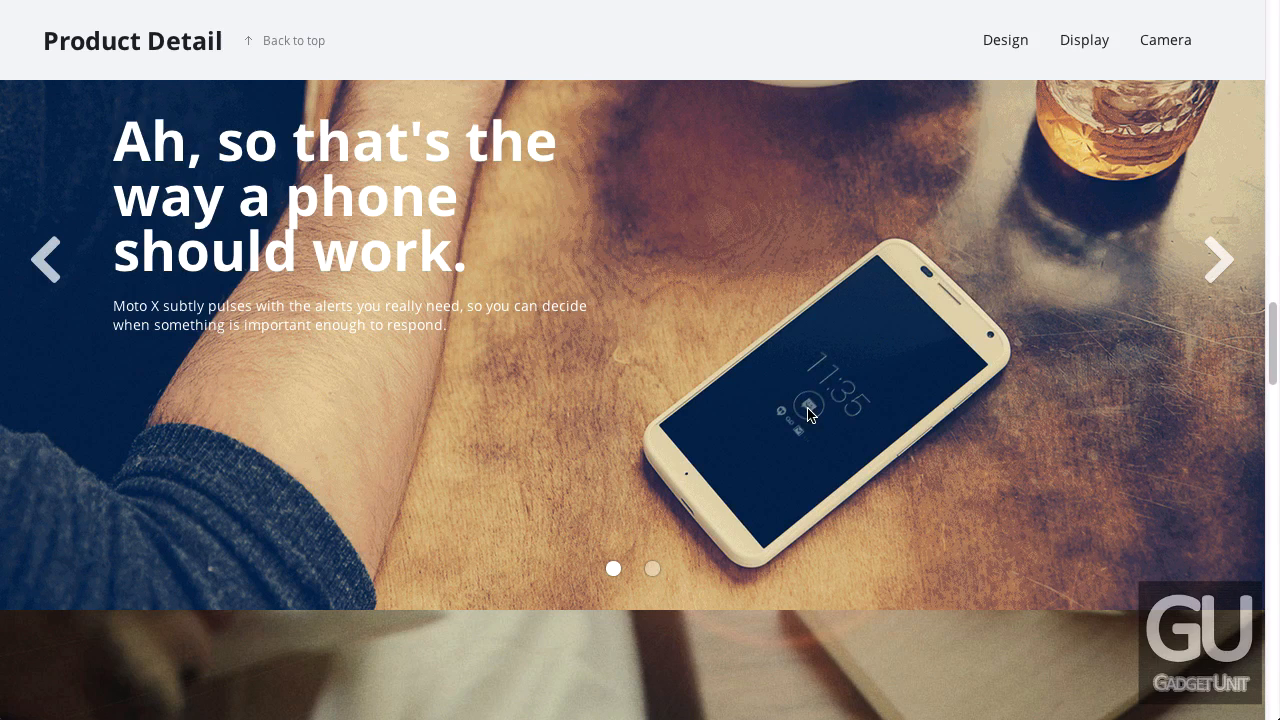
mouse_move(930, 288)
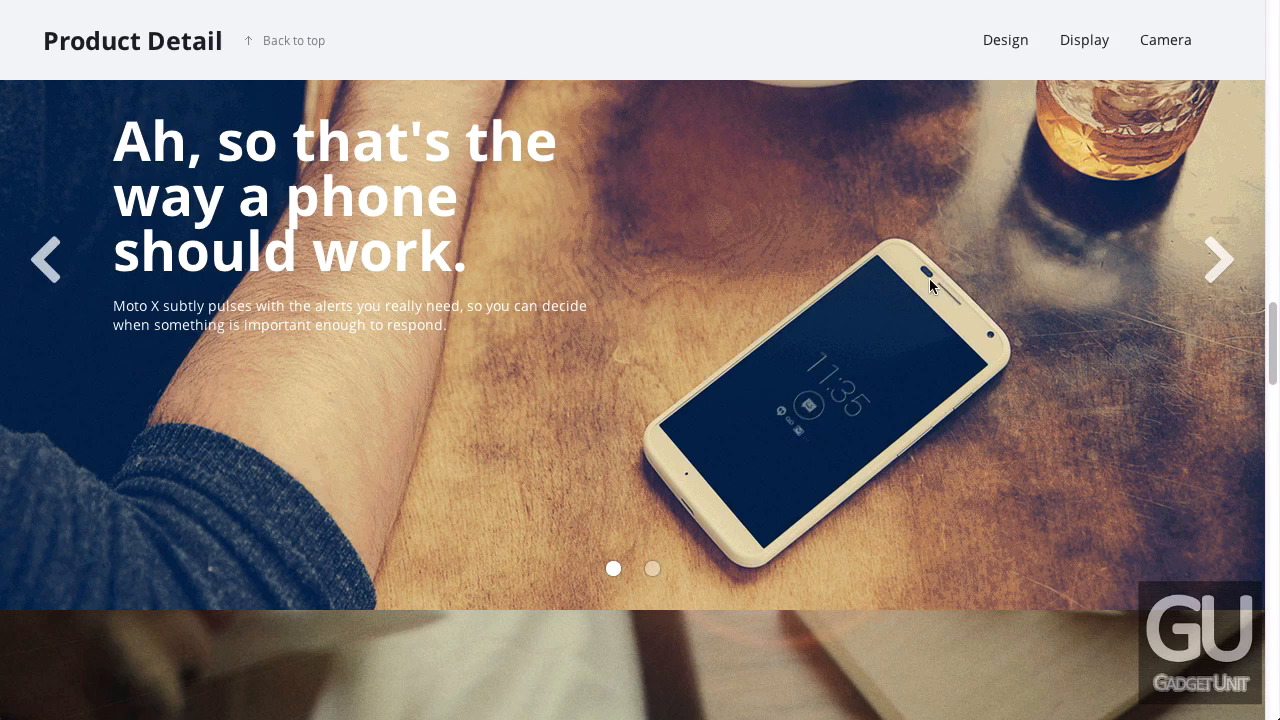
mouse_move(952, 300)
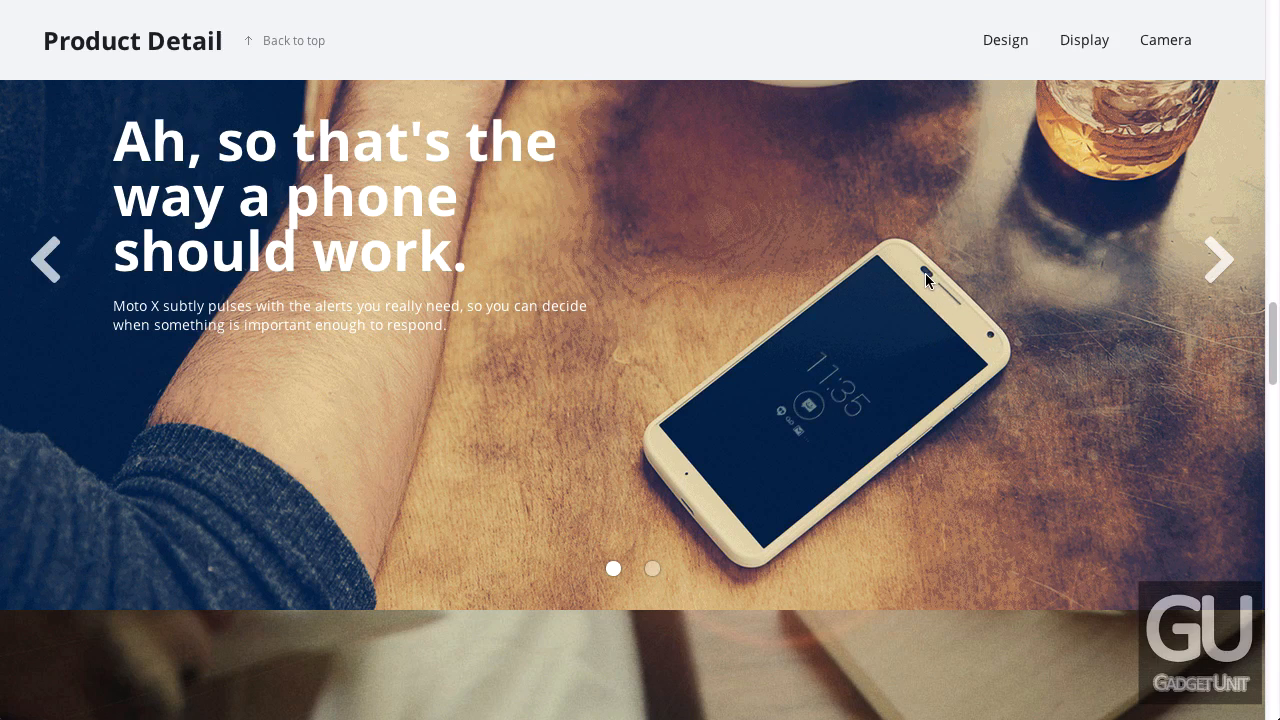
mouse_move(930, 284)
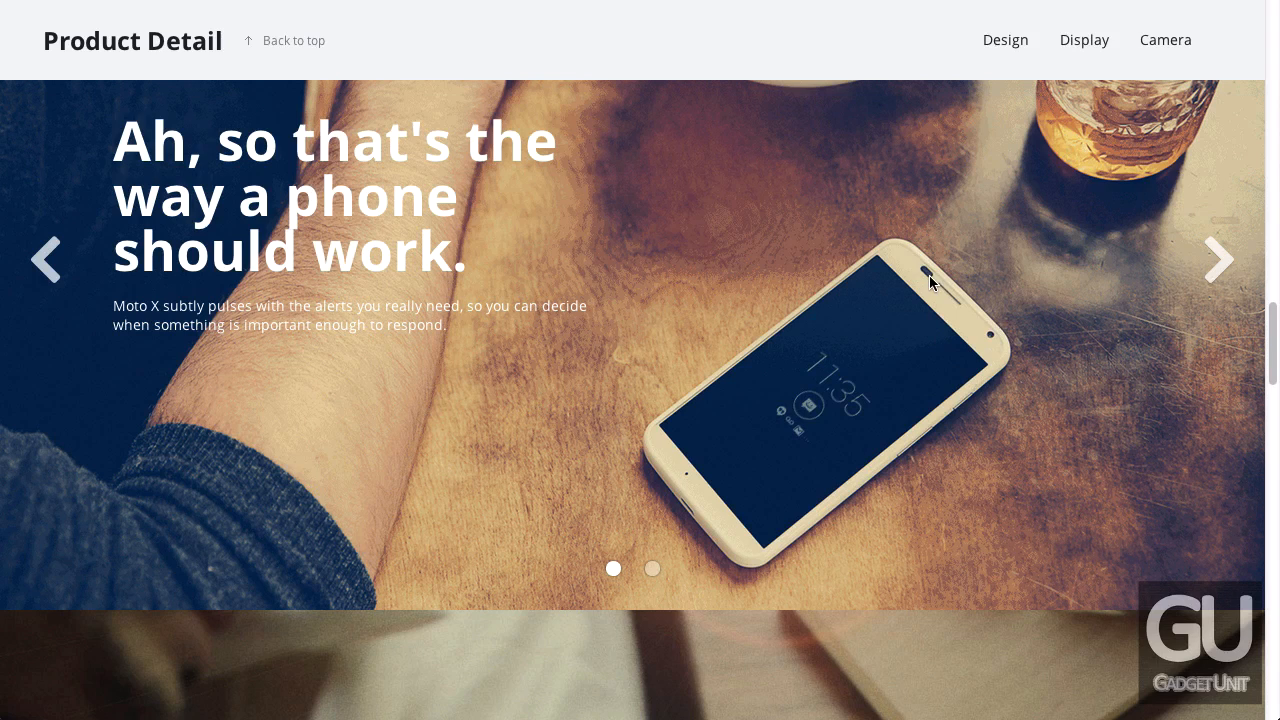
mouse_move(864, 480)
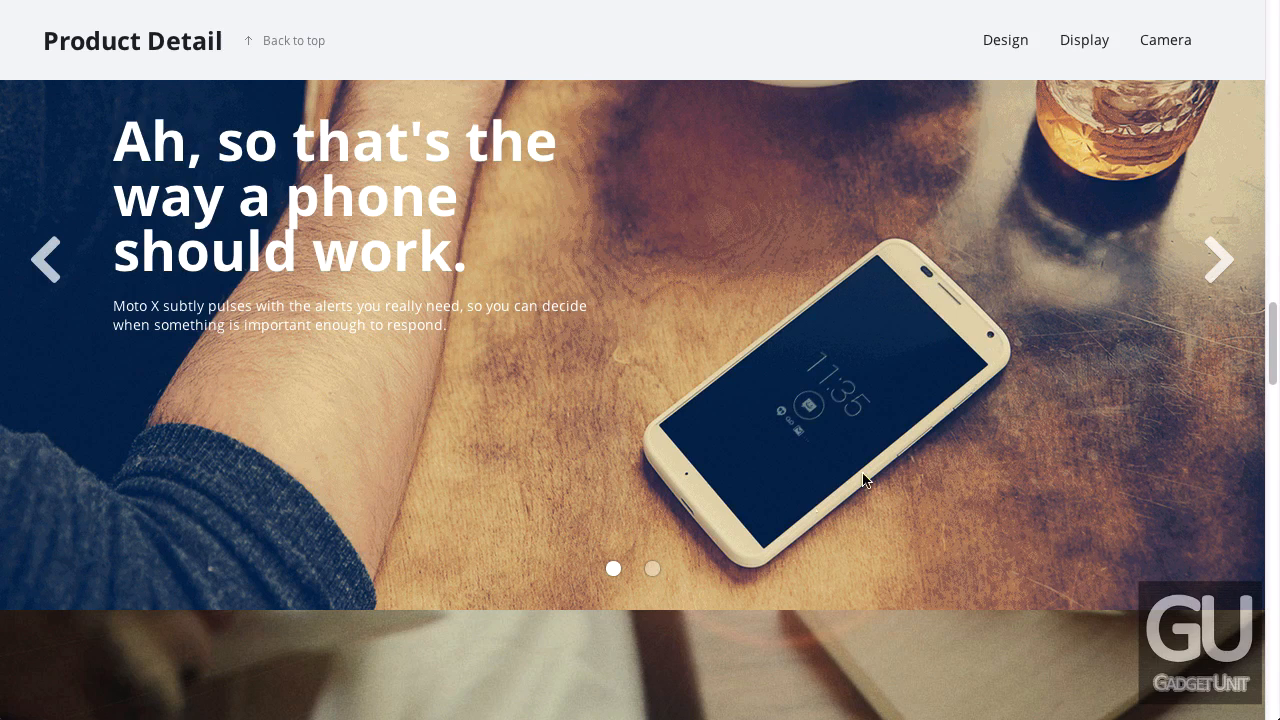
mouse_move(710, 536)
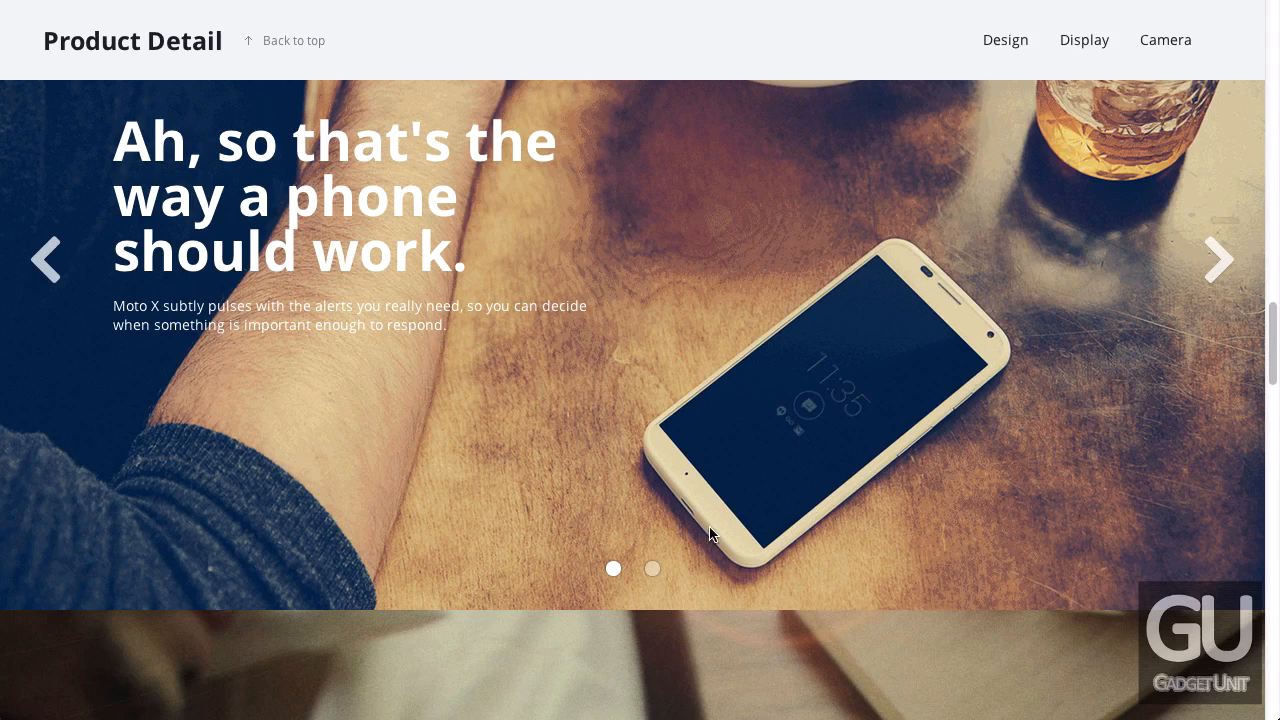
mouse_move(688, 488)
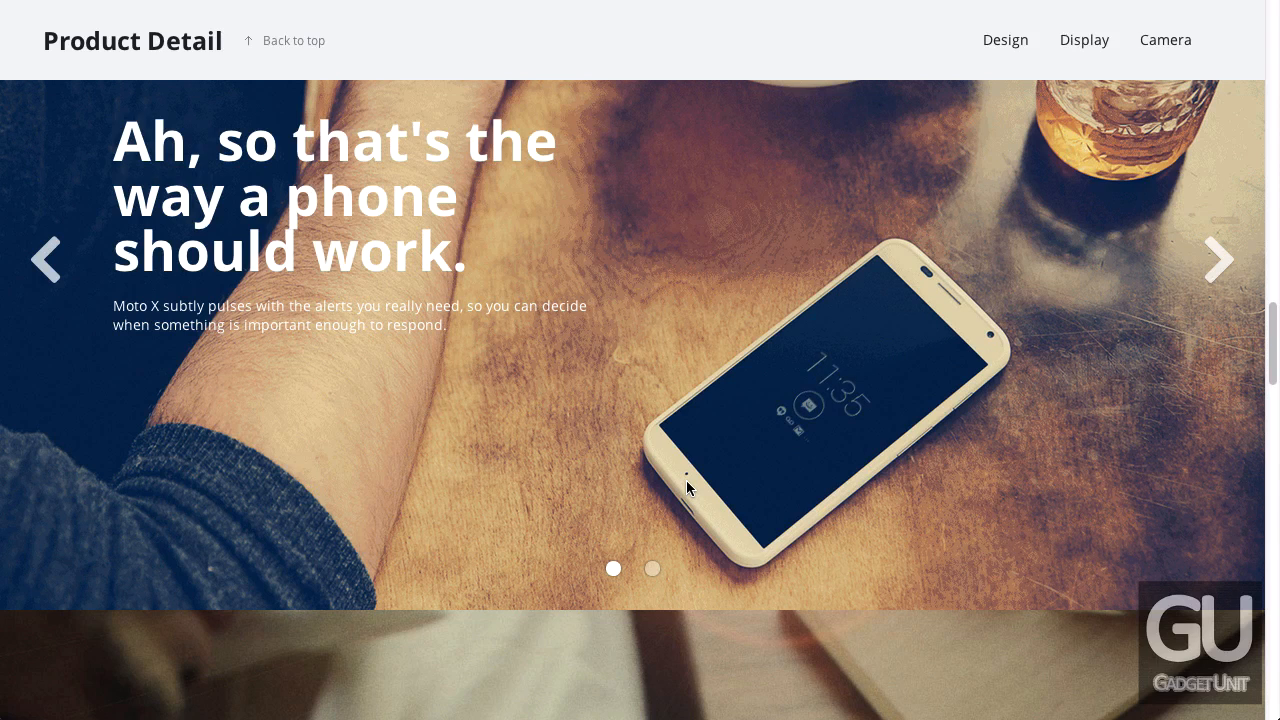
mouse_move(694, 520)
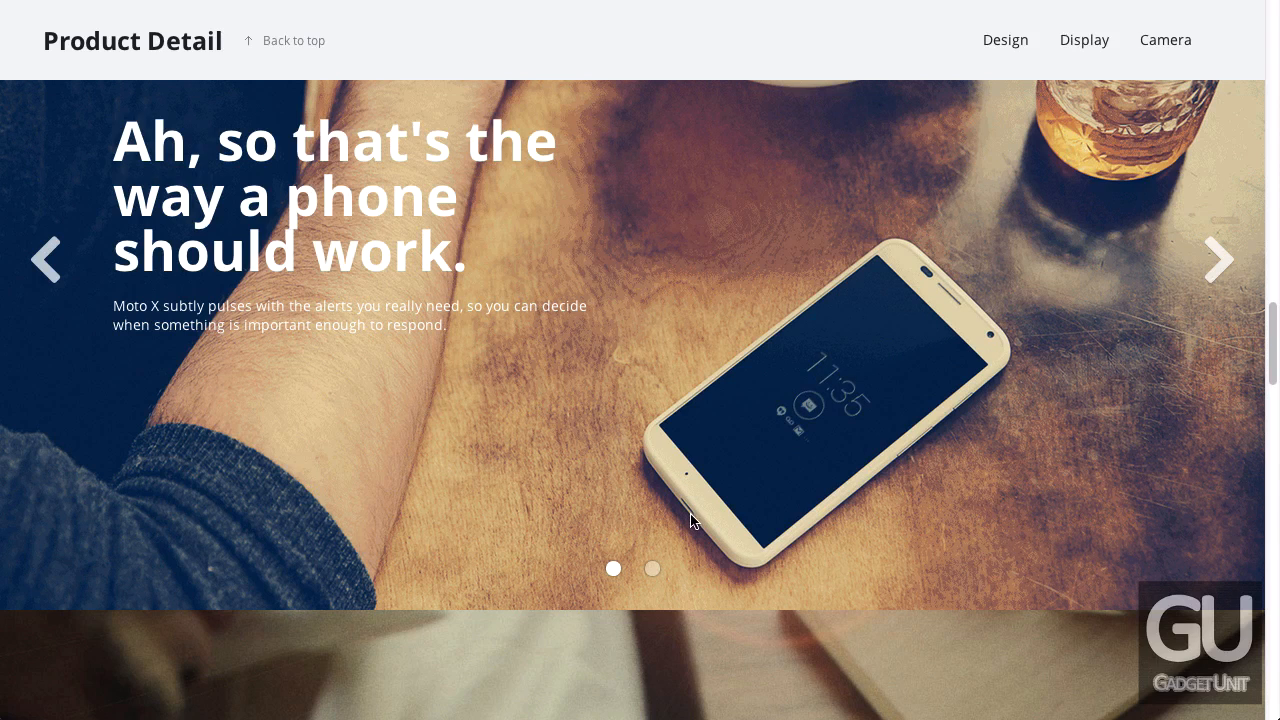
mouse_move(958, 504)
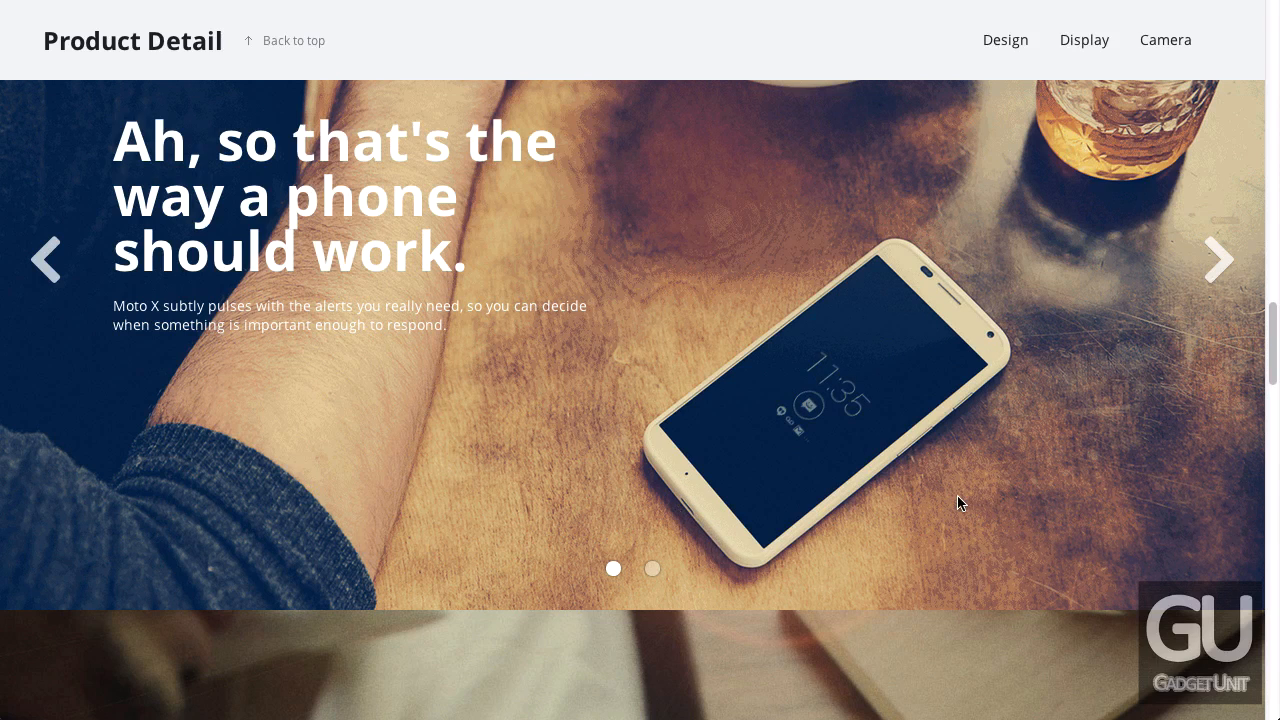
scroll(down, 3)
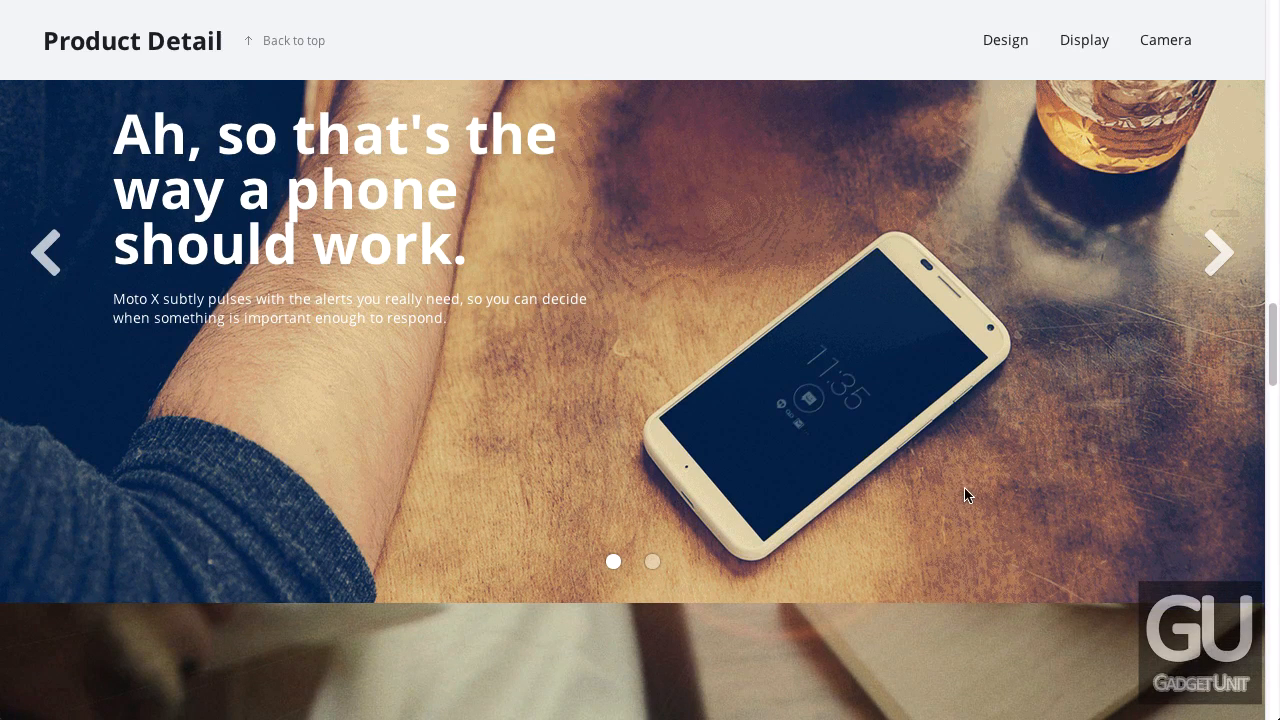
mouse_move(820, 464)
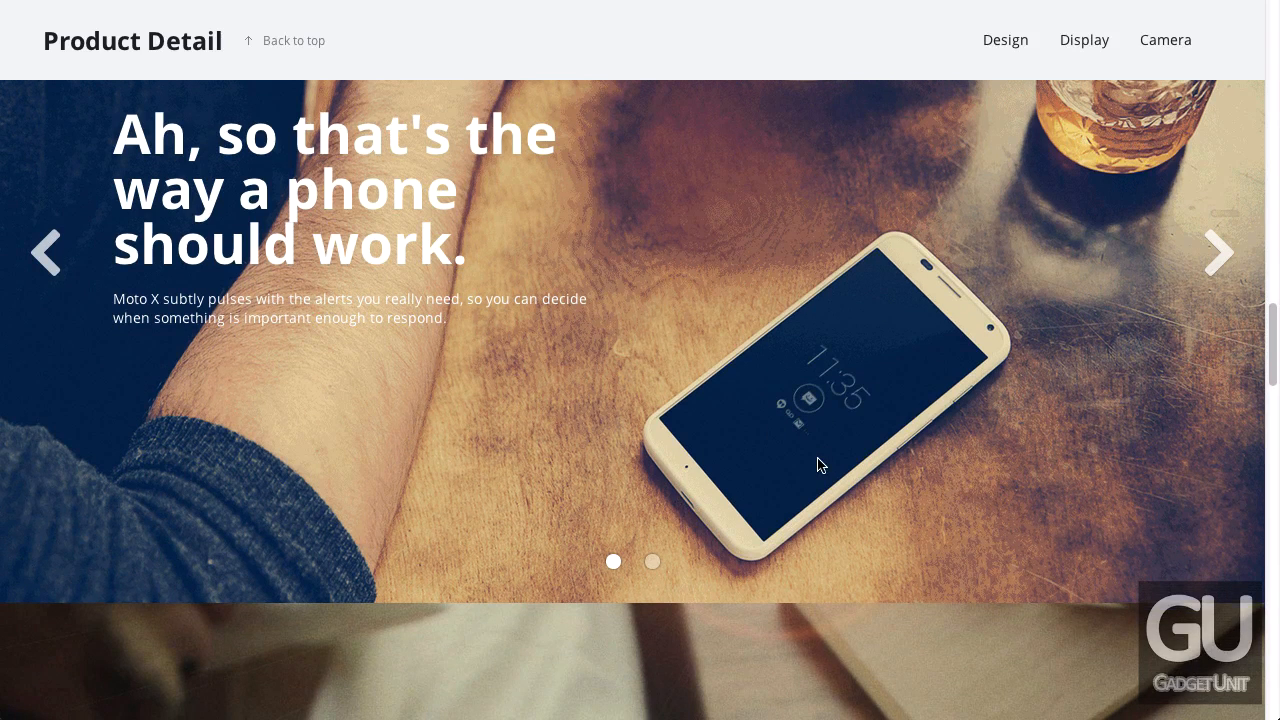
mouse_move(632, 420)
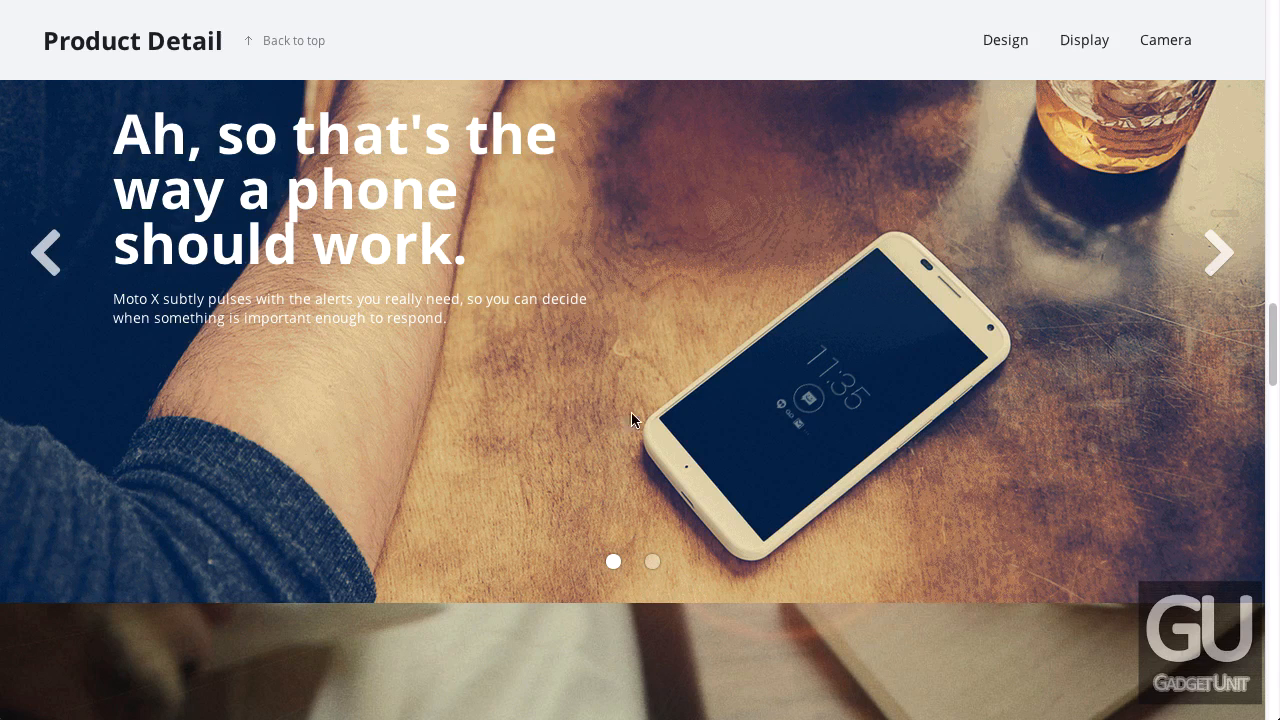
mouse_move(1008, 336)
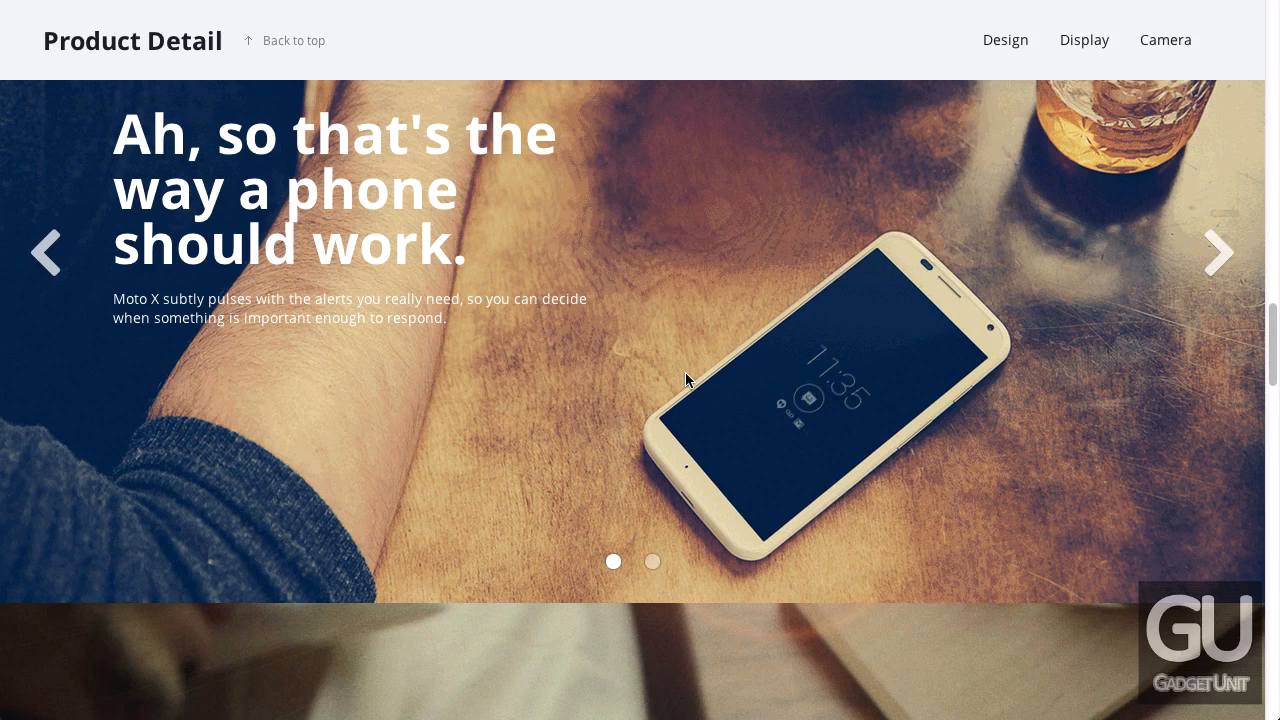
mouse_move(812, 352)
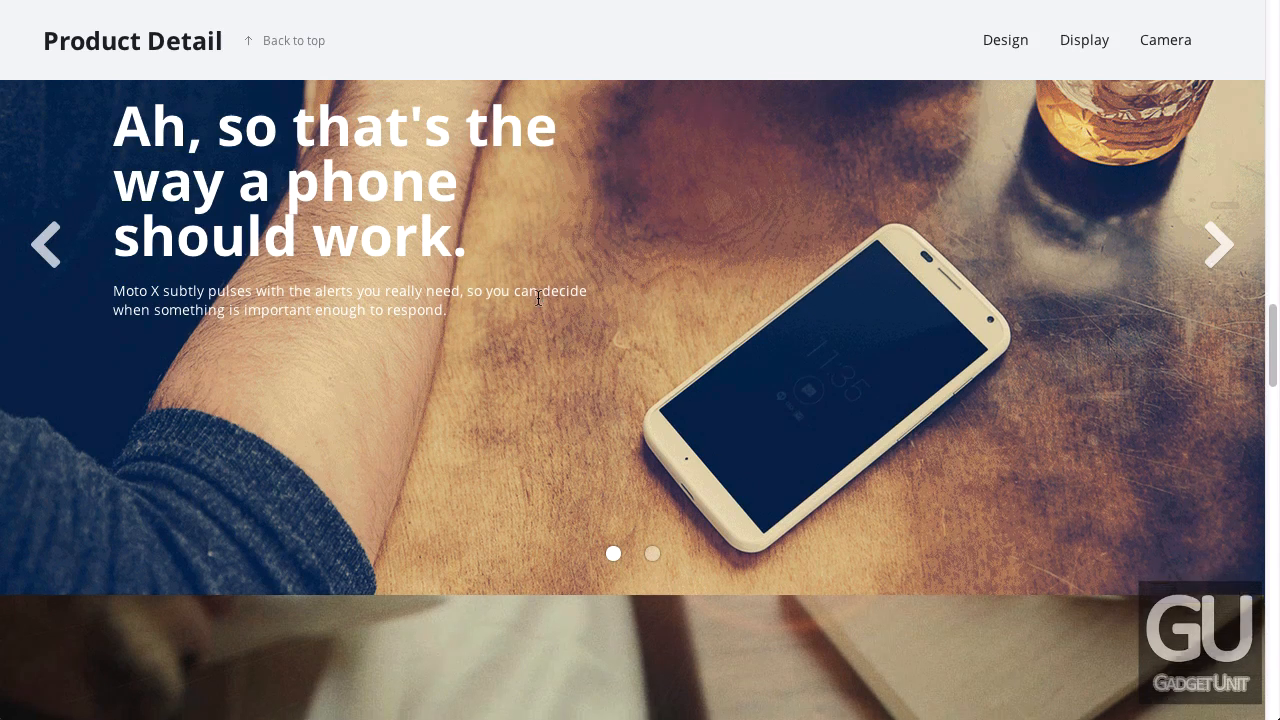
scroll(down, 3)
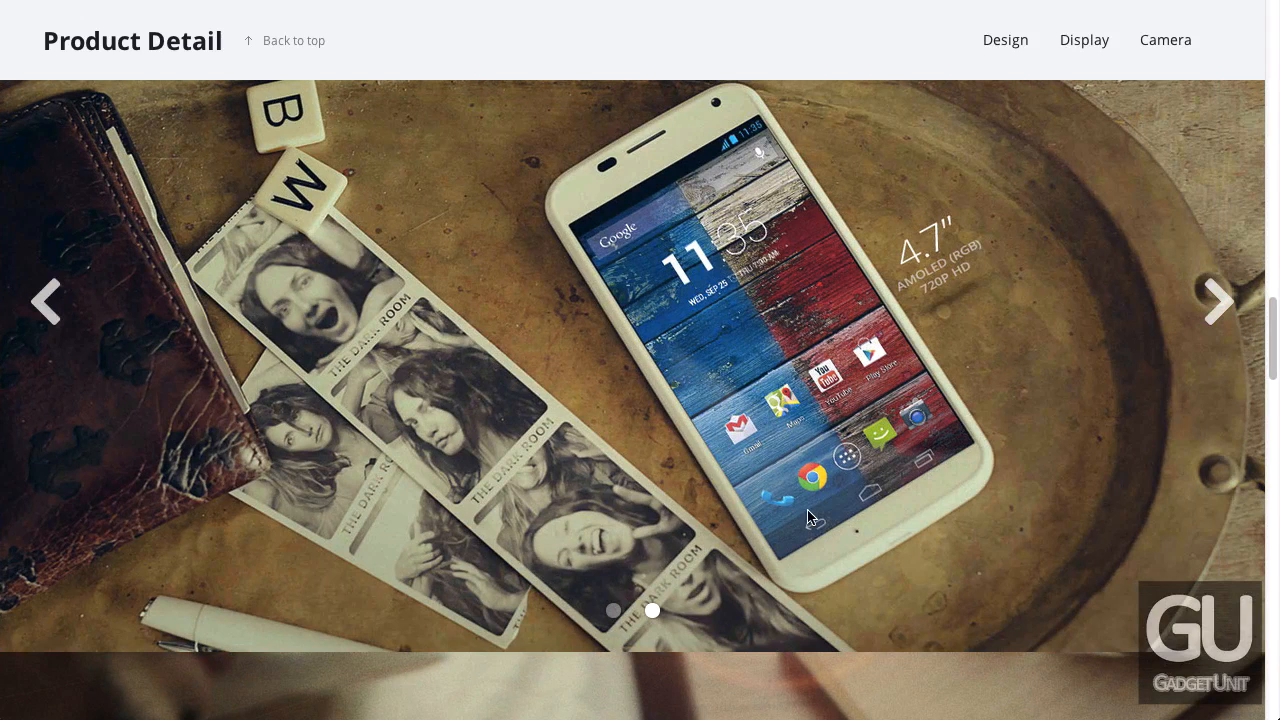
click(1084, 40)
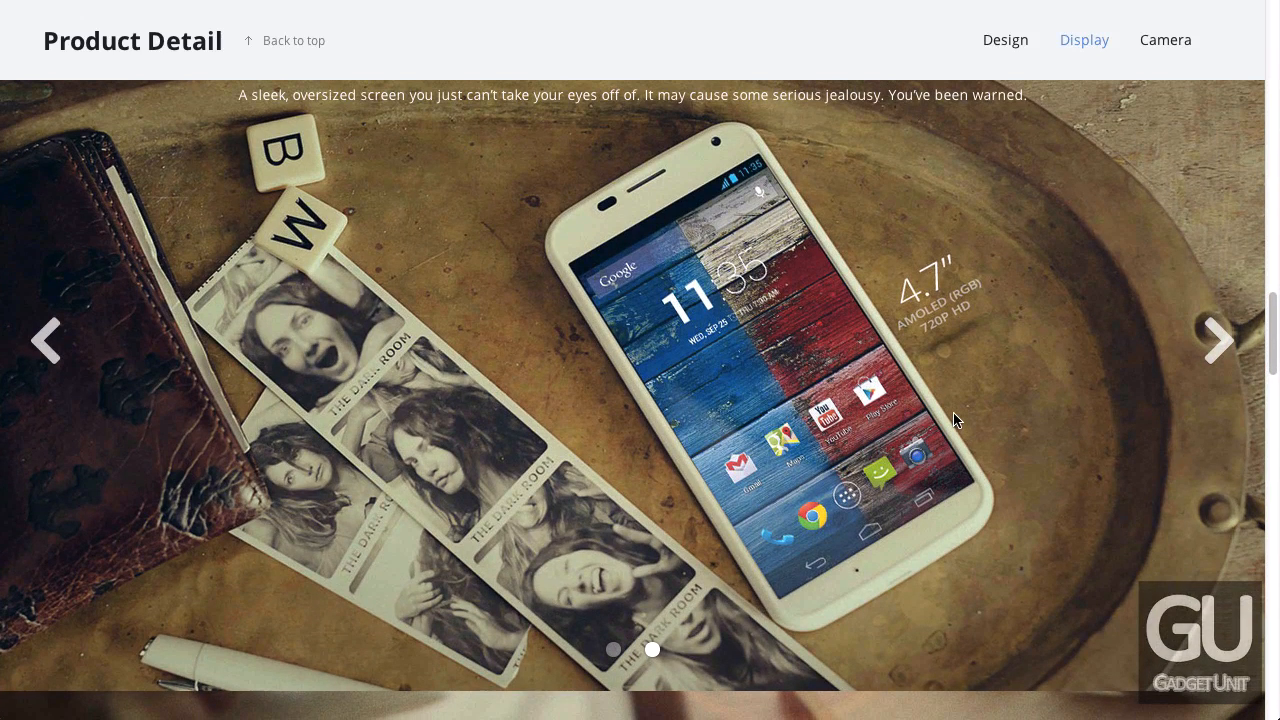
mouse_move(800, 230)
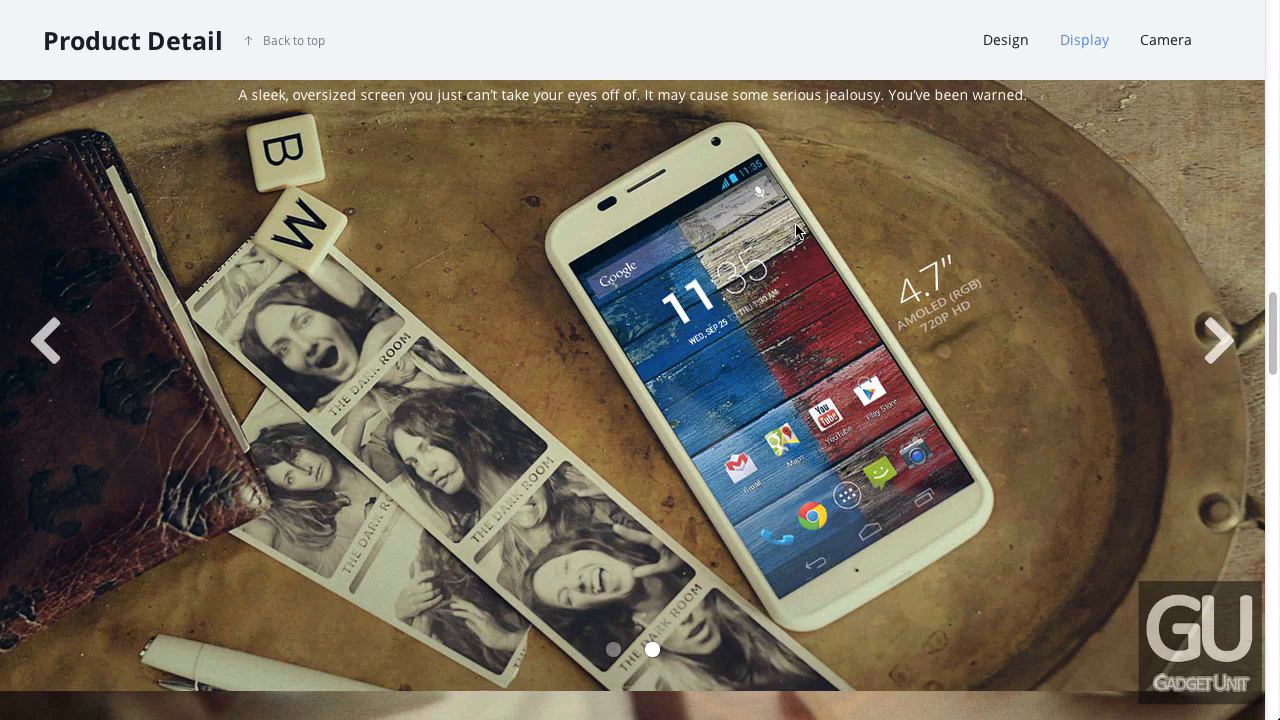
mouse_move(936, 524)
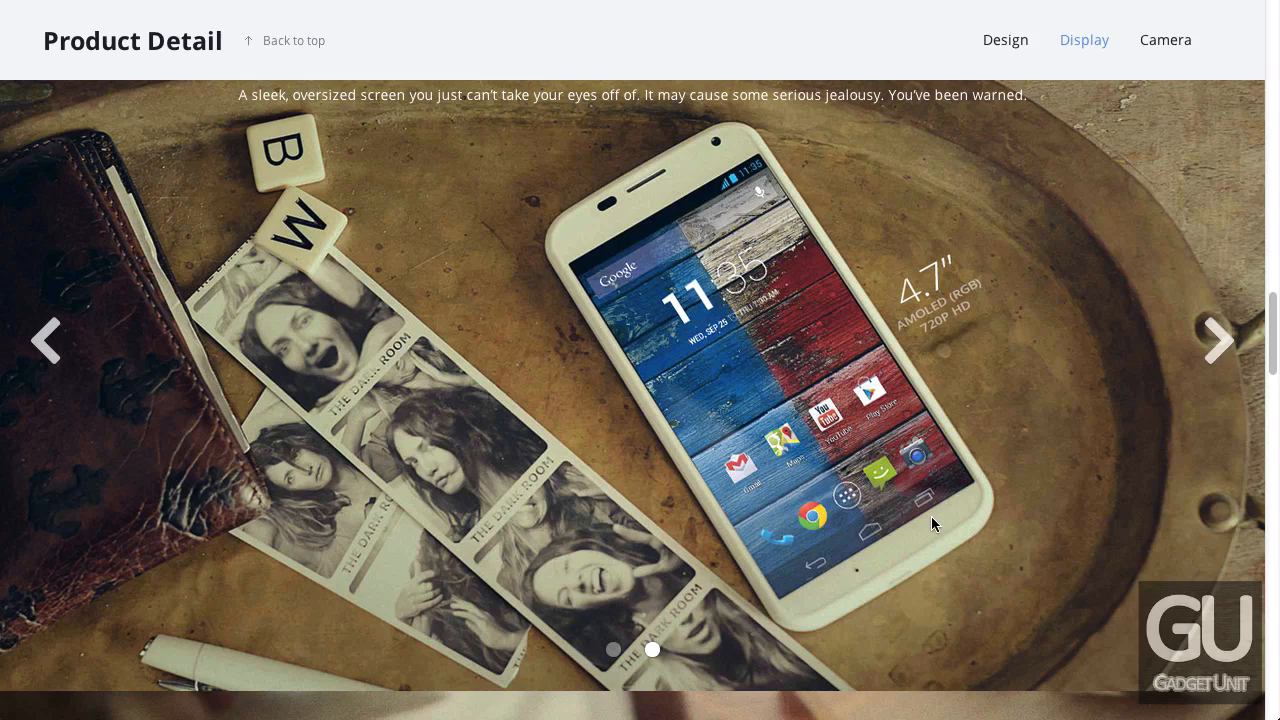
scroll(down, 3)
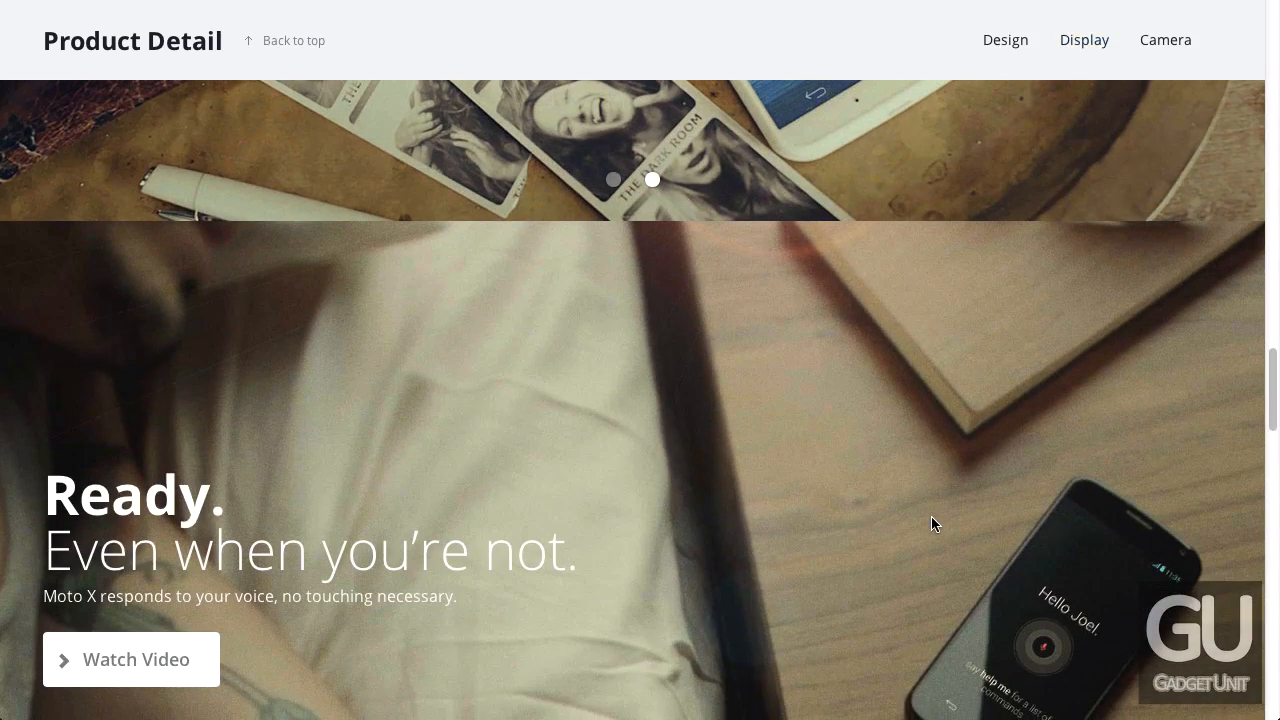
scroll(down, 3)
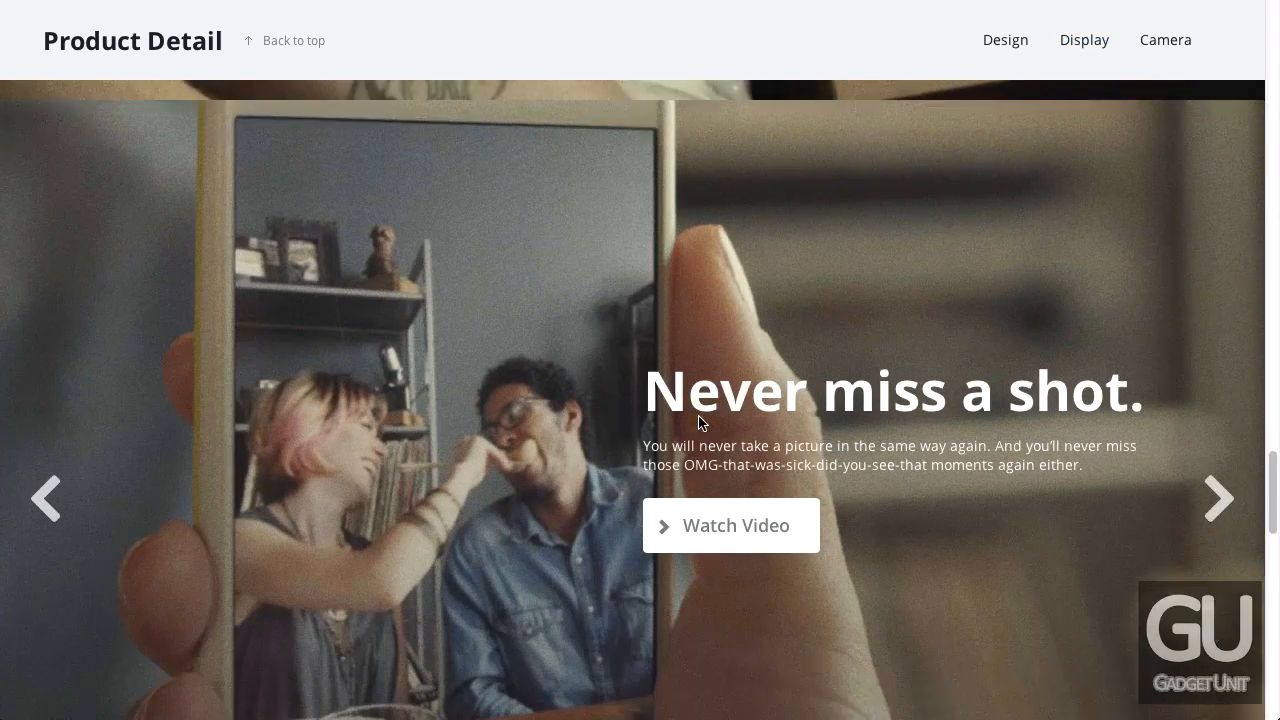
scroll(down, 3)
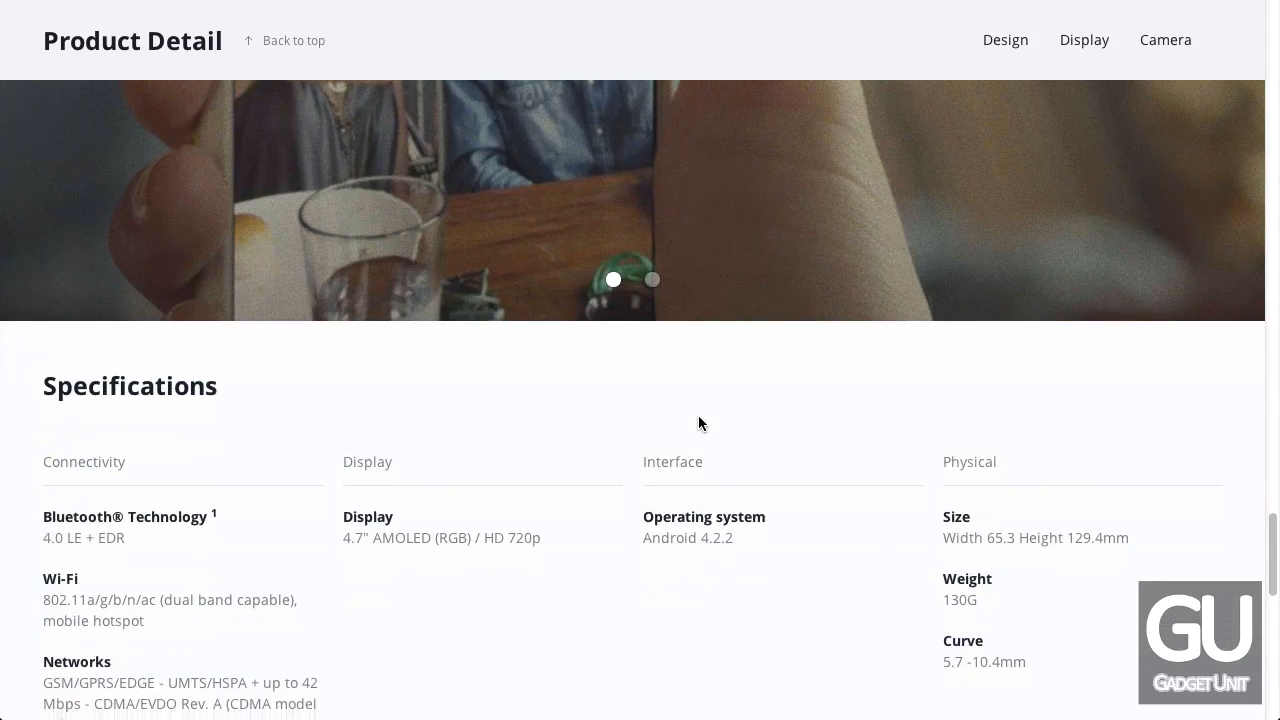
scroll(down, 3)
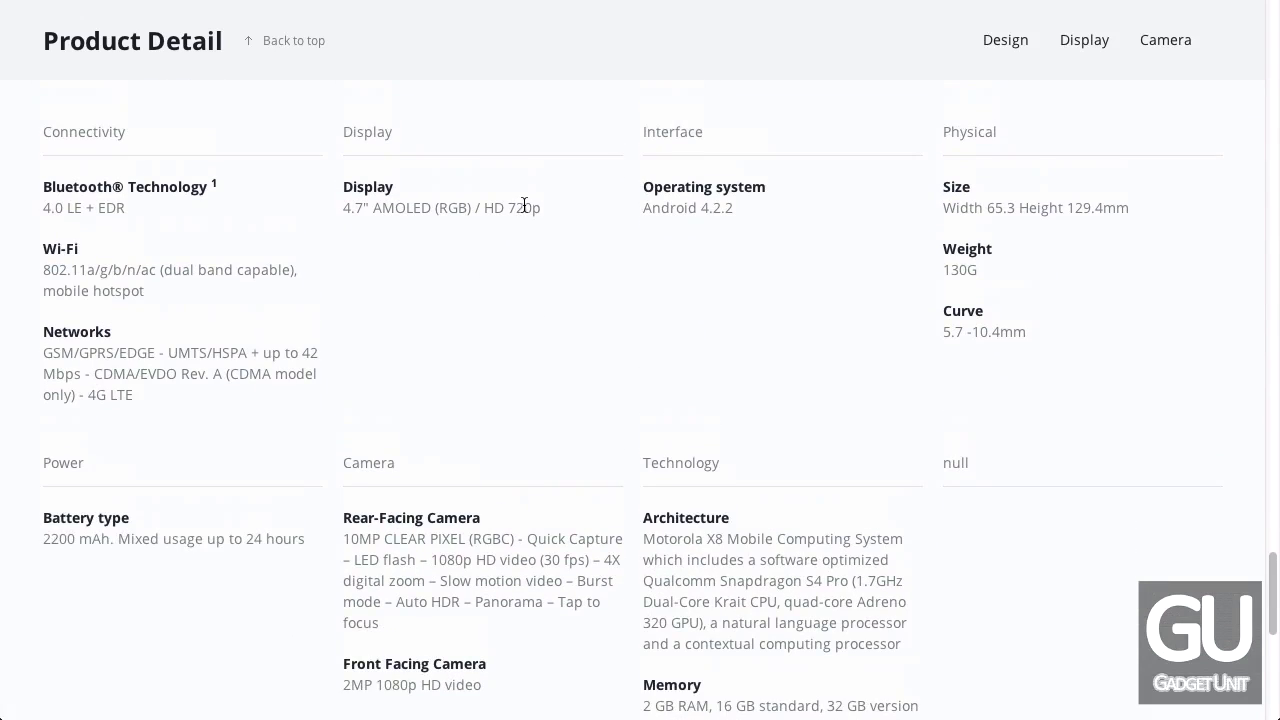
mouse_move(516, 304)
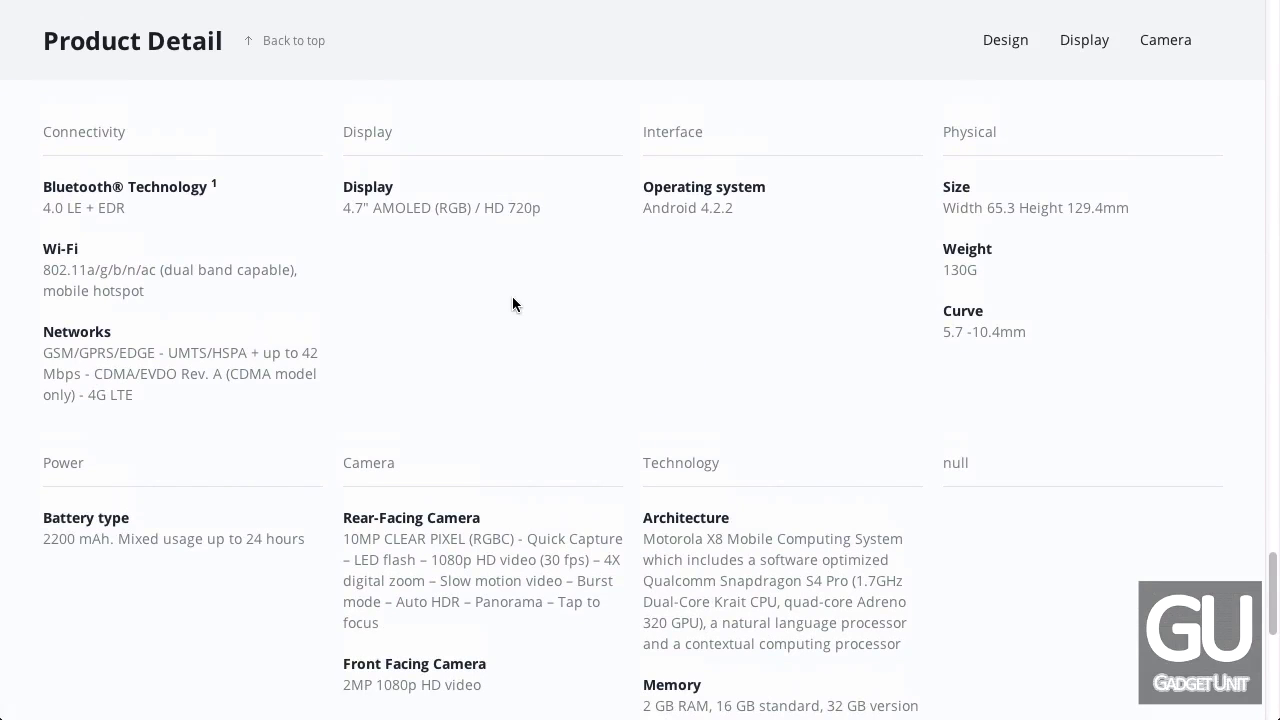
scroll(down, 3)
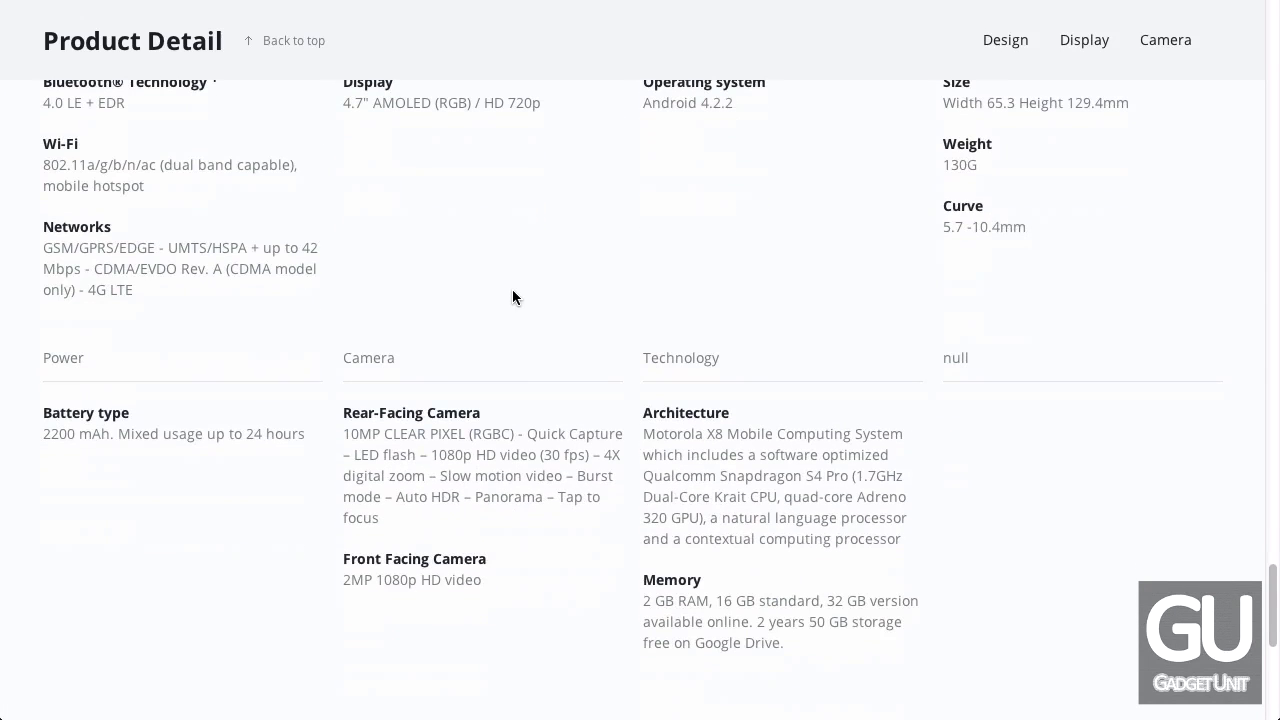
mouse_move(704, 434)
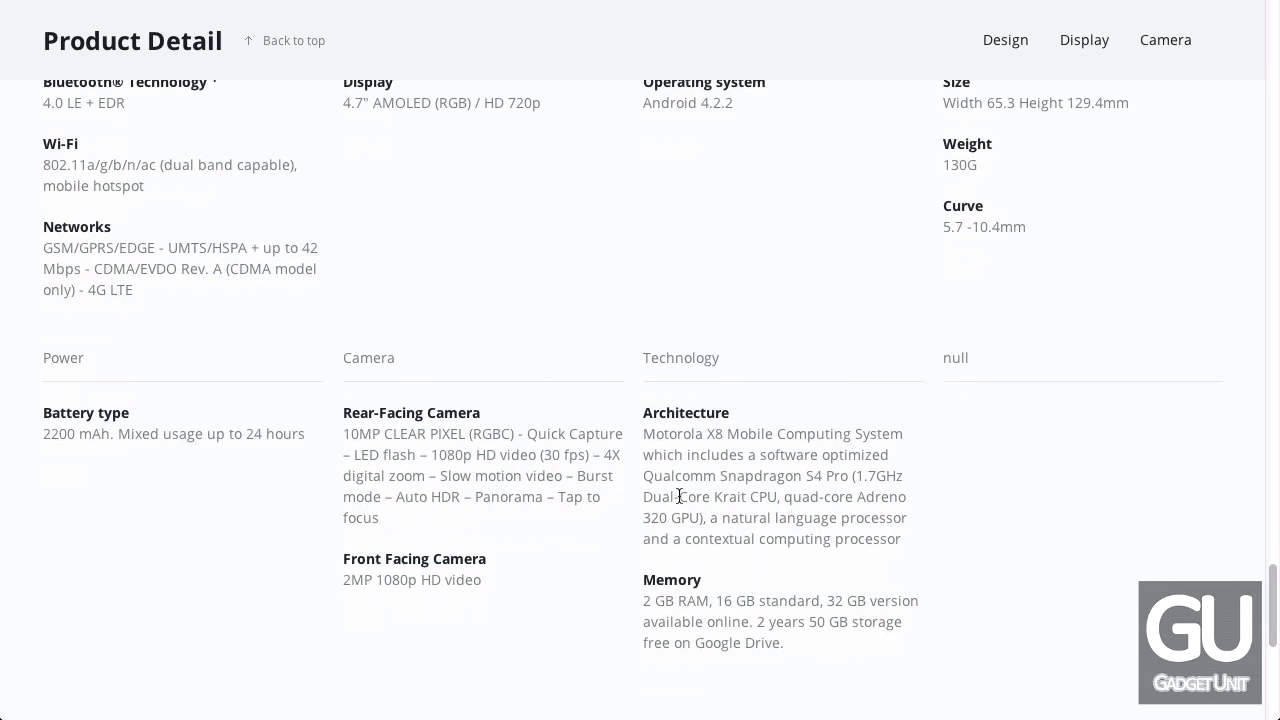
double_click(658, 496)
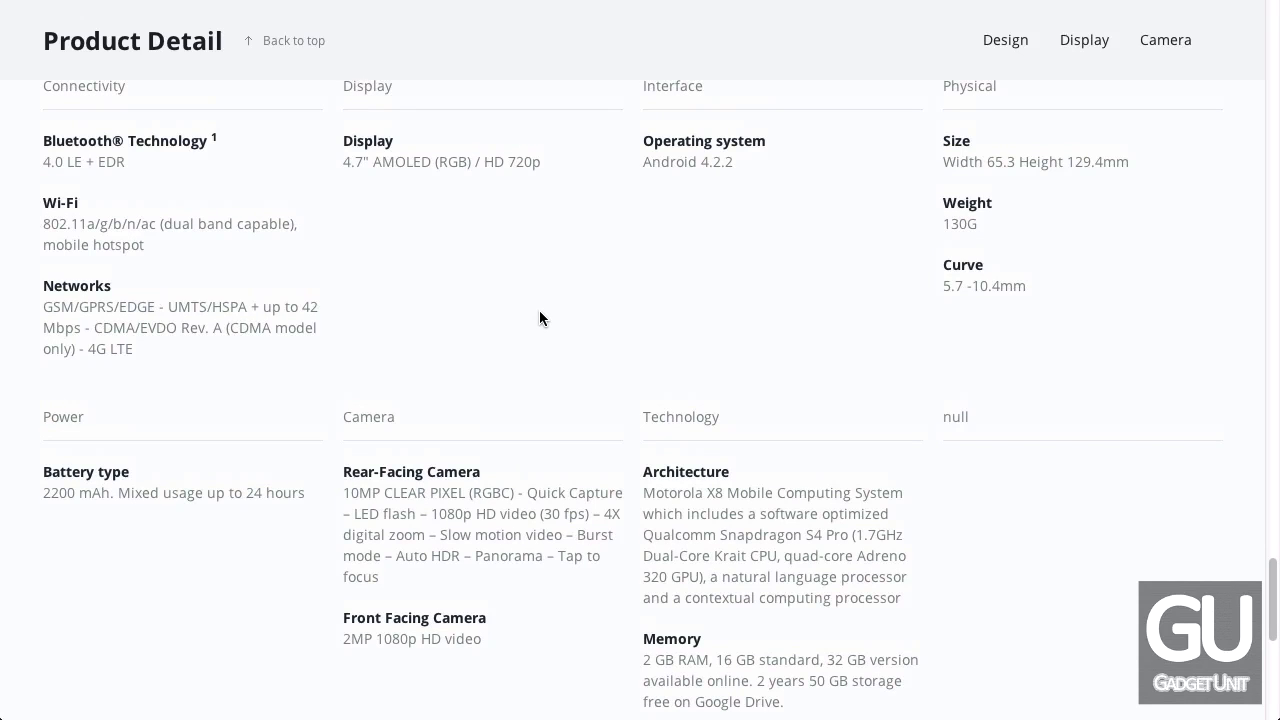
mouse_move(716, 336)
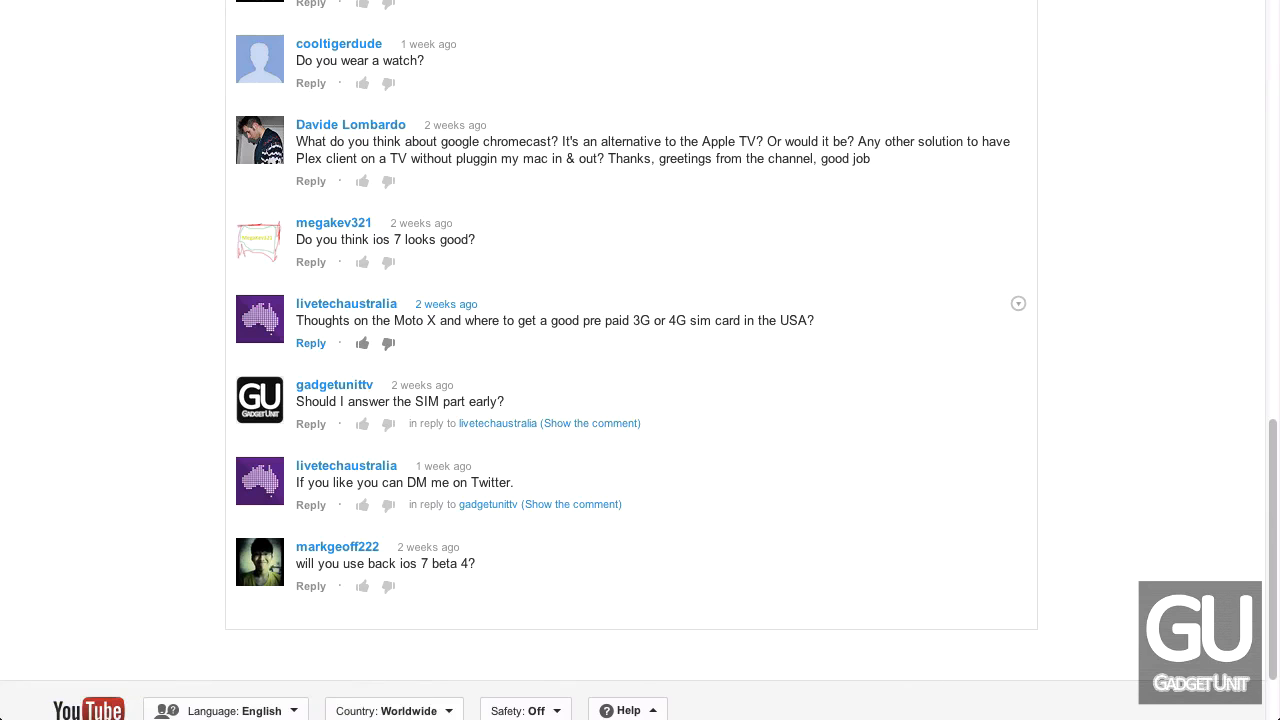
mouse_move(668, 316)
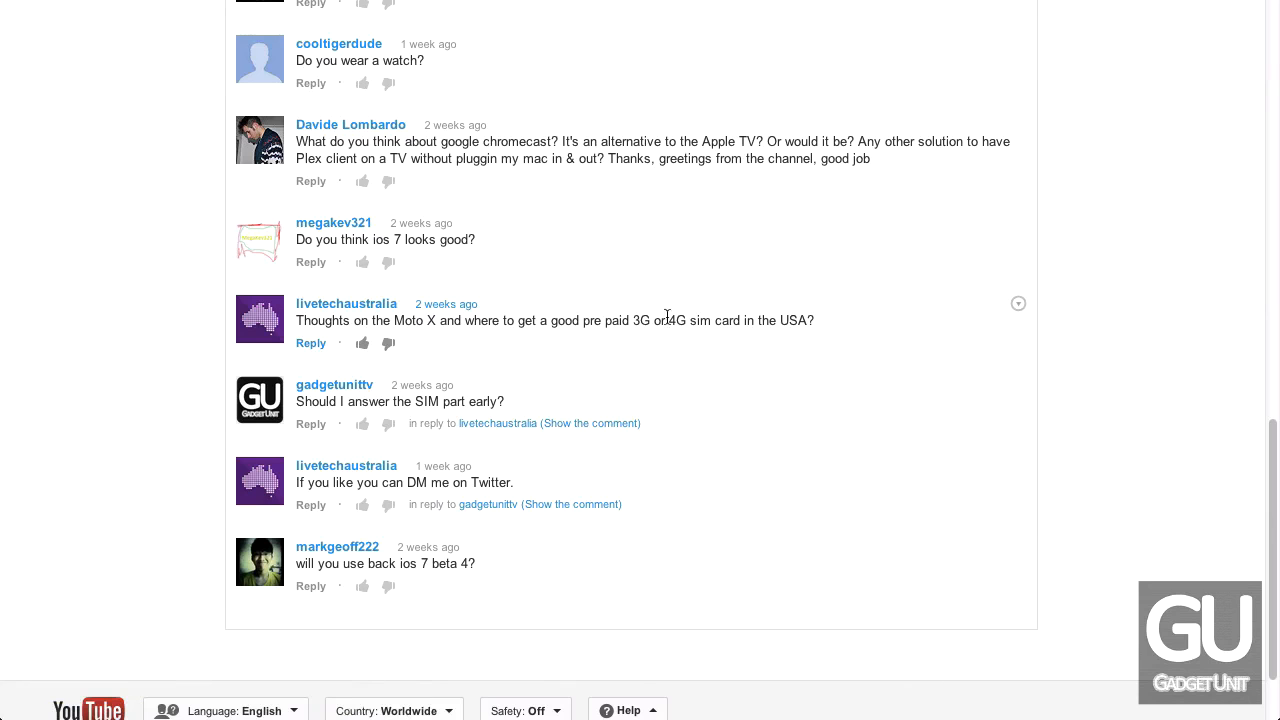
mouse_move(596, 356)
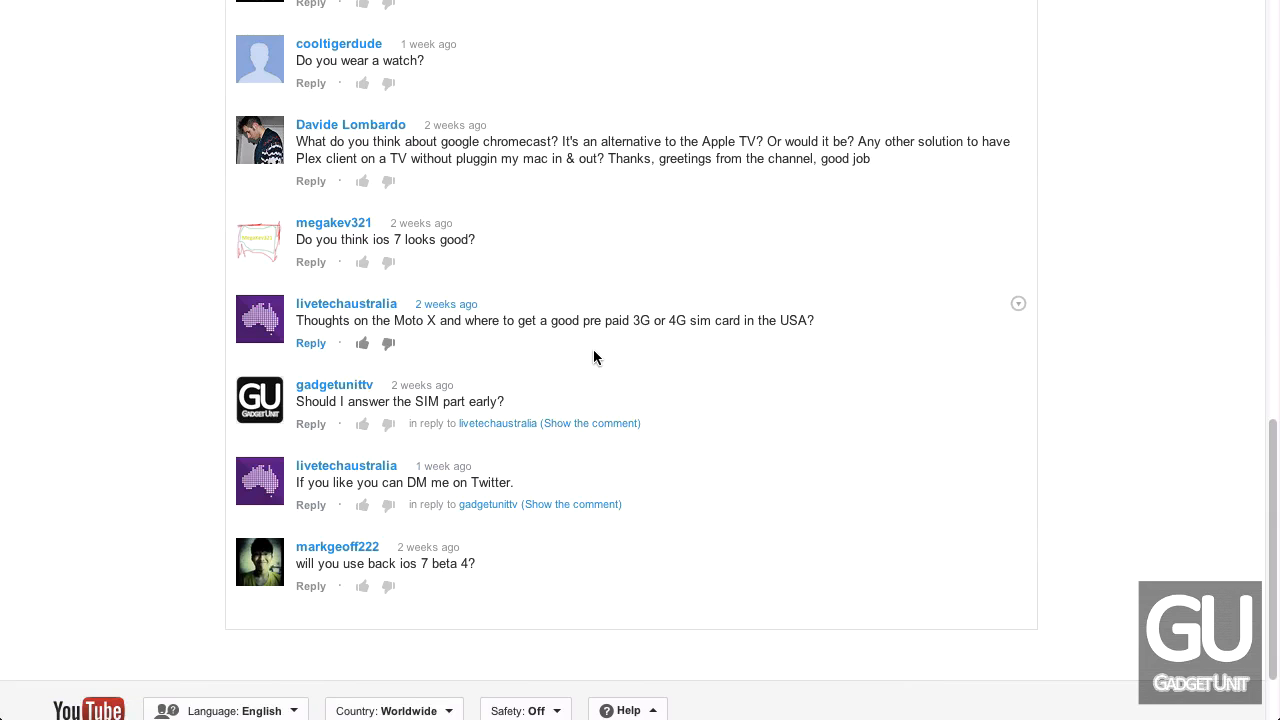
mouse_move(644, 324)
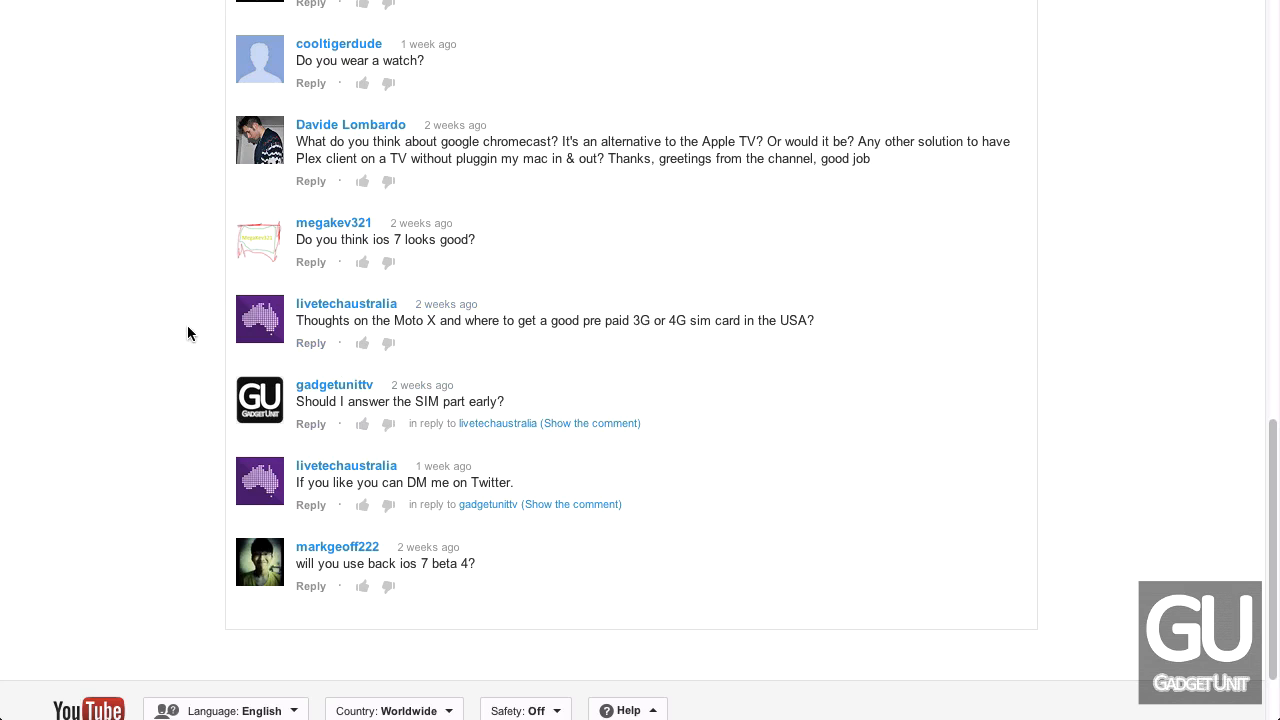
mouse_move(204, 320)
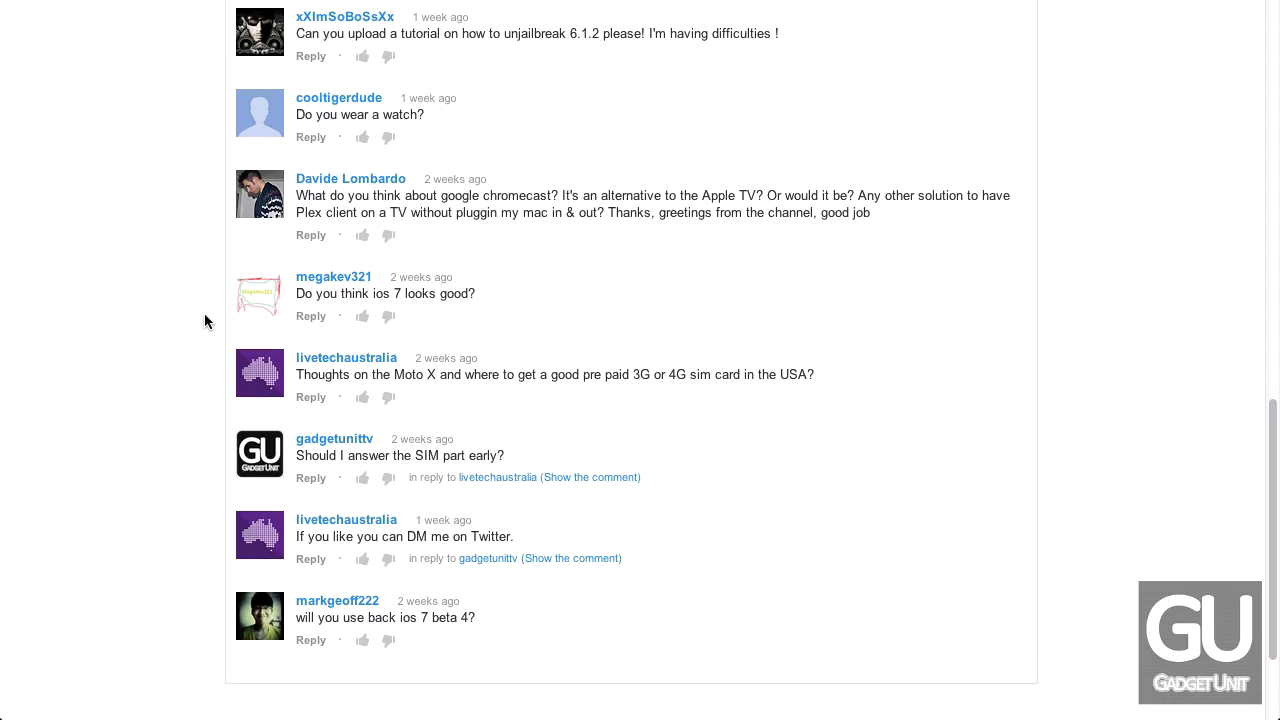
mouse_move(348, 316)
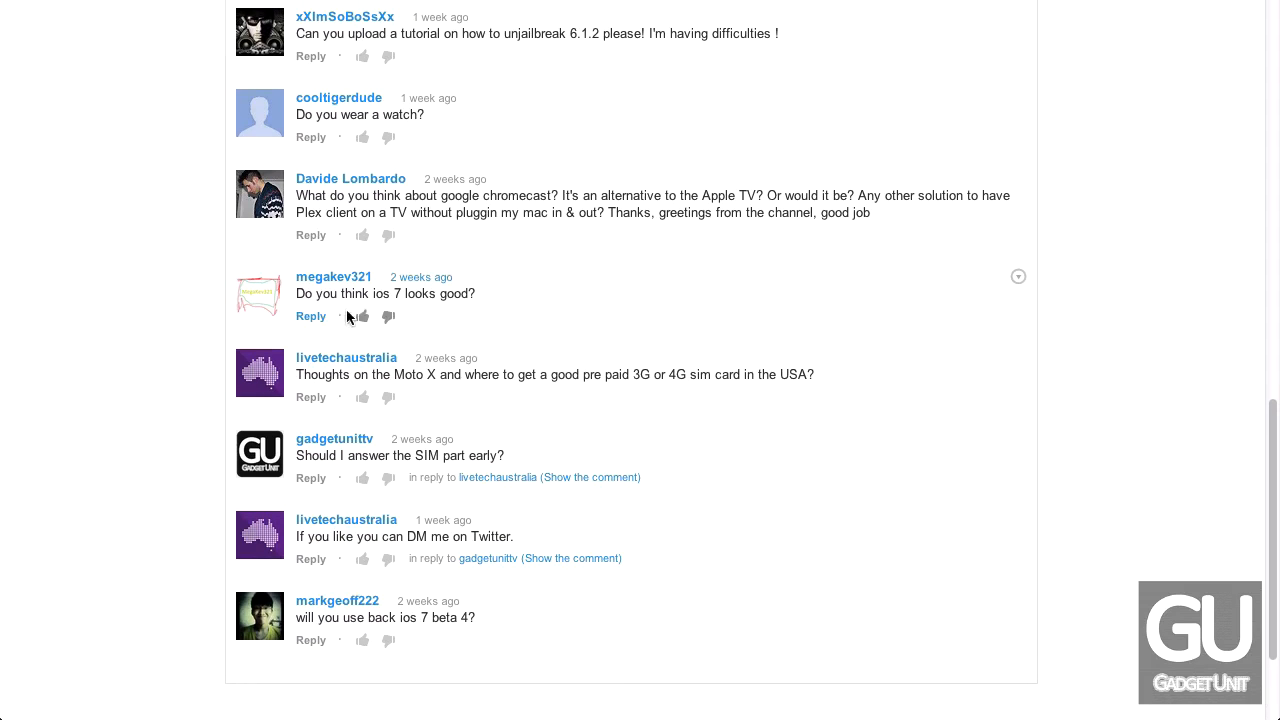
mouse_move(560, 360)
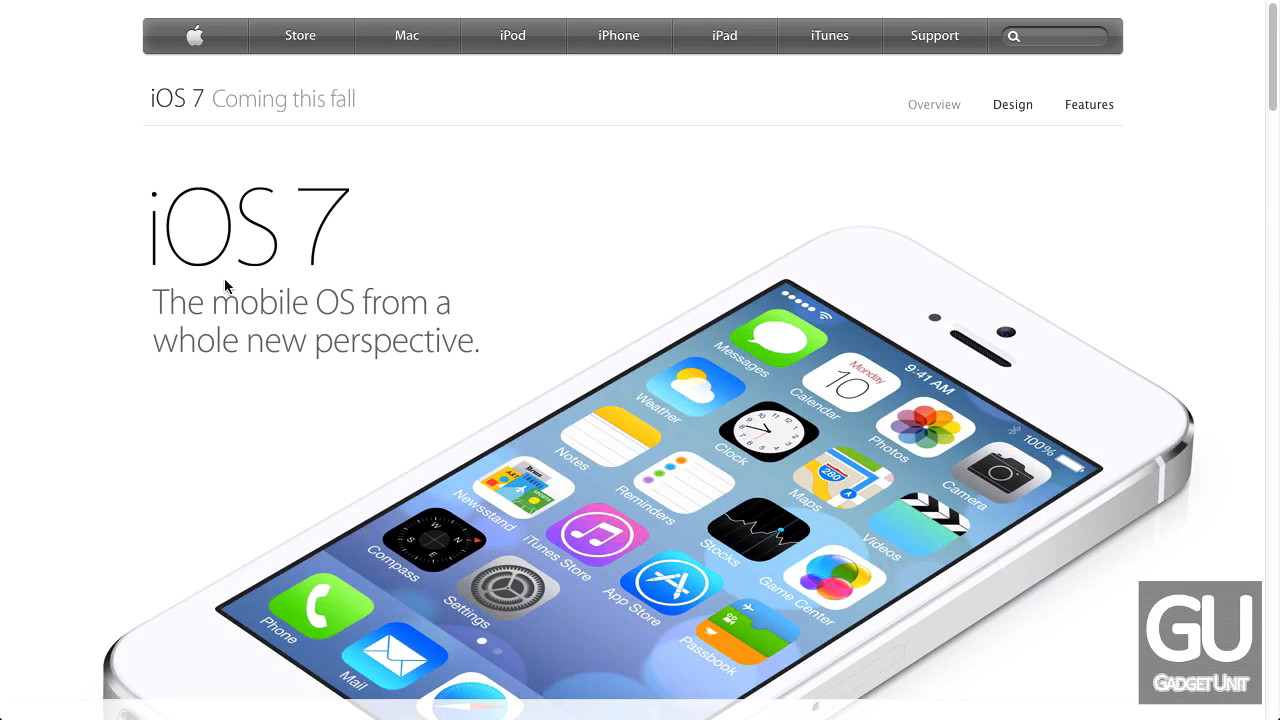
Scroll the iOS 7 preview page down to the iOS 7 Video and Gallery links and design intro
scroll(down, 3)
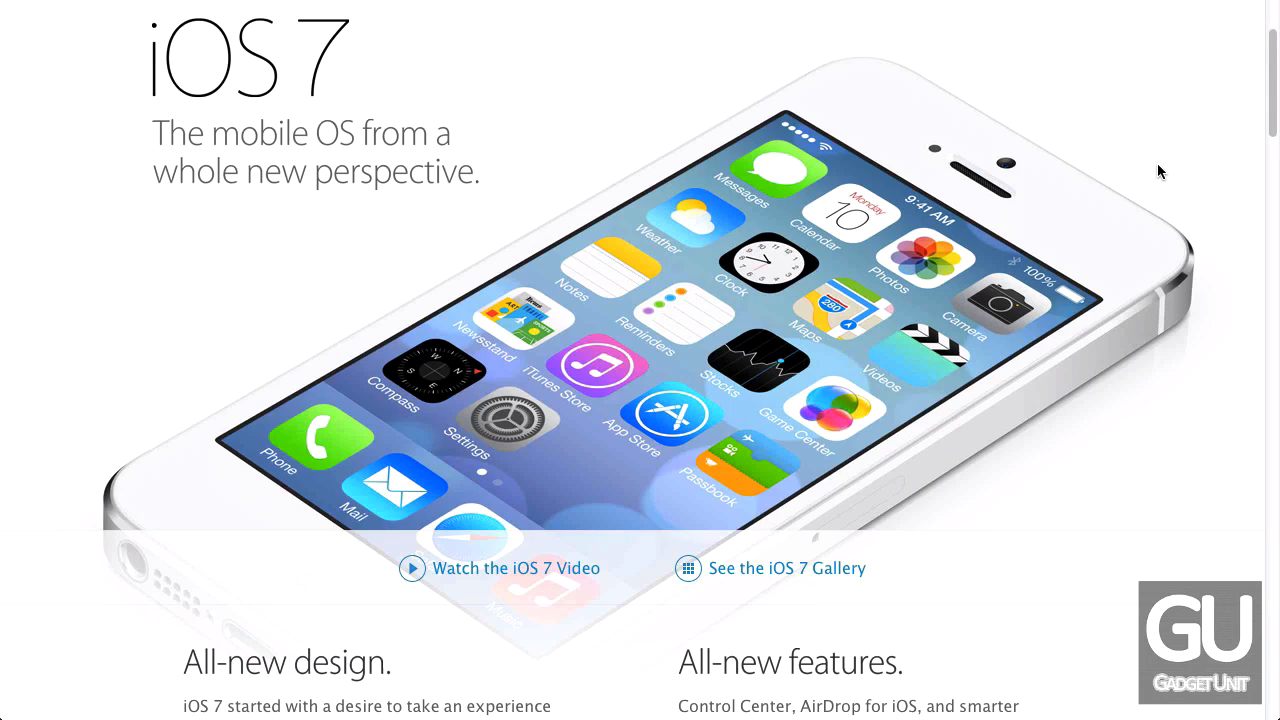
mouse_move(644, 412)
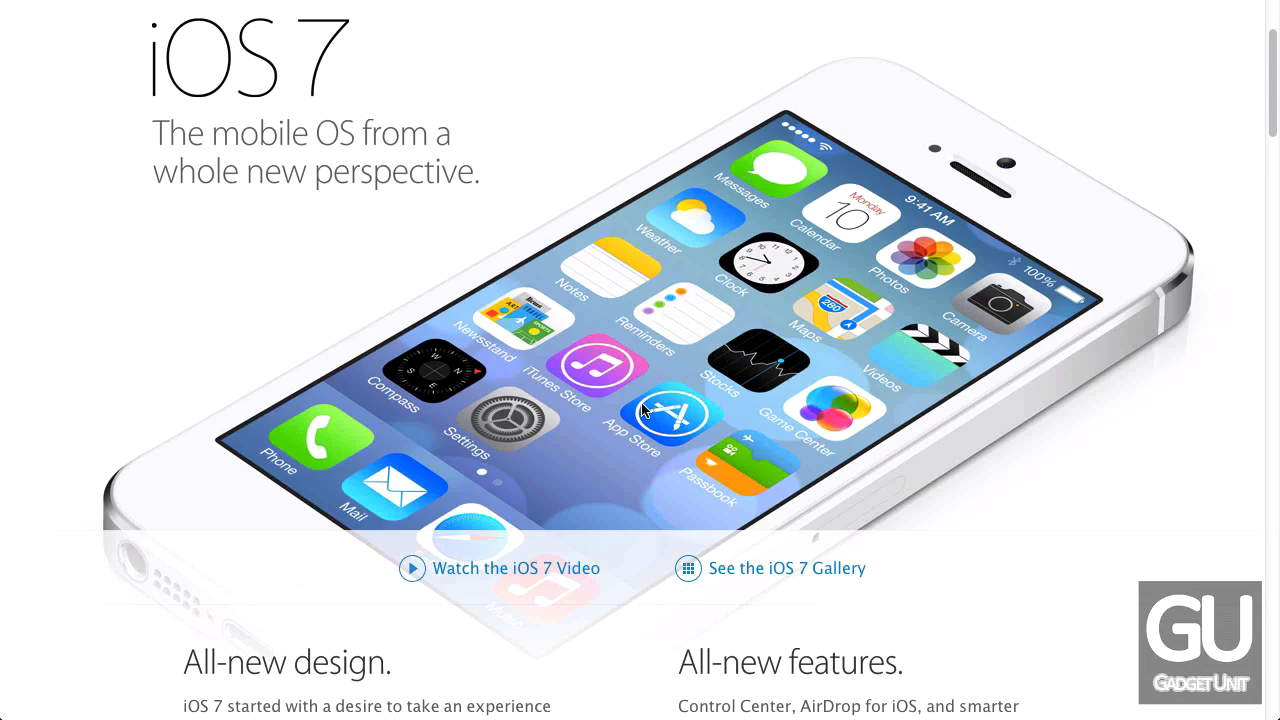
mouse_move(818, 410)
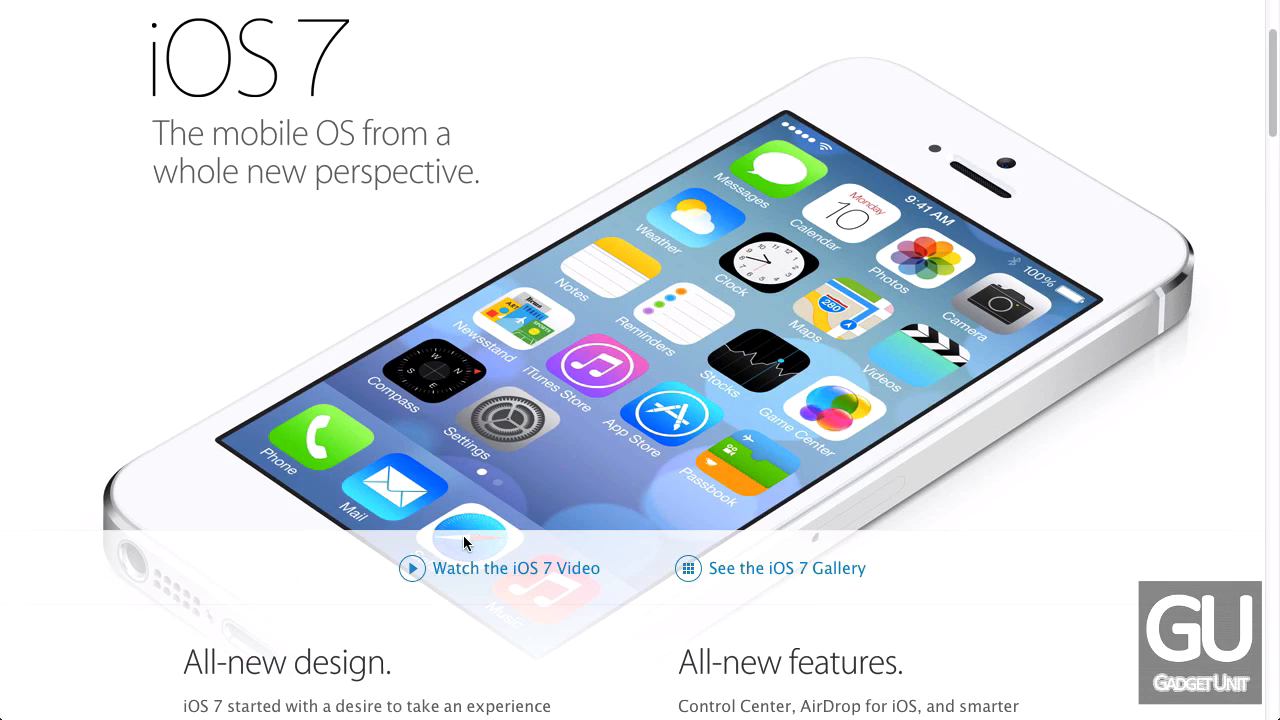
mouse_move(936, 280)
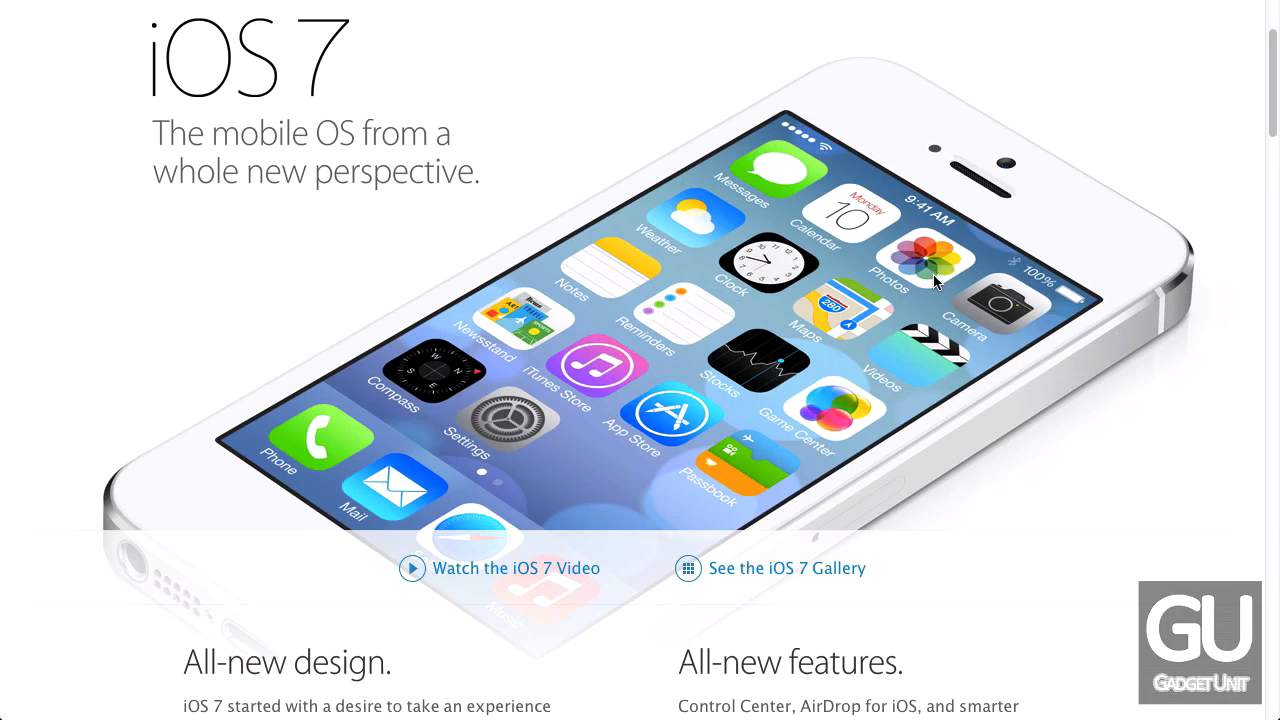
scroll(down, 3)
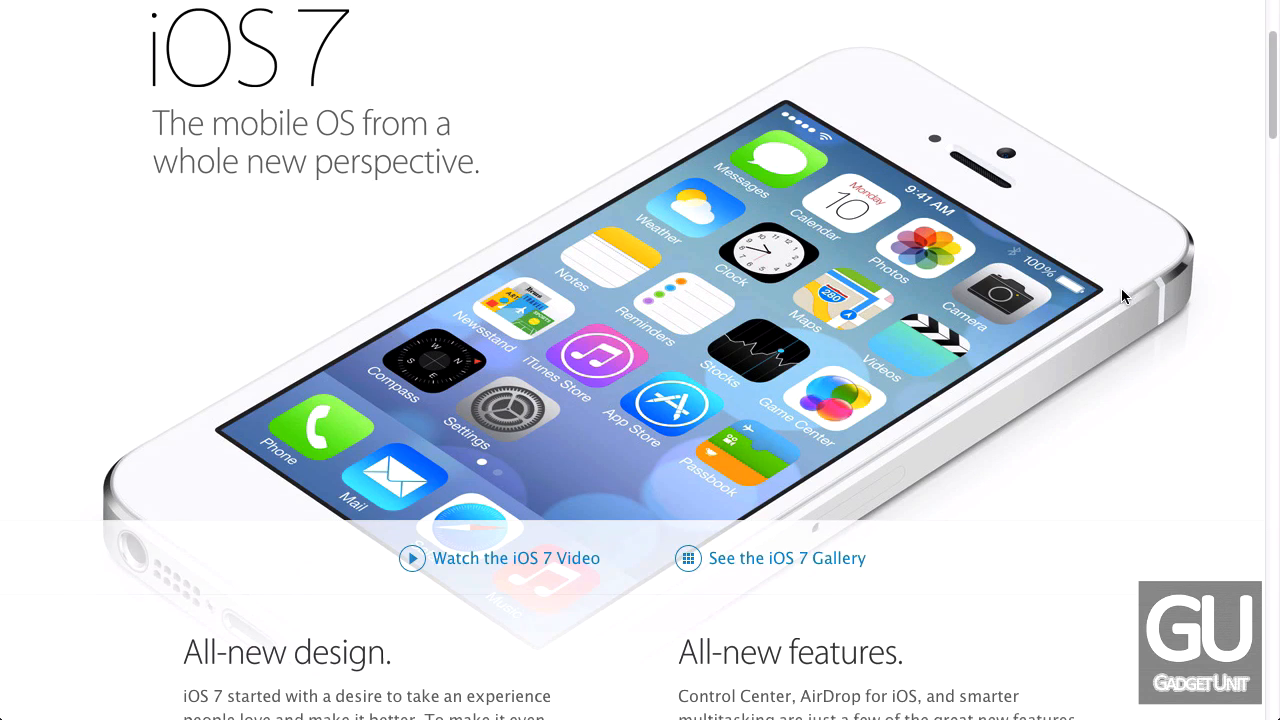
scroll(down, 3)
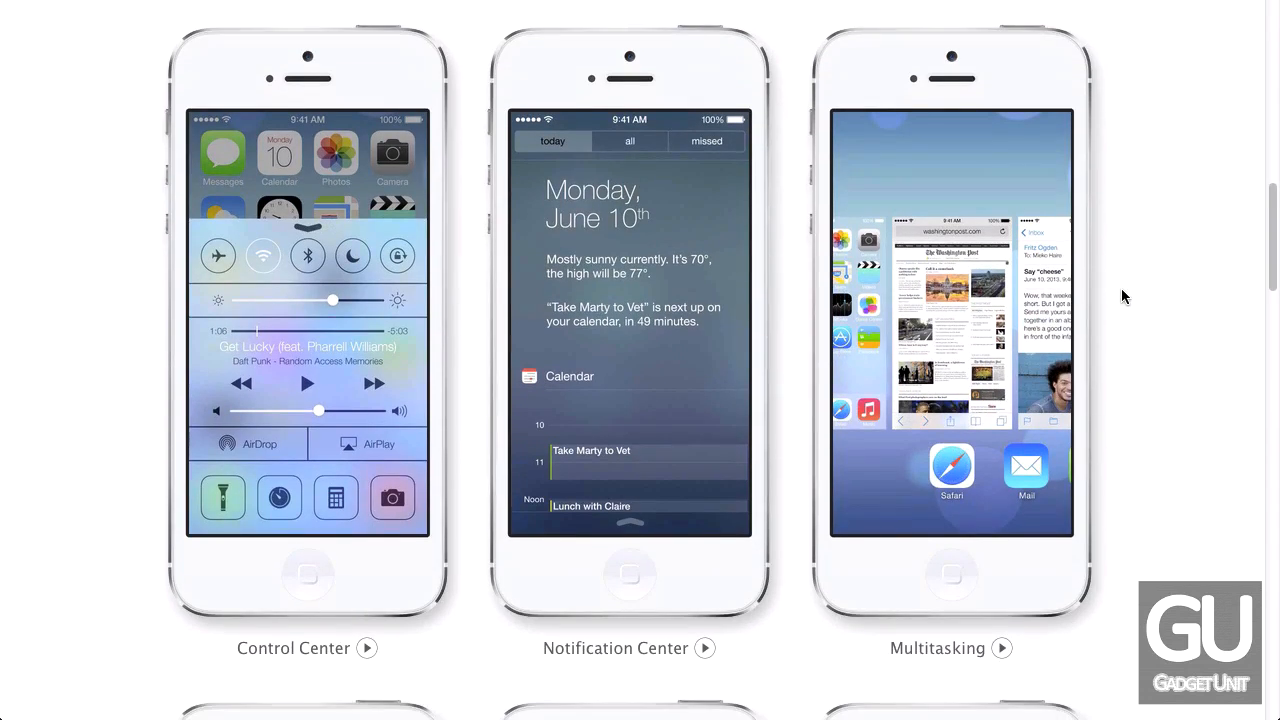
scroll(down, 3)
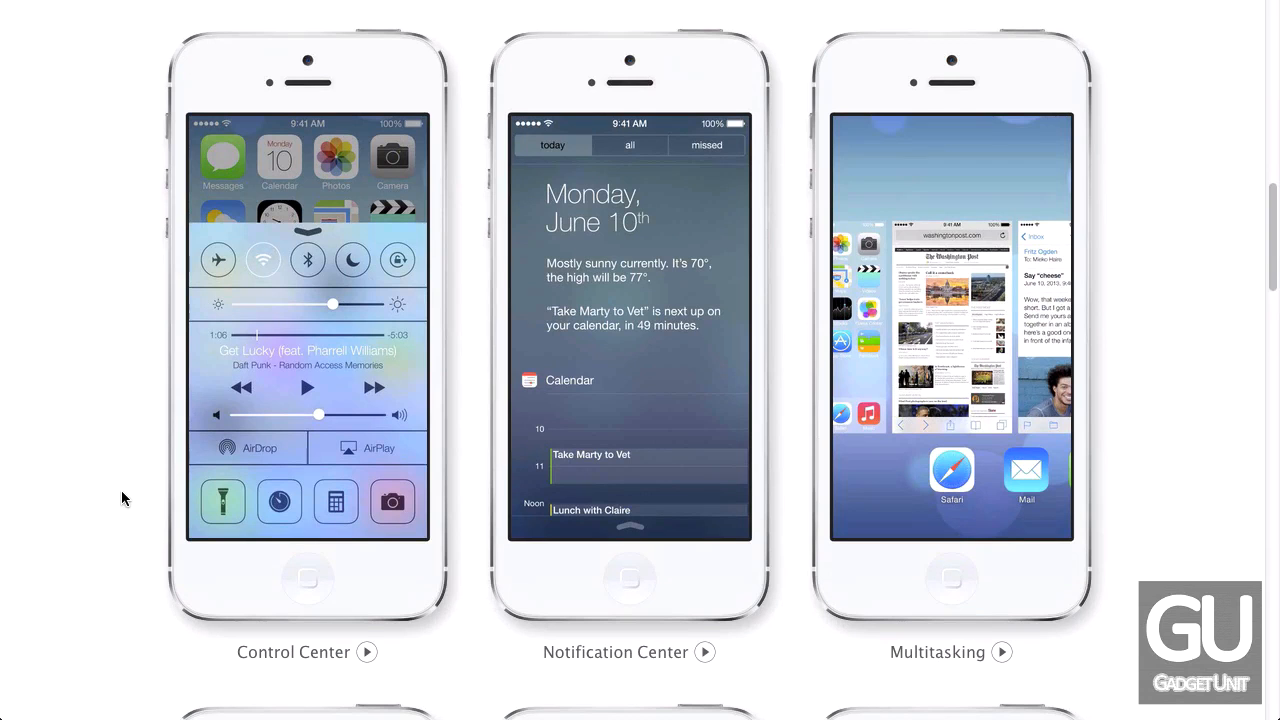
scroll(down, 3)
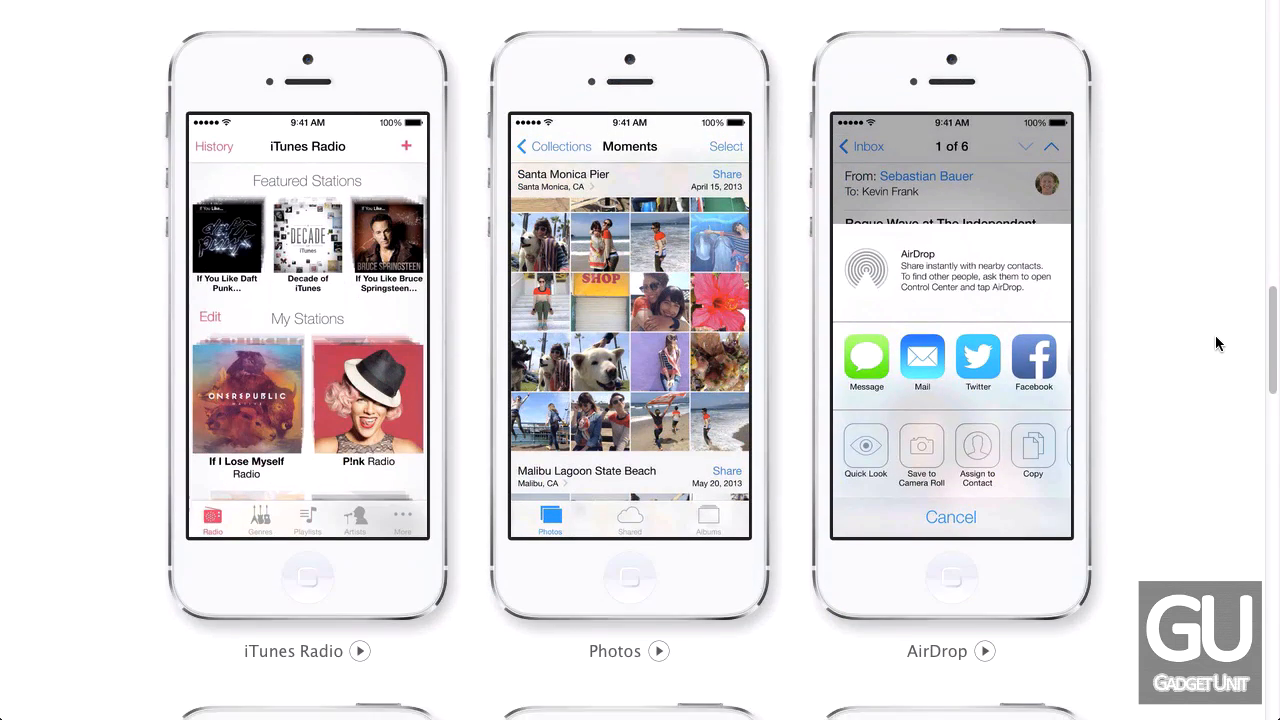
scroll(down, 3)
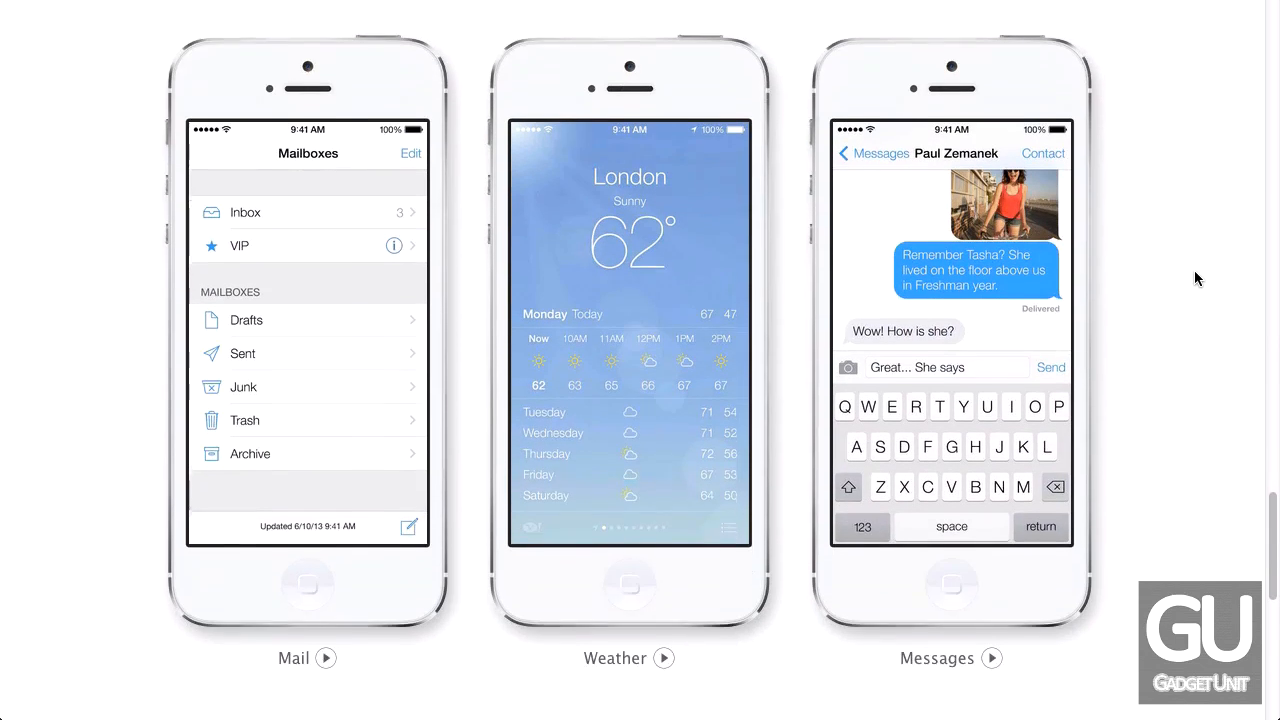
scroll(down, 3)
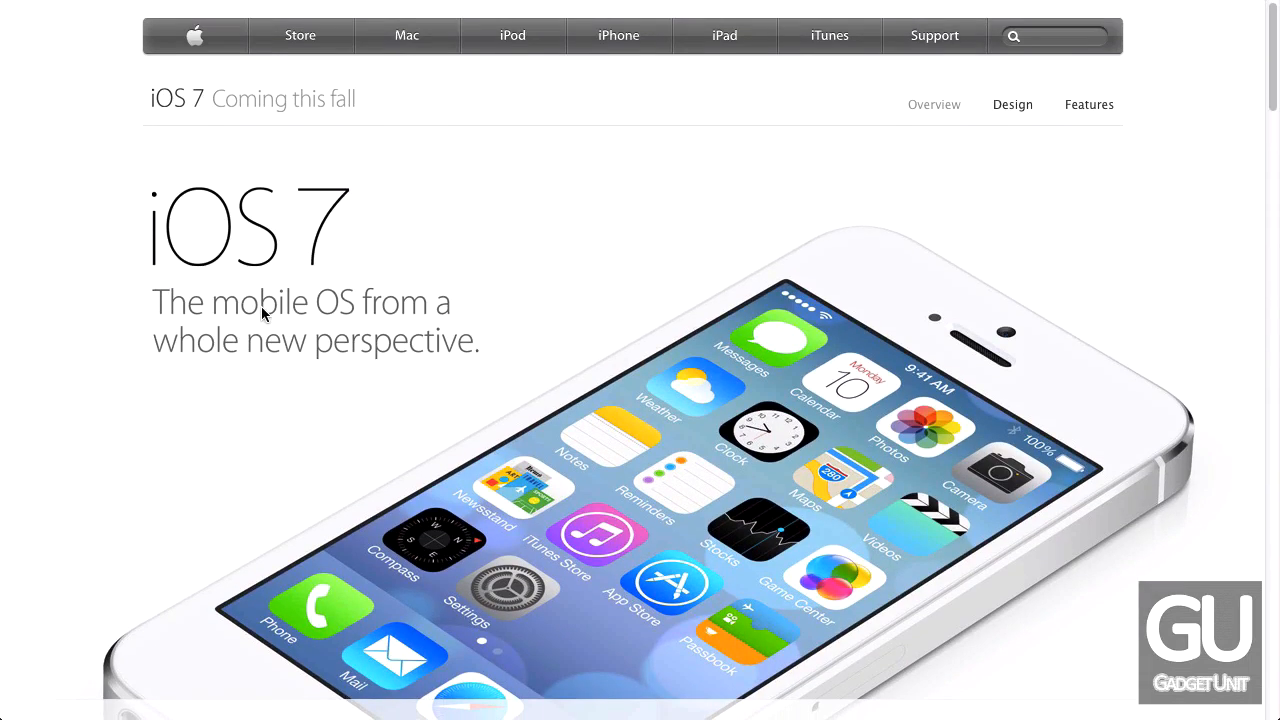
scroll(down, 3)
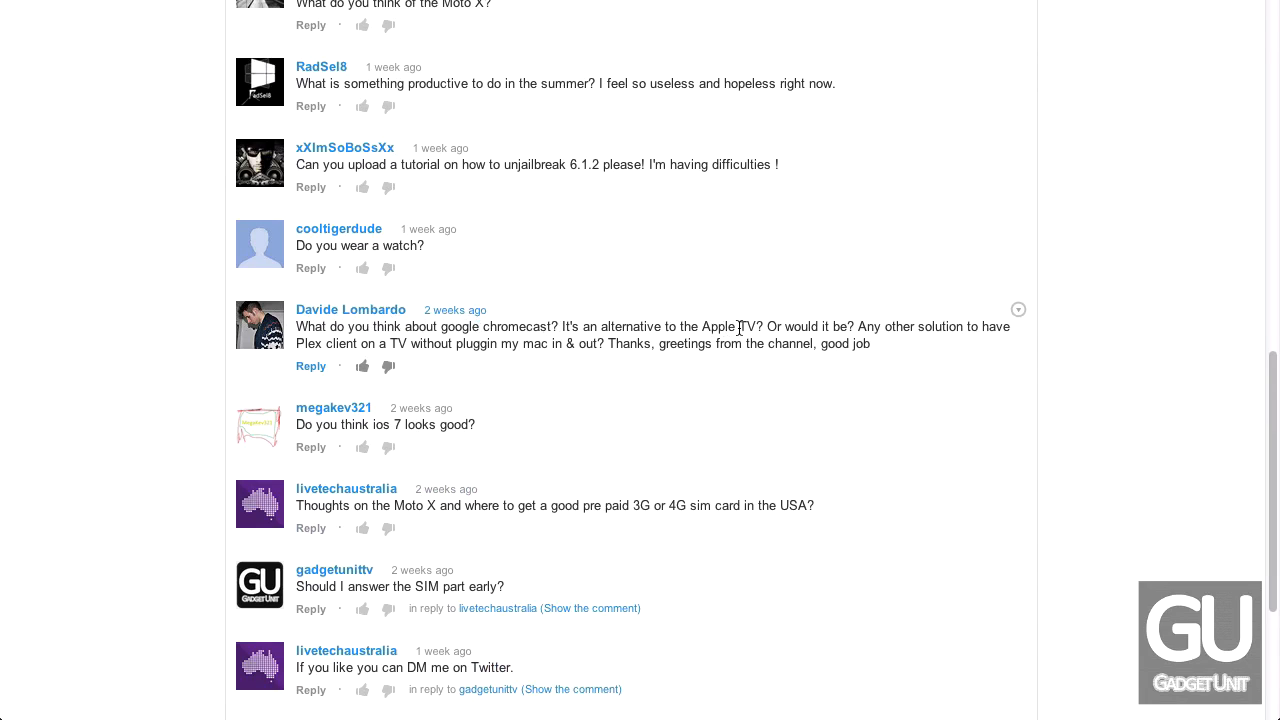
mouse_move(456, 328)
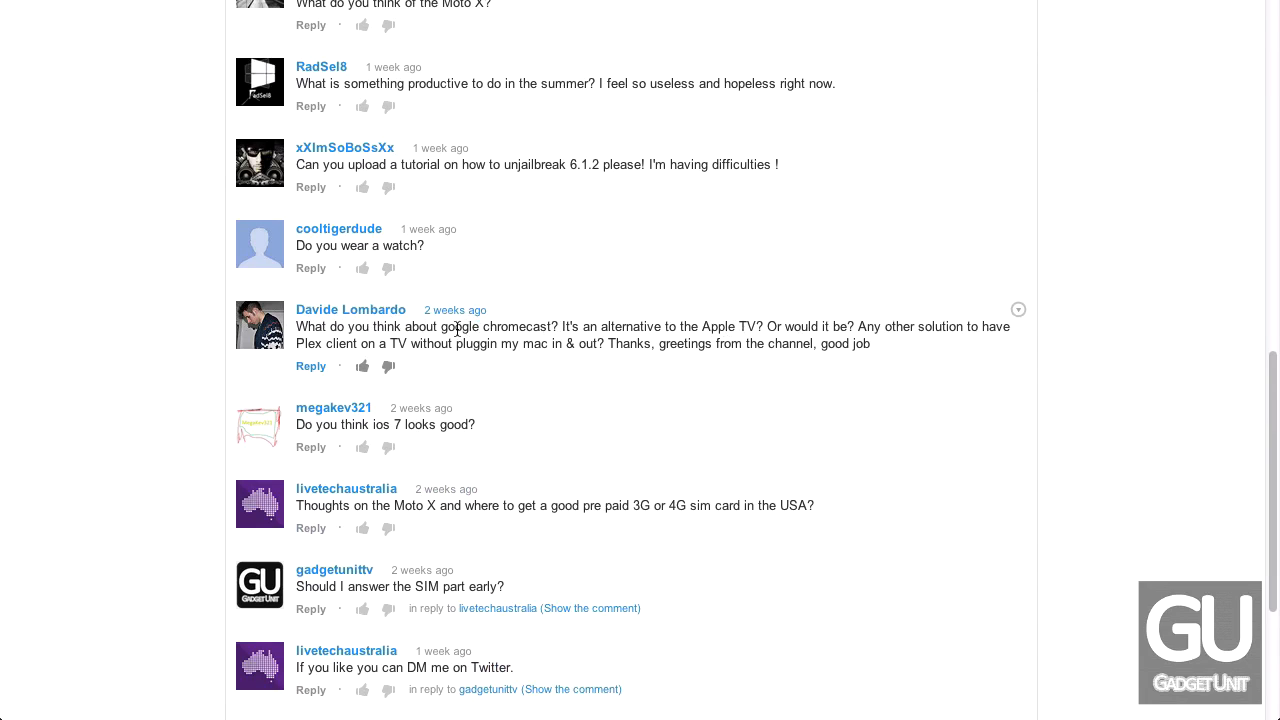
mouse_move(410, 358)
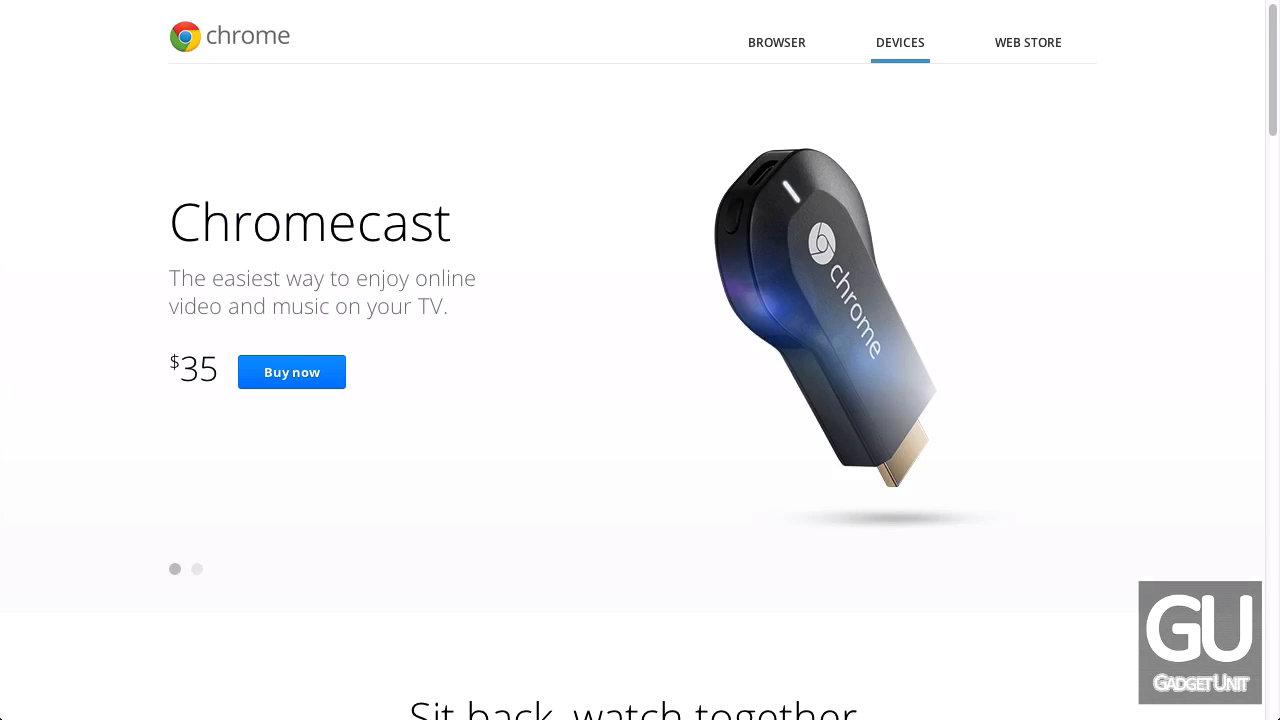
mouse_move(420, 340)
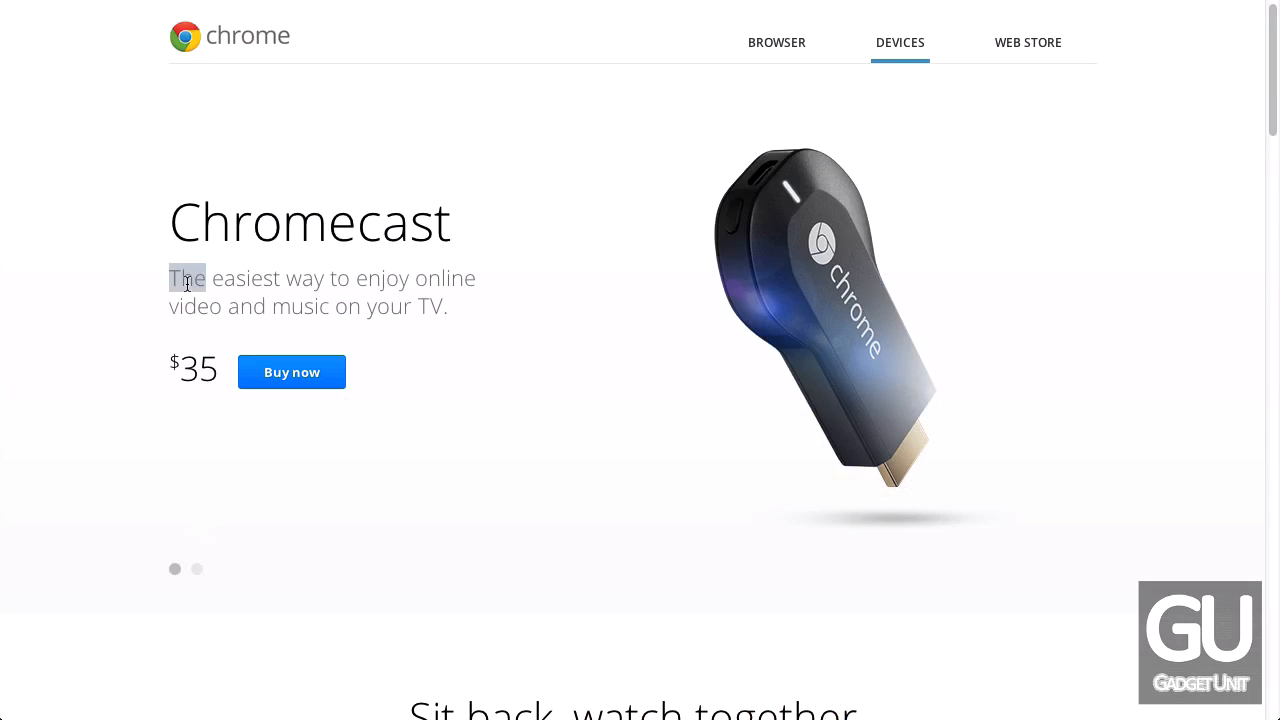
Highlight the start of the Chromecast tagline on the $35 product page
drag(184, 278, 410, 330)
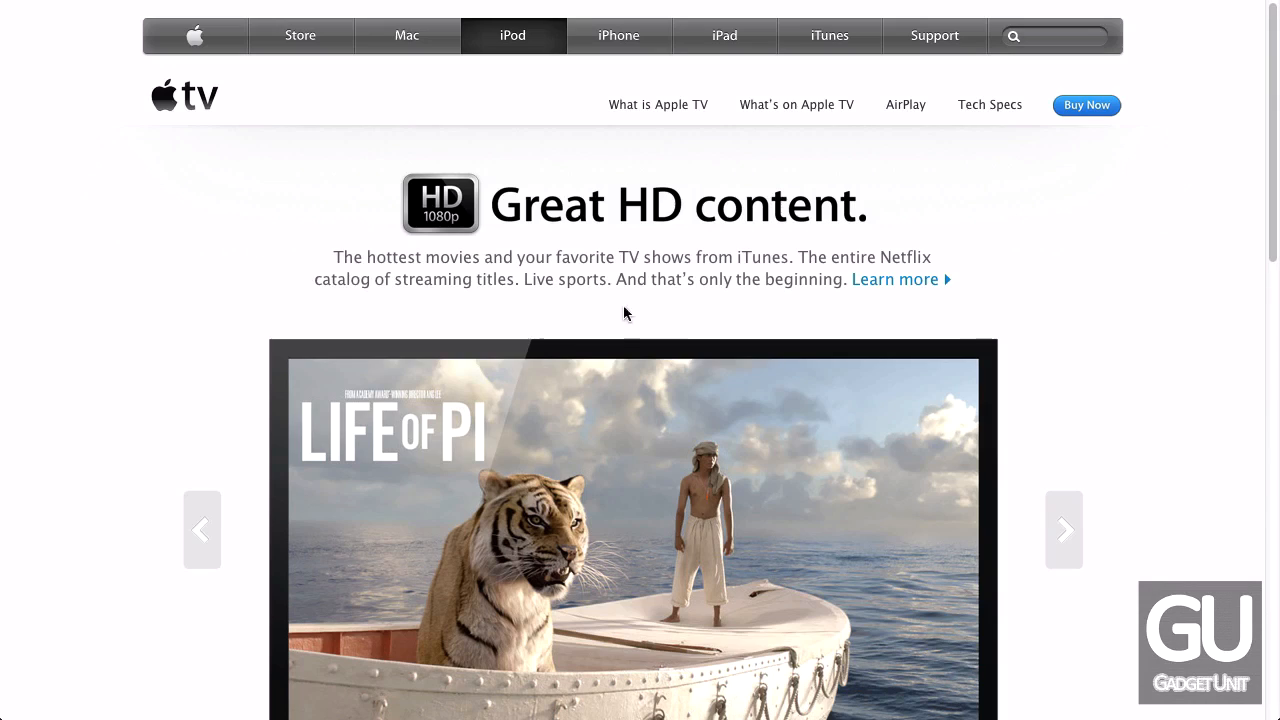
mouse_move(564, 272)
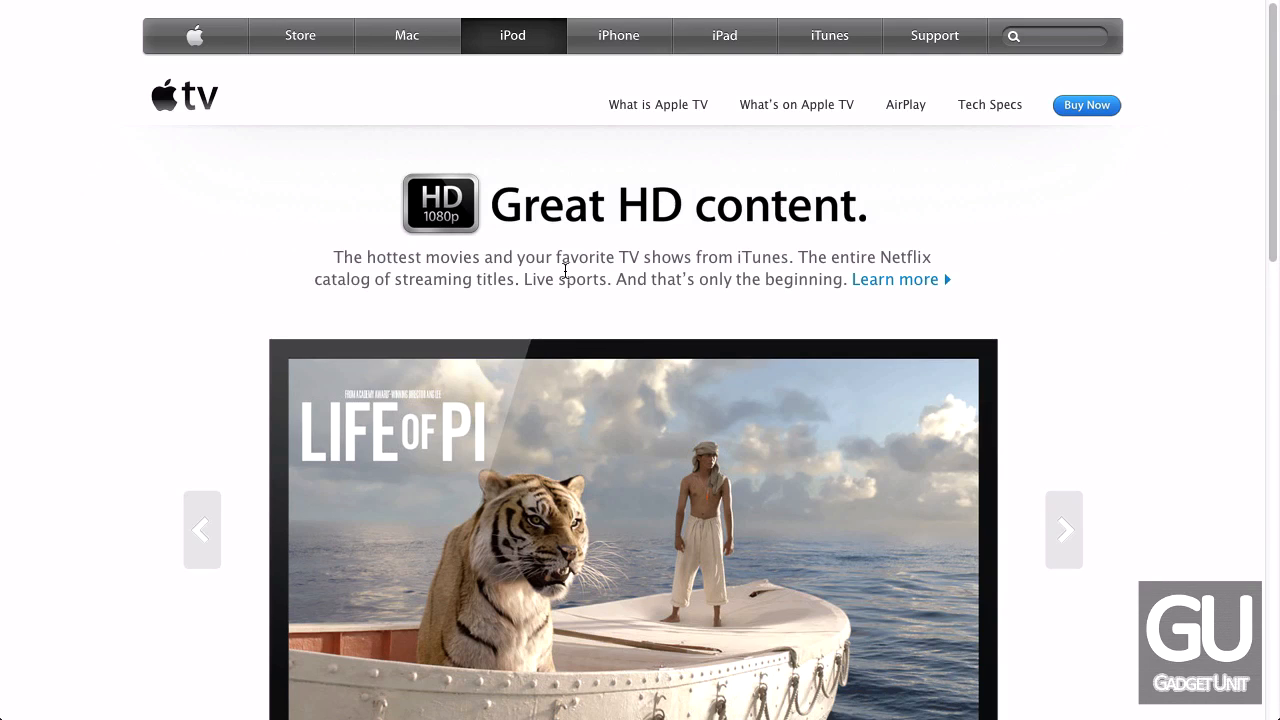
Advance the Apple TV showcase to the AirPlay wireless streaming slide
click(1064, 528)
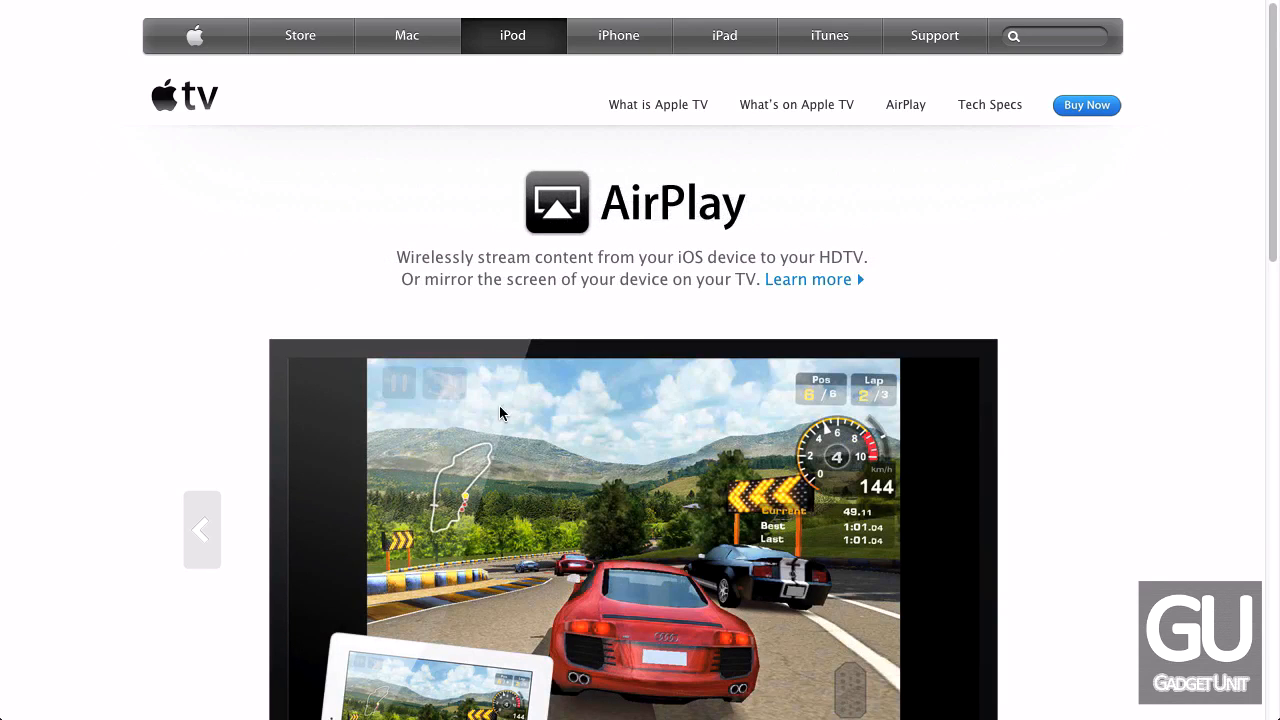
scroll(down, 3)
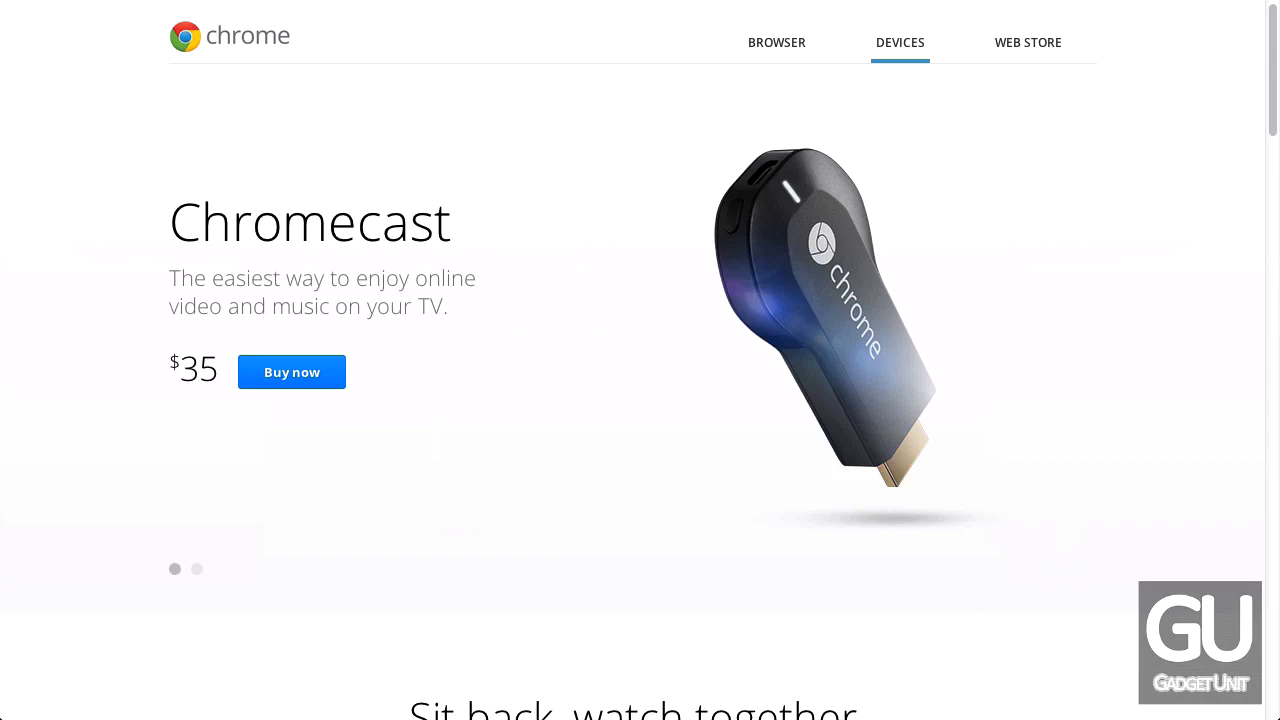
mouse_move(472, 306)
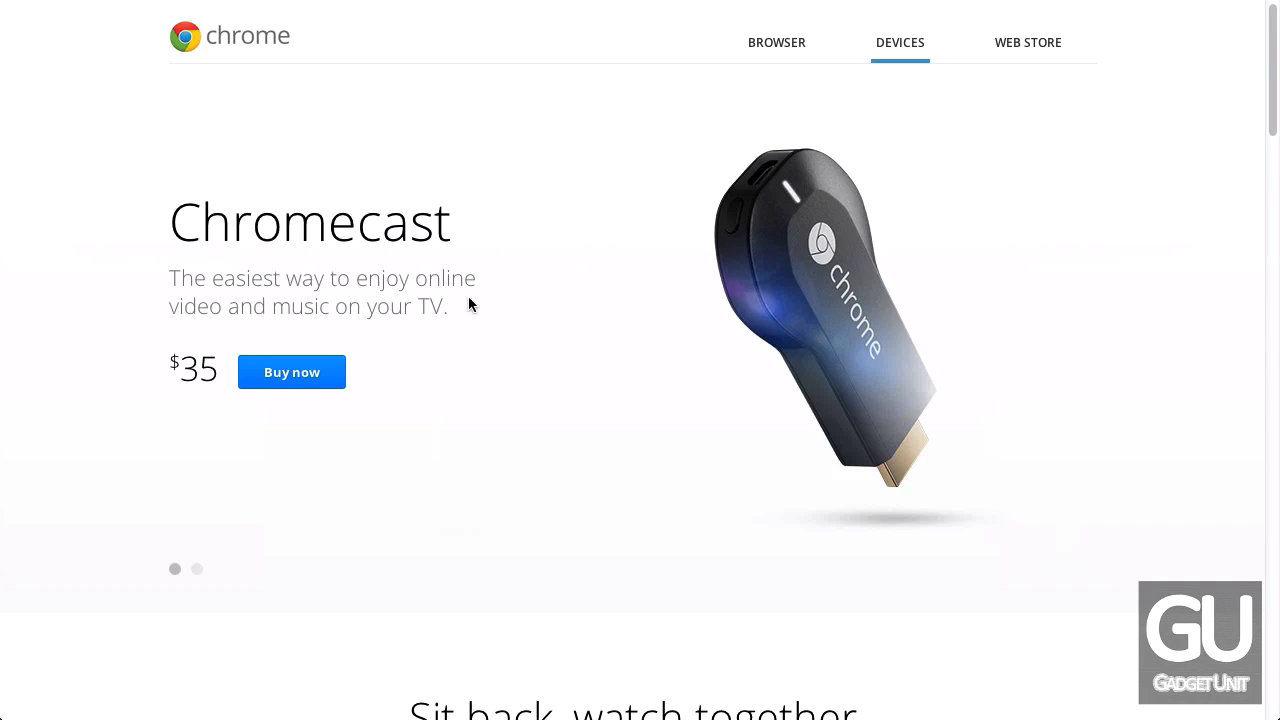
mouse_move(224, 292)
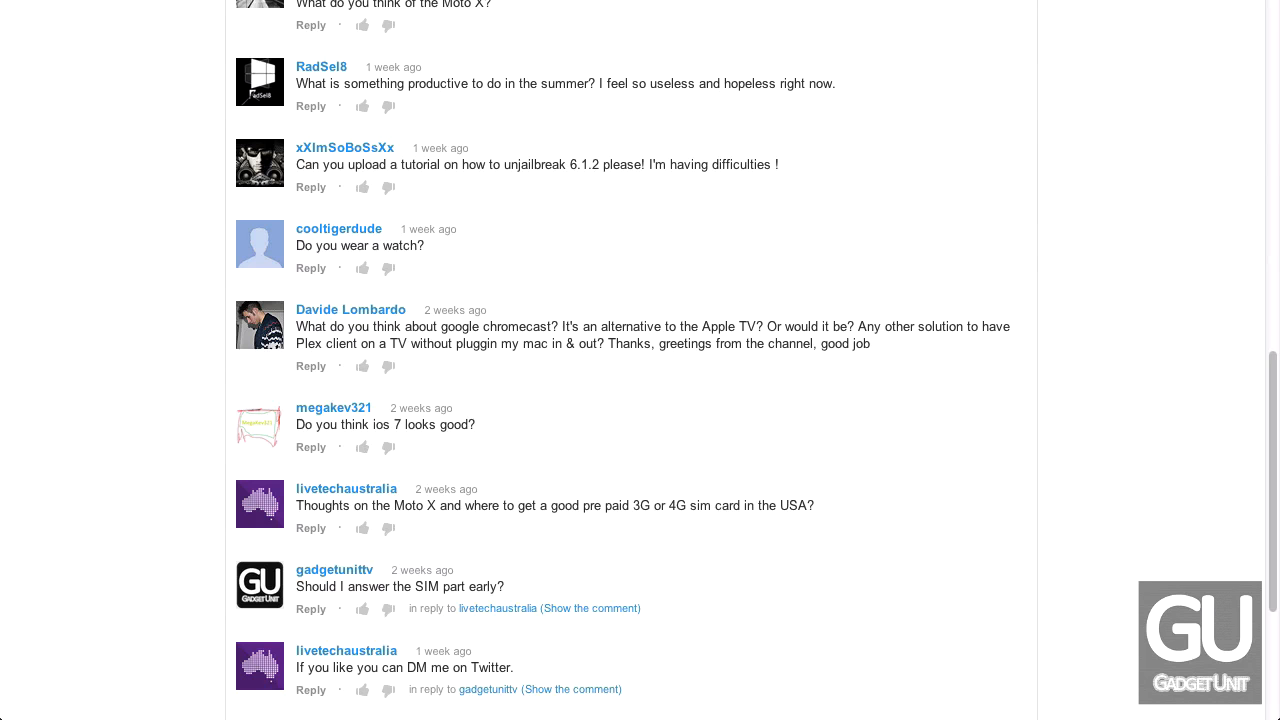
mouse_move(112, 362)
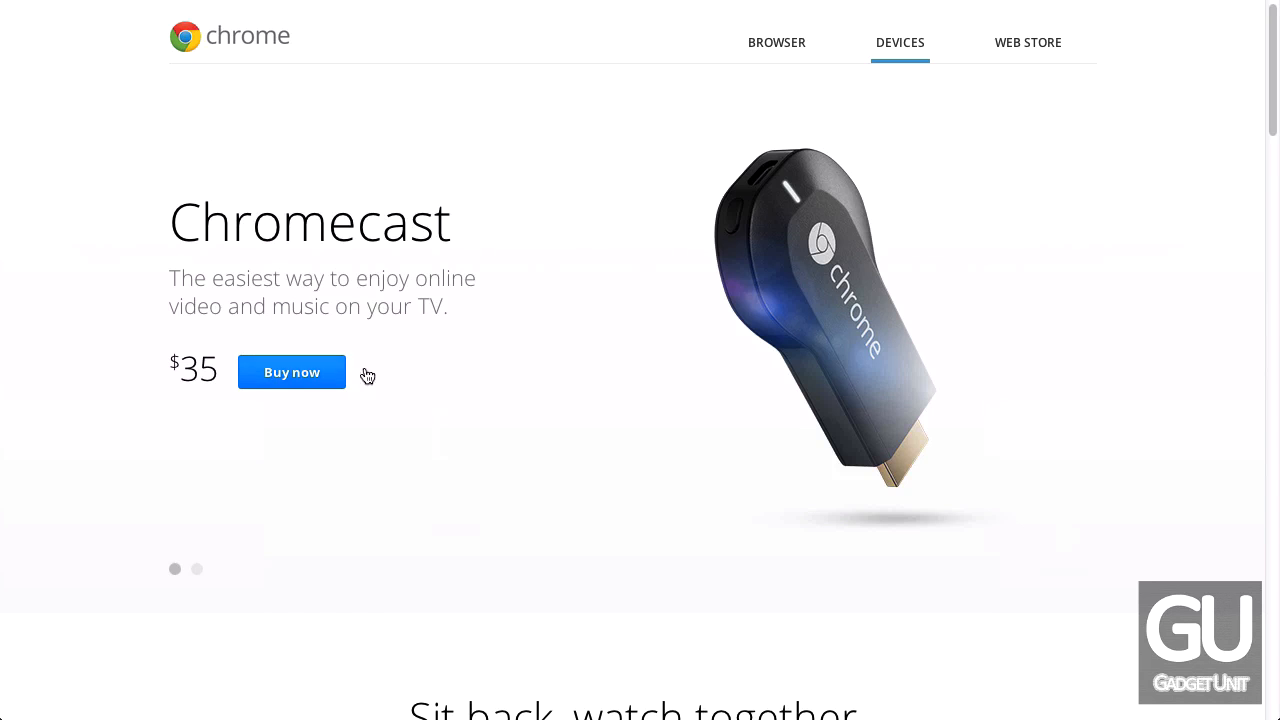
Scroll the Chromecast page past Sit back and Remote free to Plug in and play and the $35 section
scroll(down, 3)
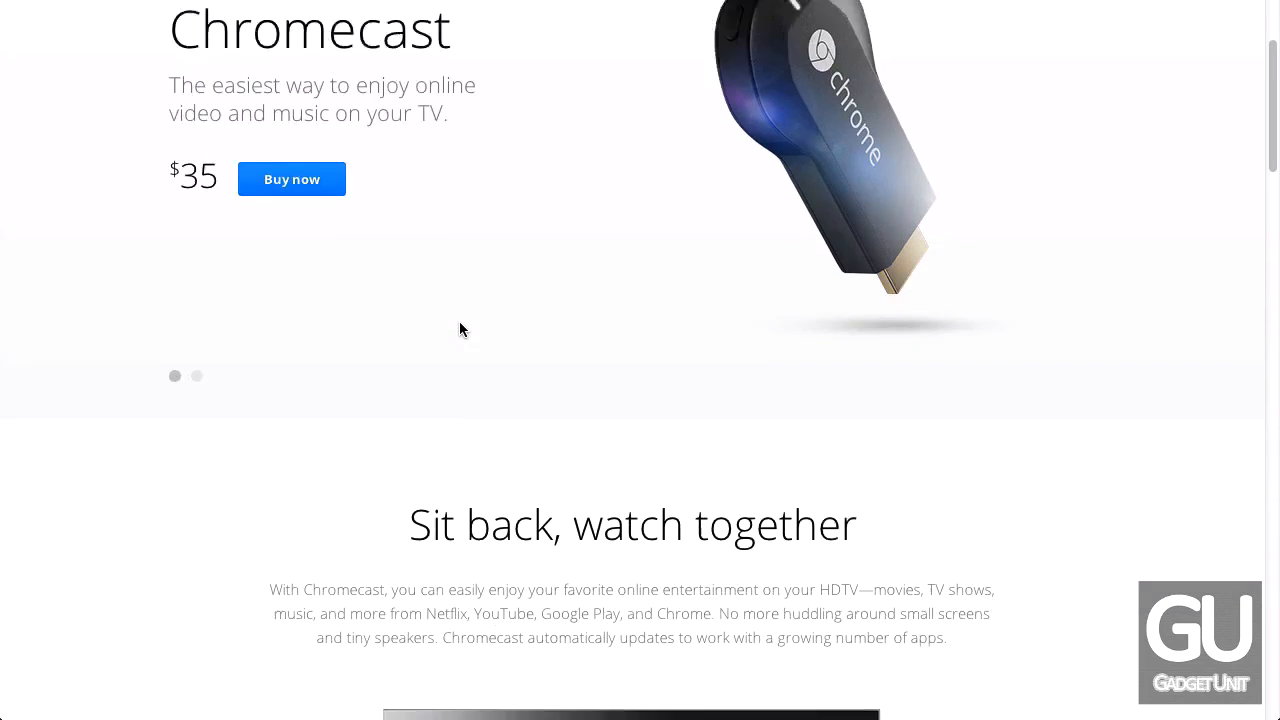
scroll(down, 3)
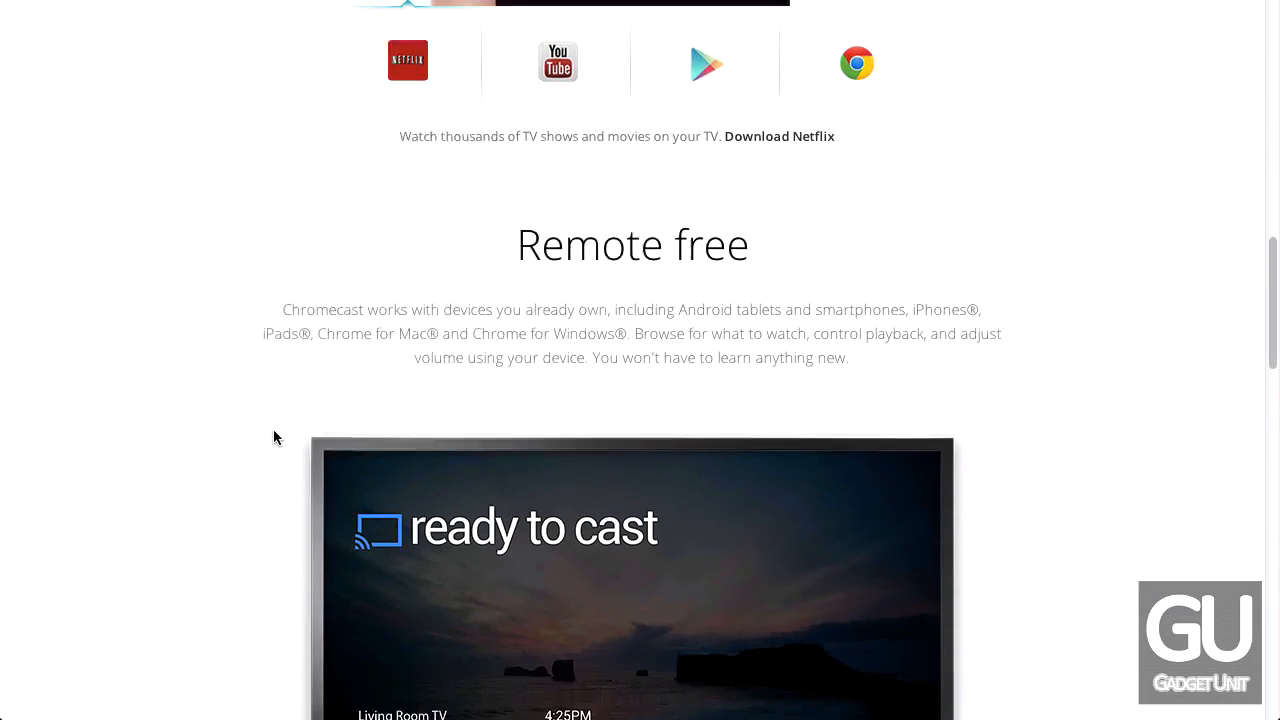
scroll(down, 3)
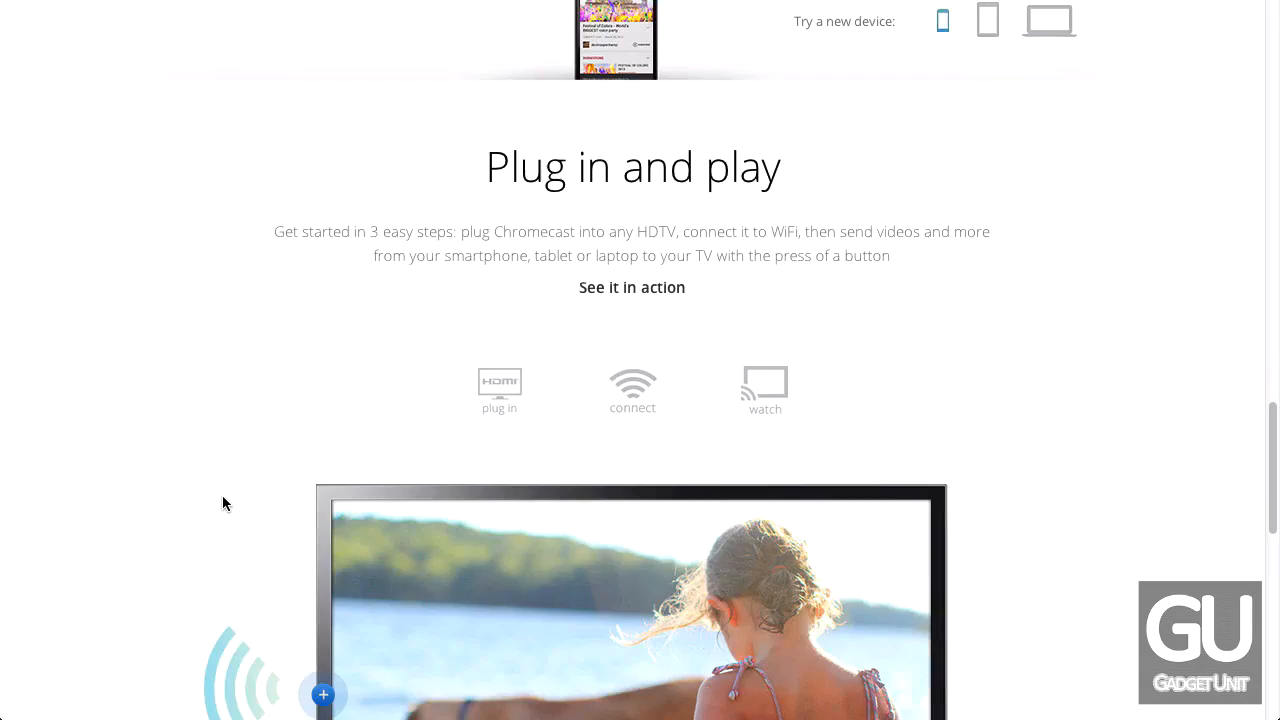
scroll(down, 3)
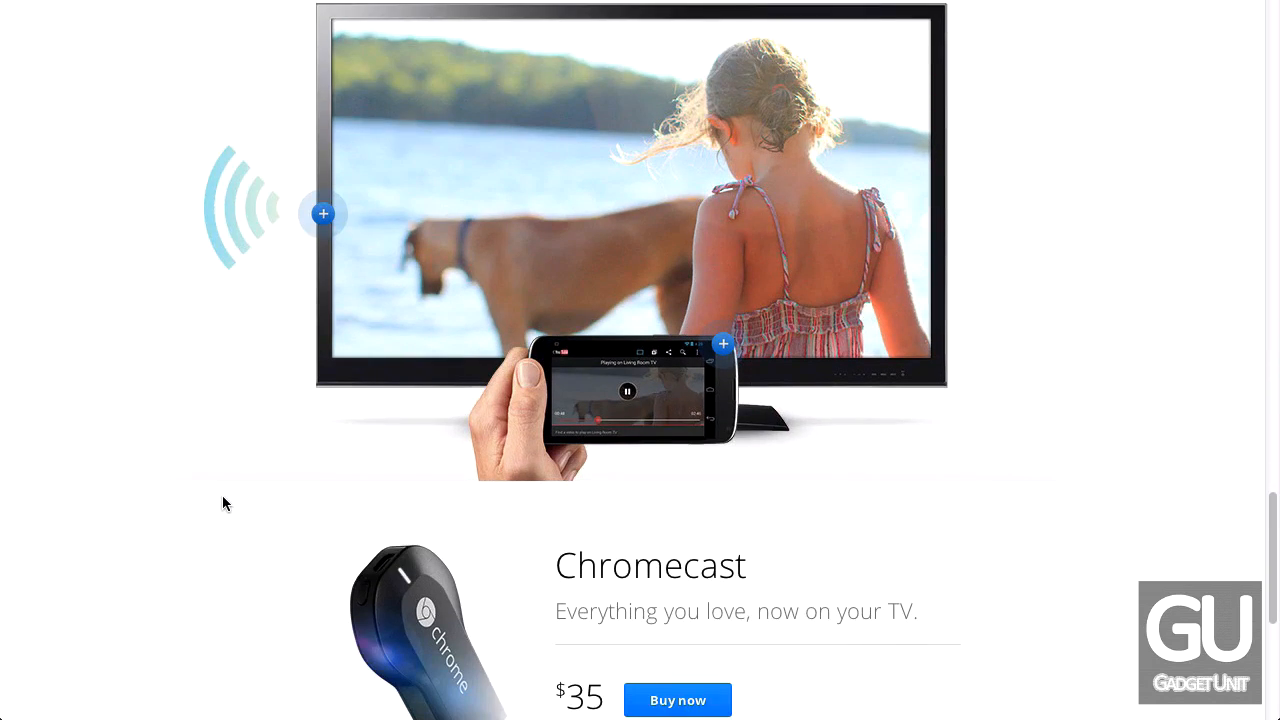
scroll(down, 3)
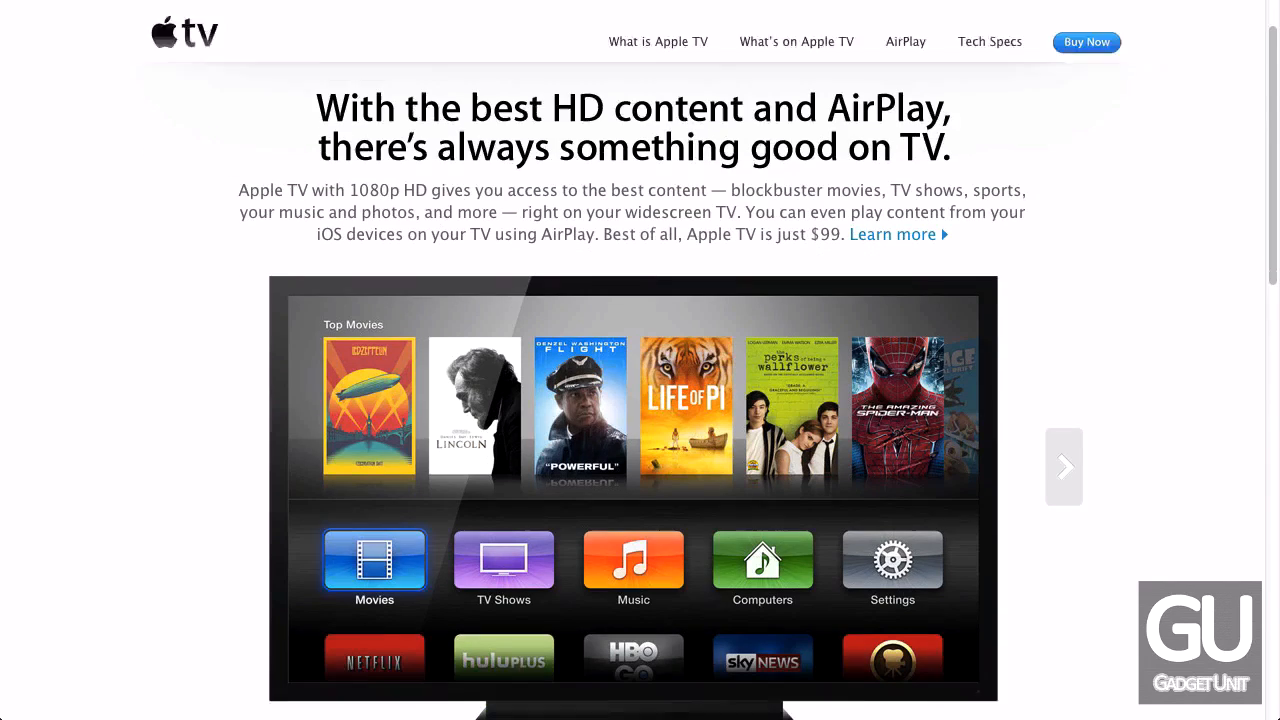
Scroll the Apple TV page to its HD content and AirPlay description
scroll(down, 3)
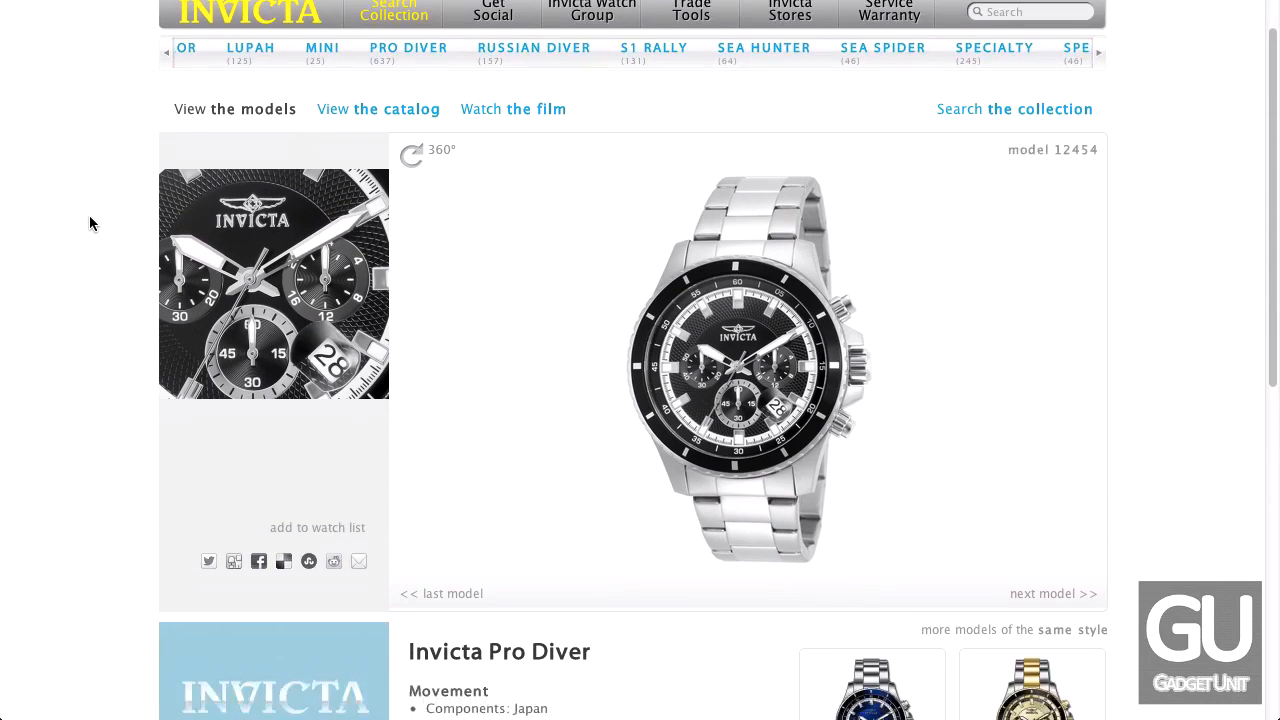
Scroll the Invicta Pro Diver model 12454 page down to its movement and case specifications
scroll(down, 3)
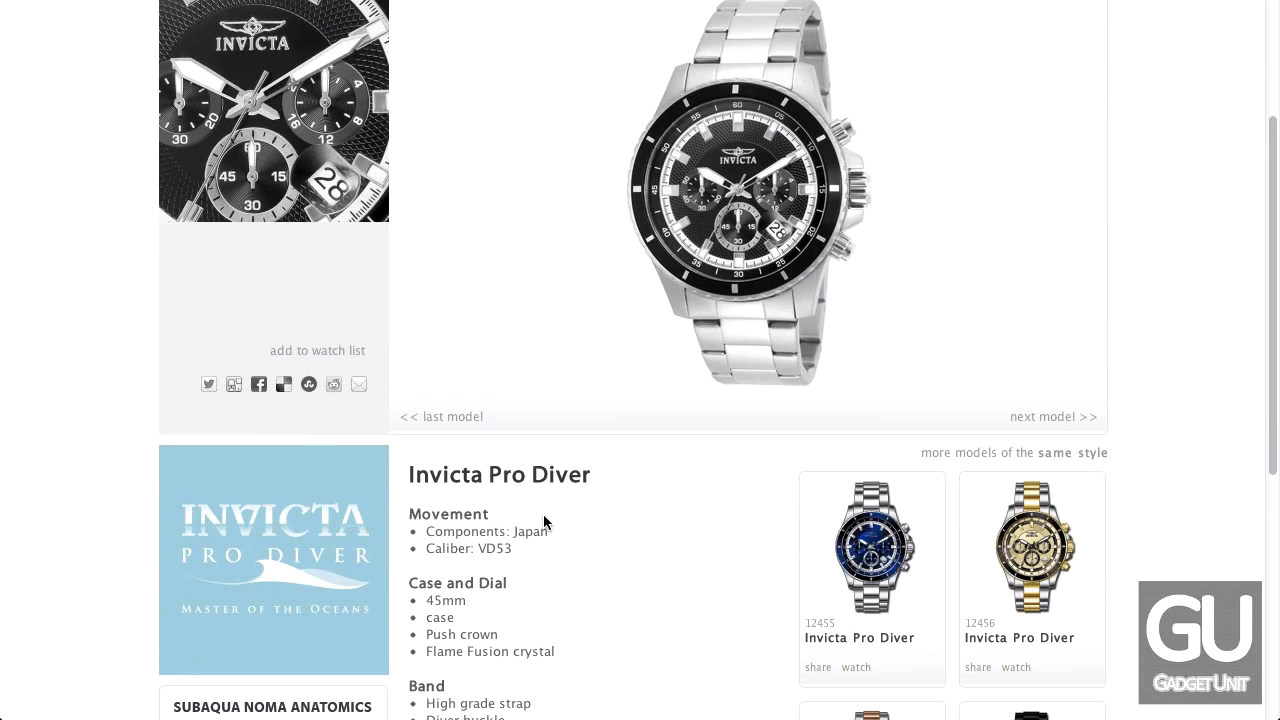
scroll(down, 3)
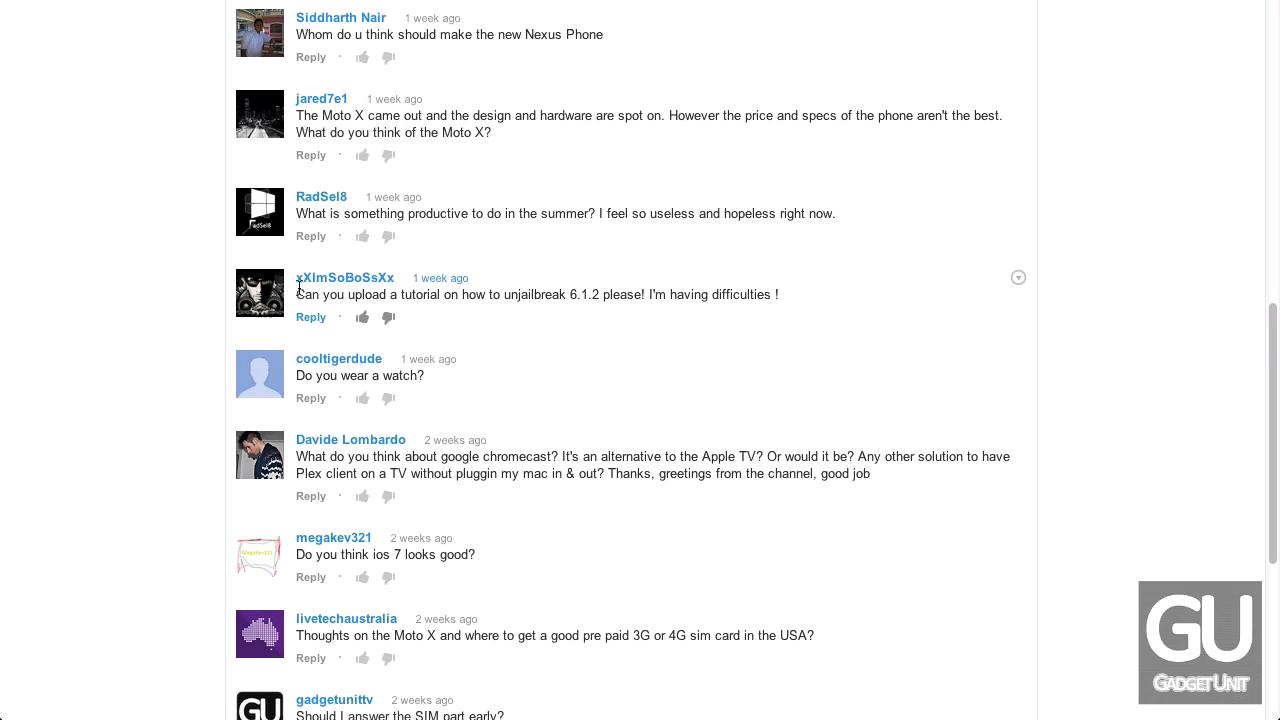
mouse_move(516, 312)
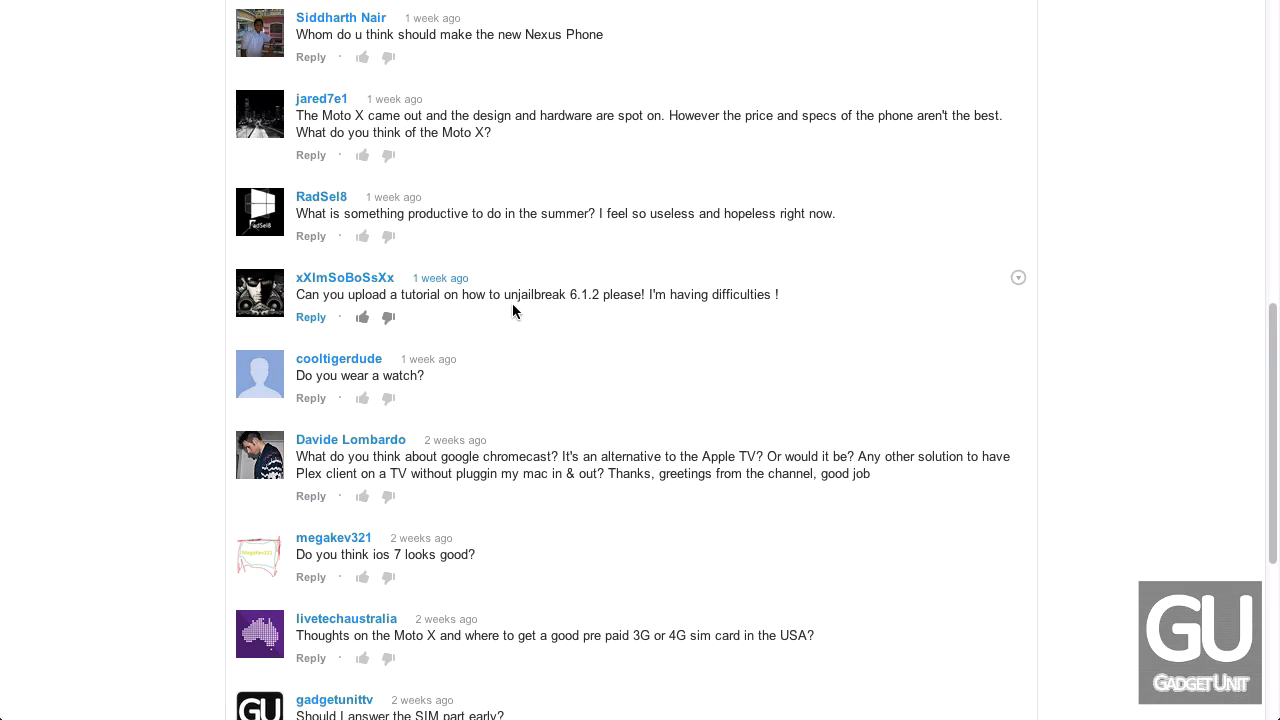
mouse_move(610, 300)
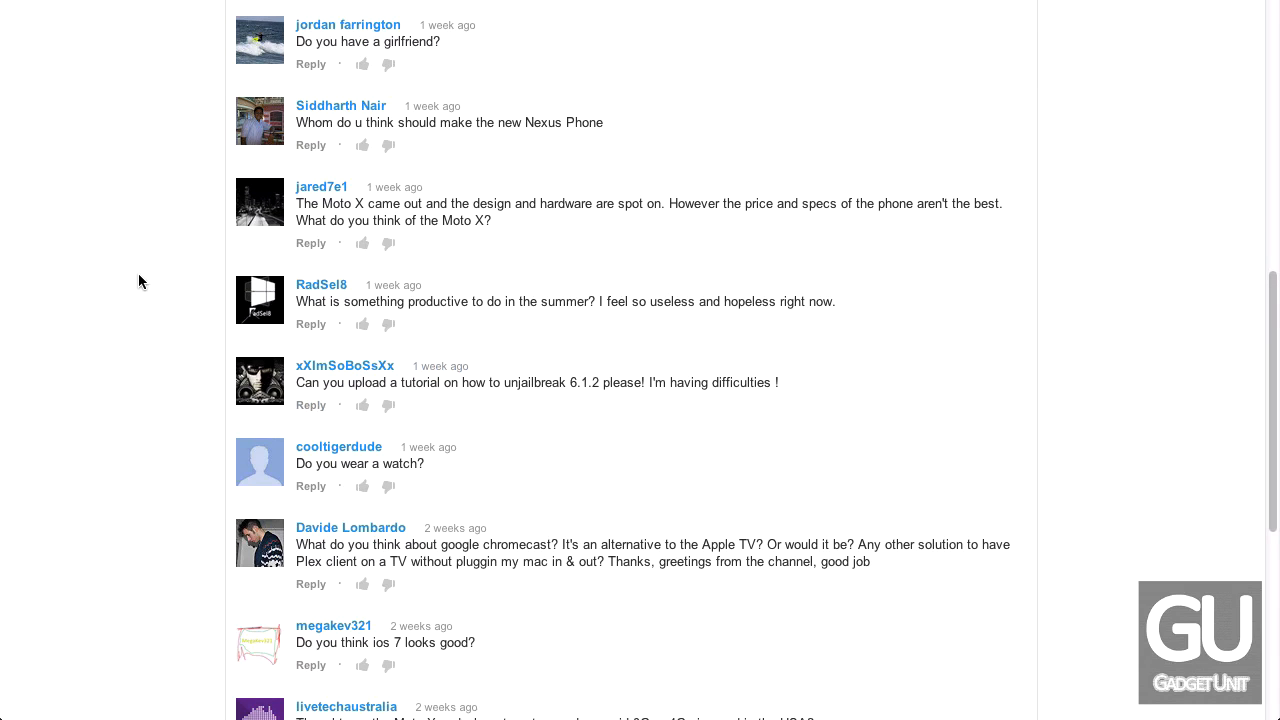
mouse_move(538, 316)
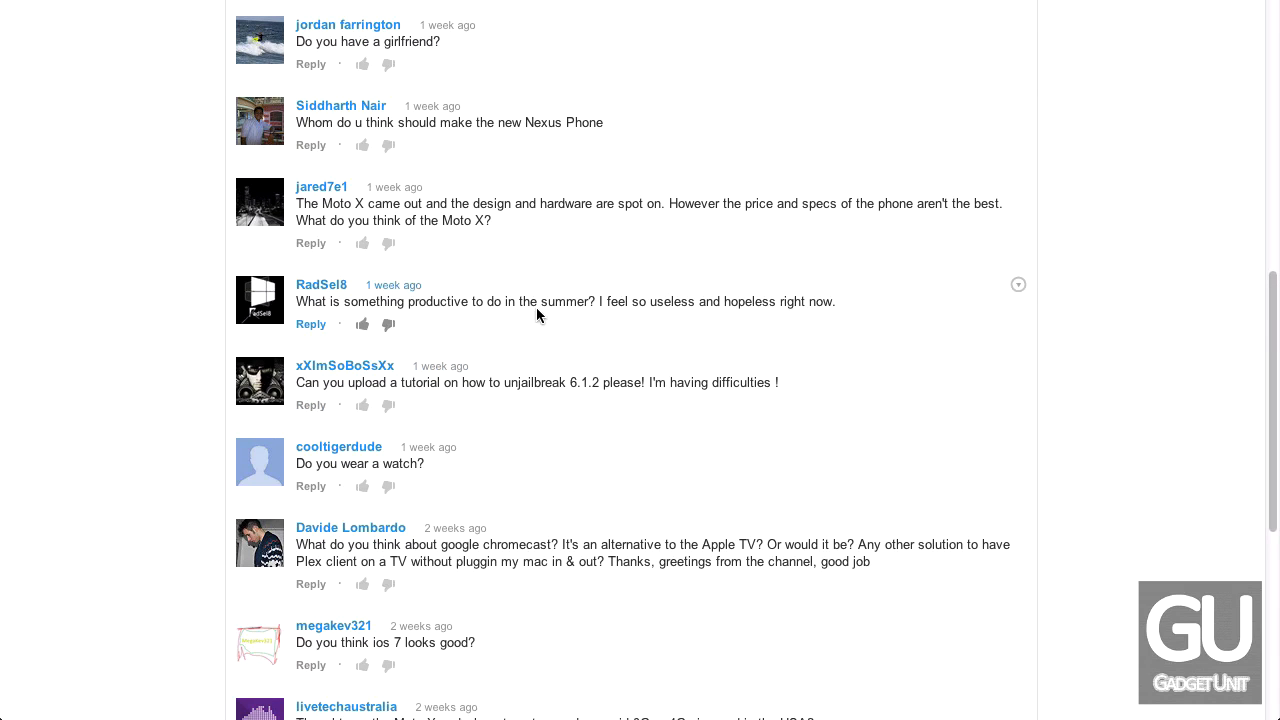
mouse_move(504, 322)
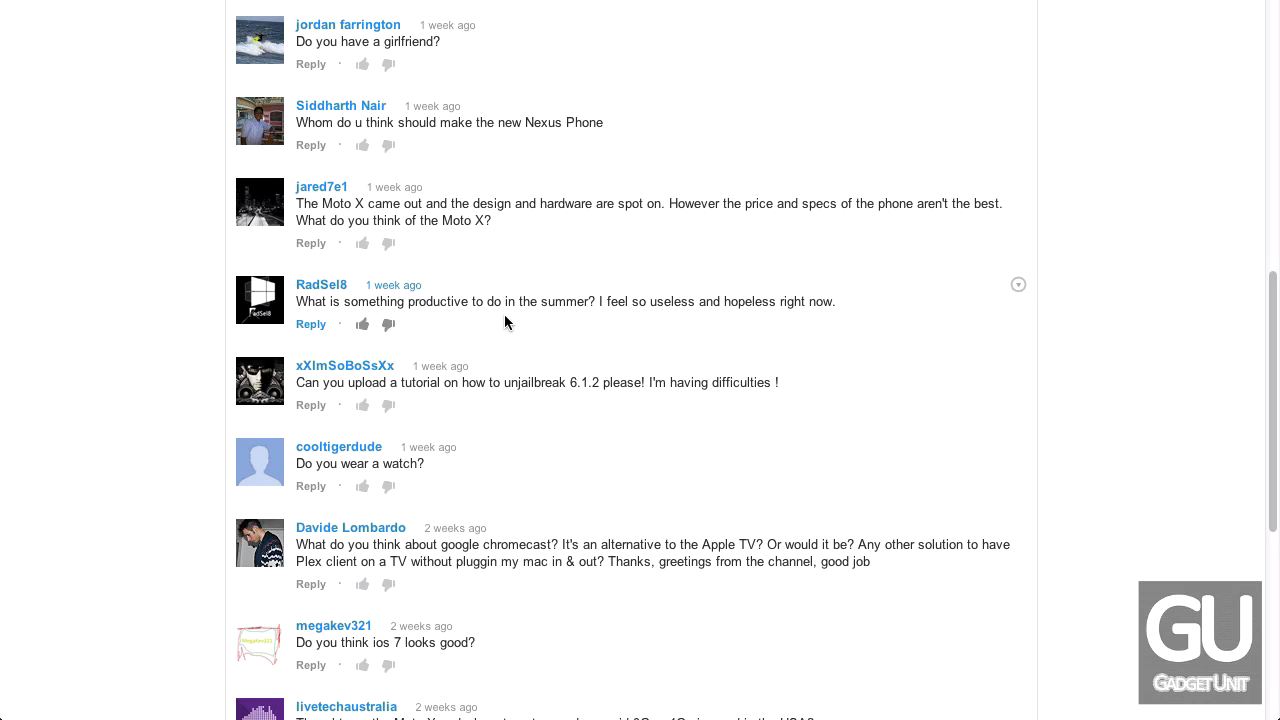
mouse_move(658, 300)
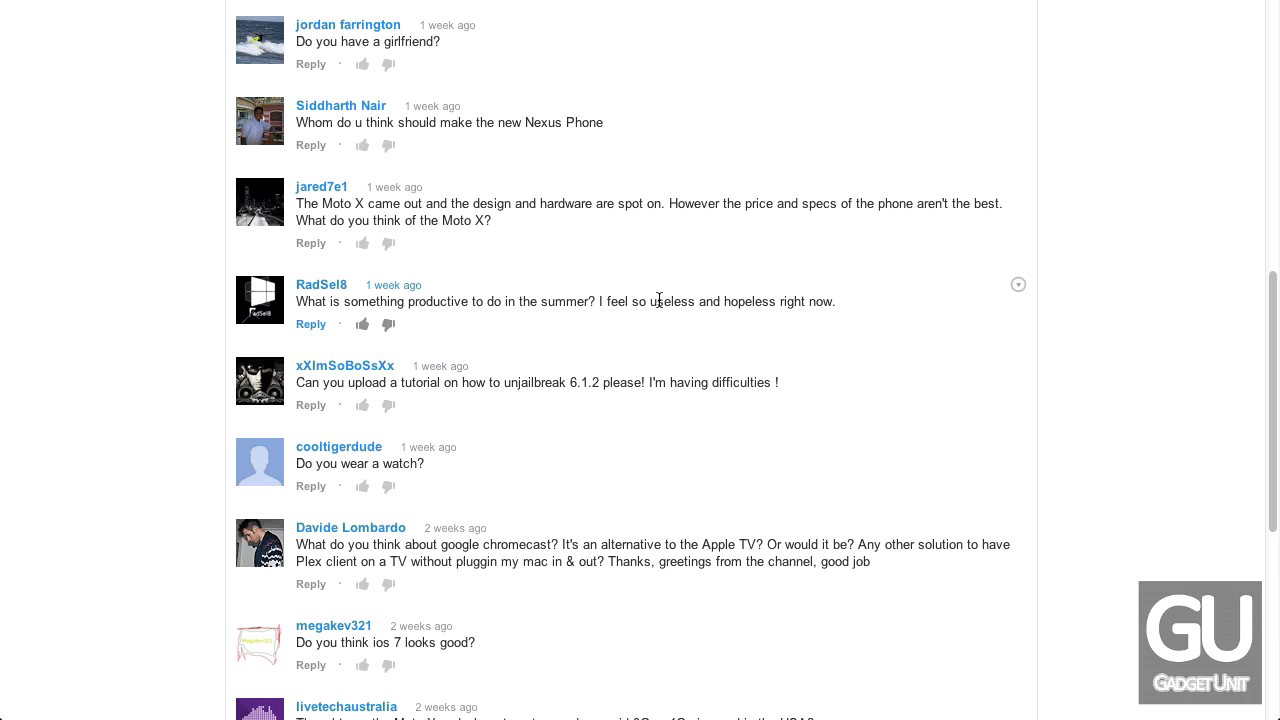
mouse_move(640, 302)
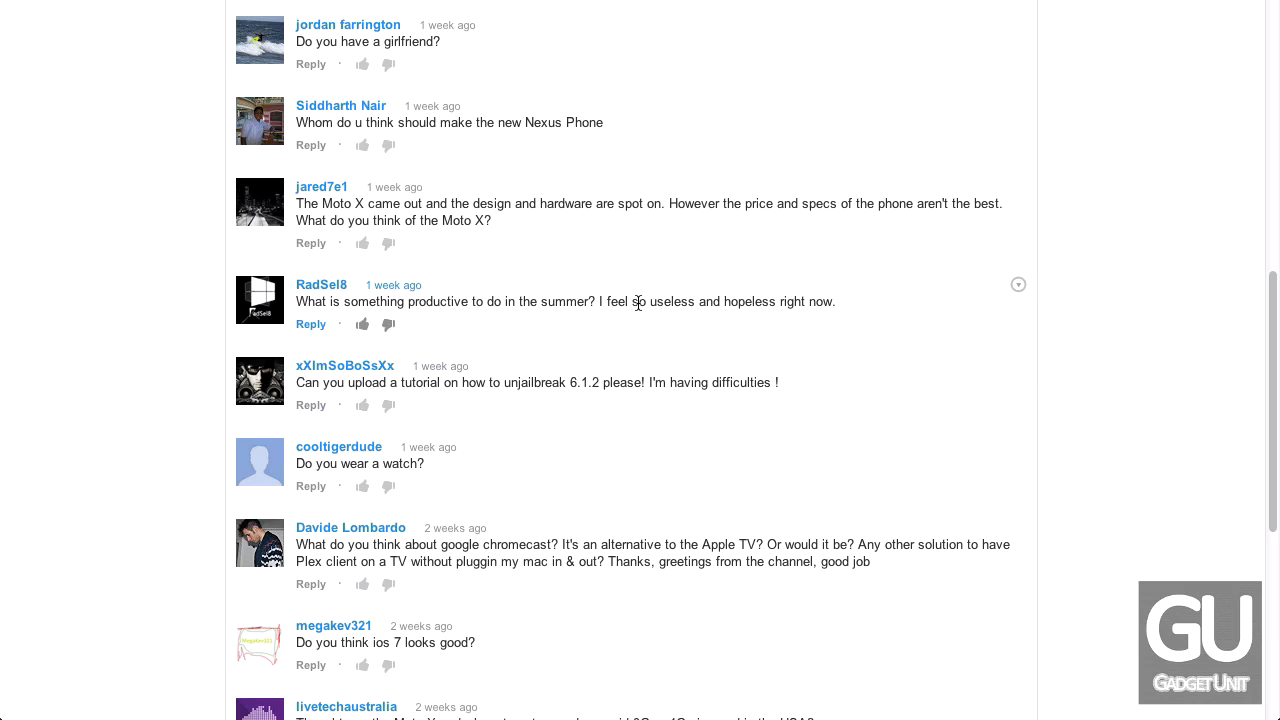
mouse_move(560, 322)
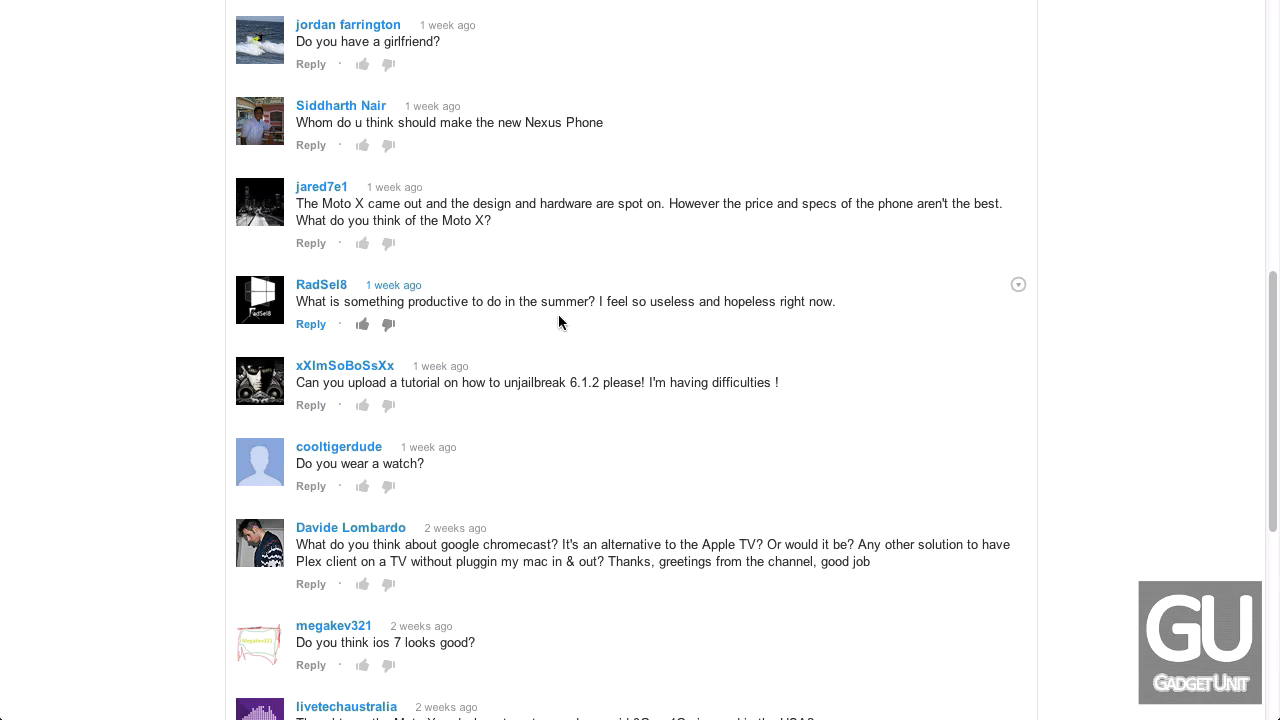
Scroll the YouTube comments to the summer productivity question near the Canon 1100D DSLR comment
scroll(down, 3)
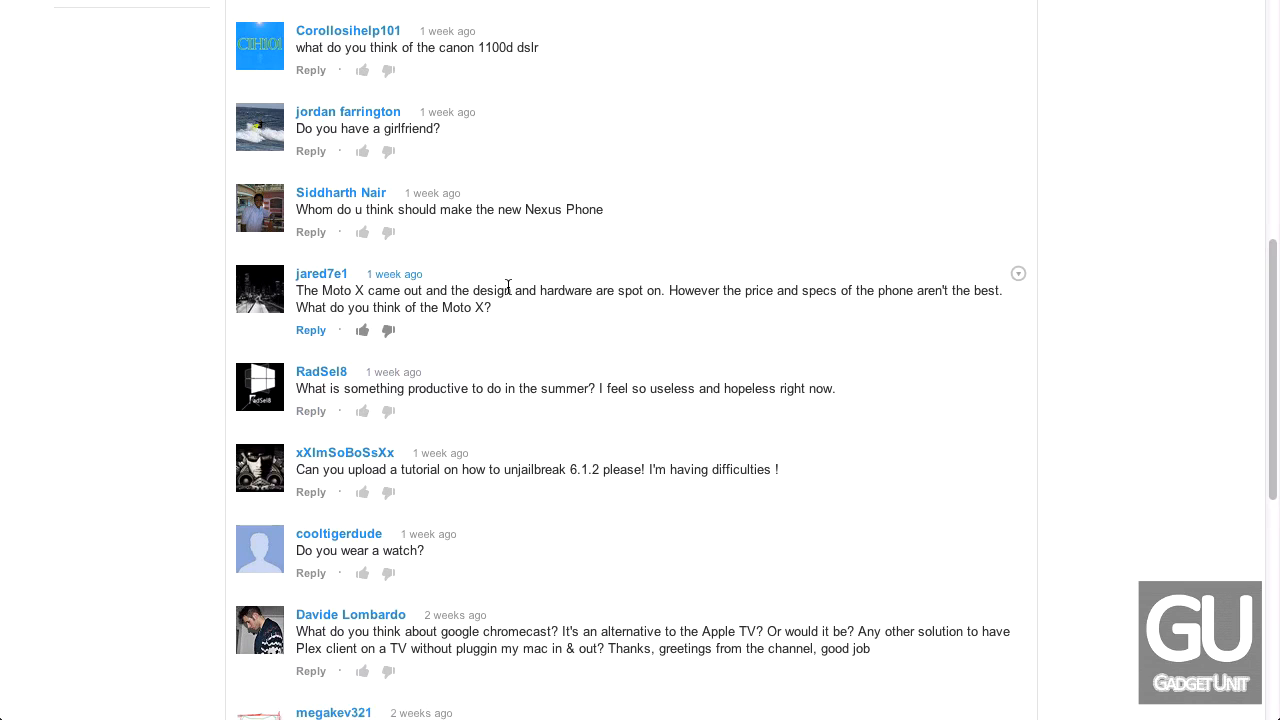
mouse_move(622, 288)
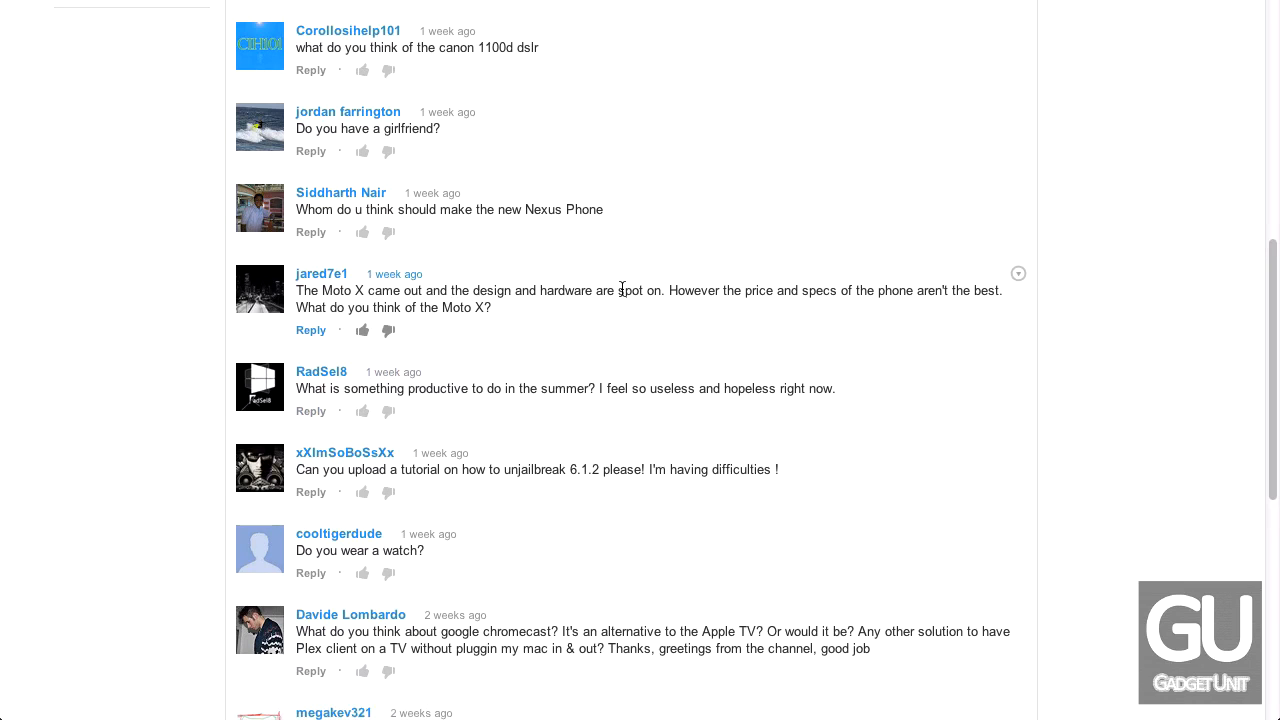
double_click(490, 292)
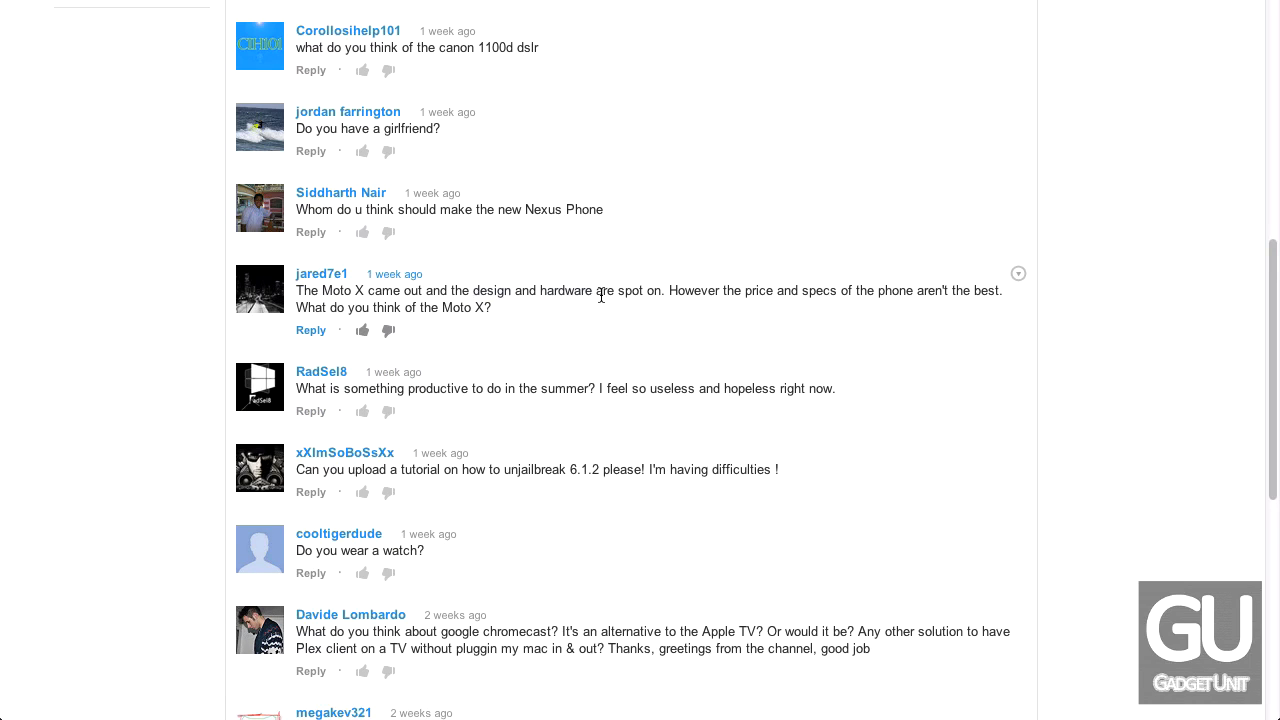
mouse_move(932, 292)
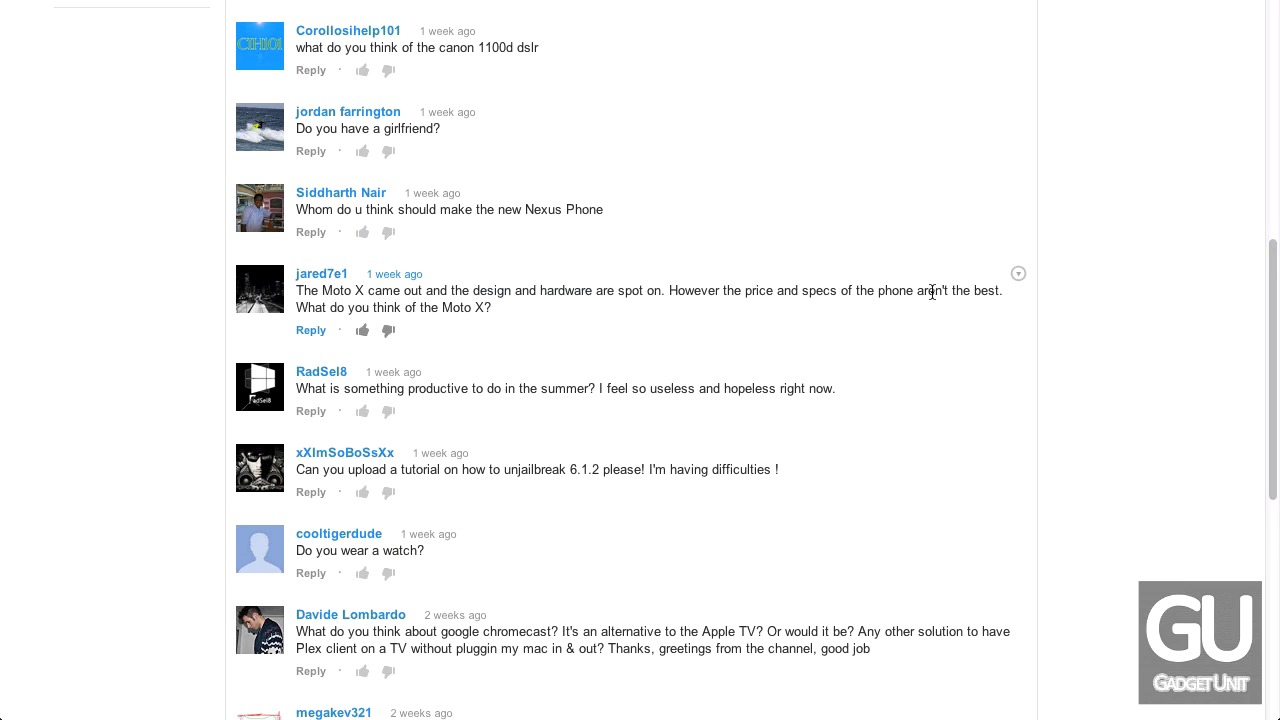
scroll(down, 3)
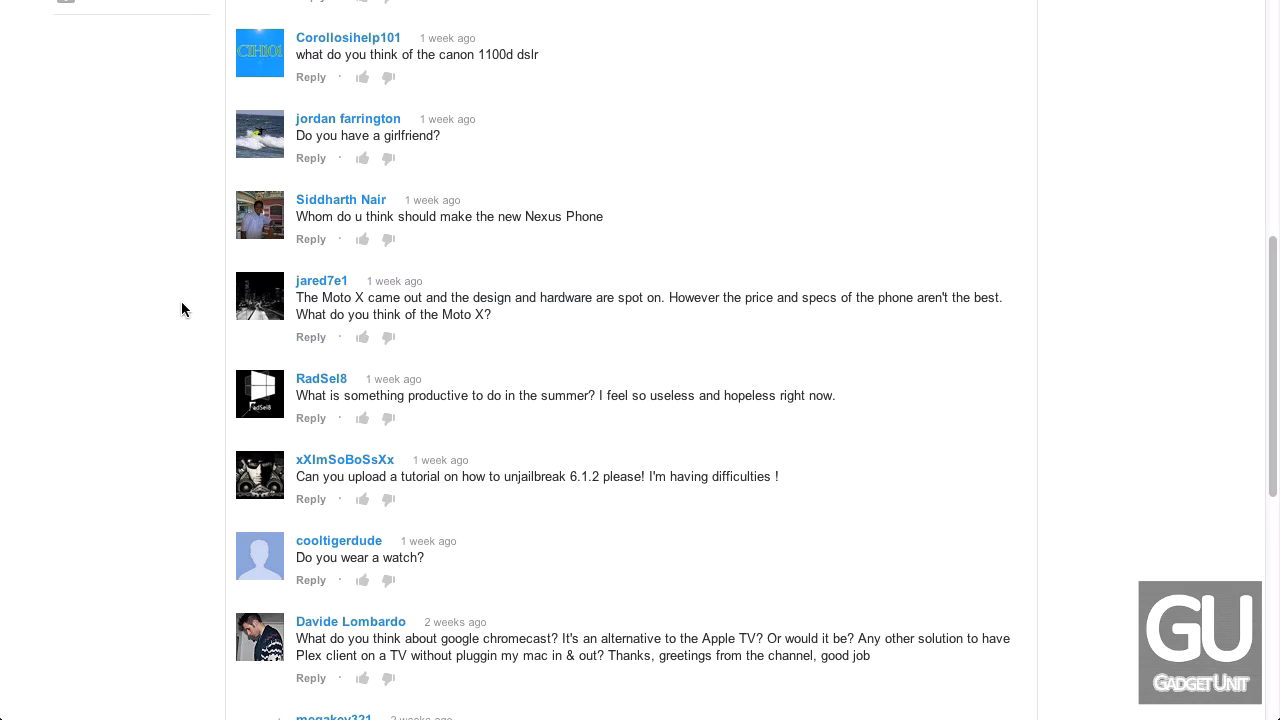
mouse_move(516, 324)
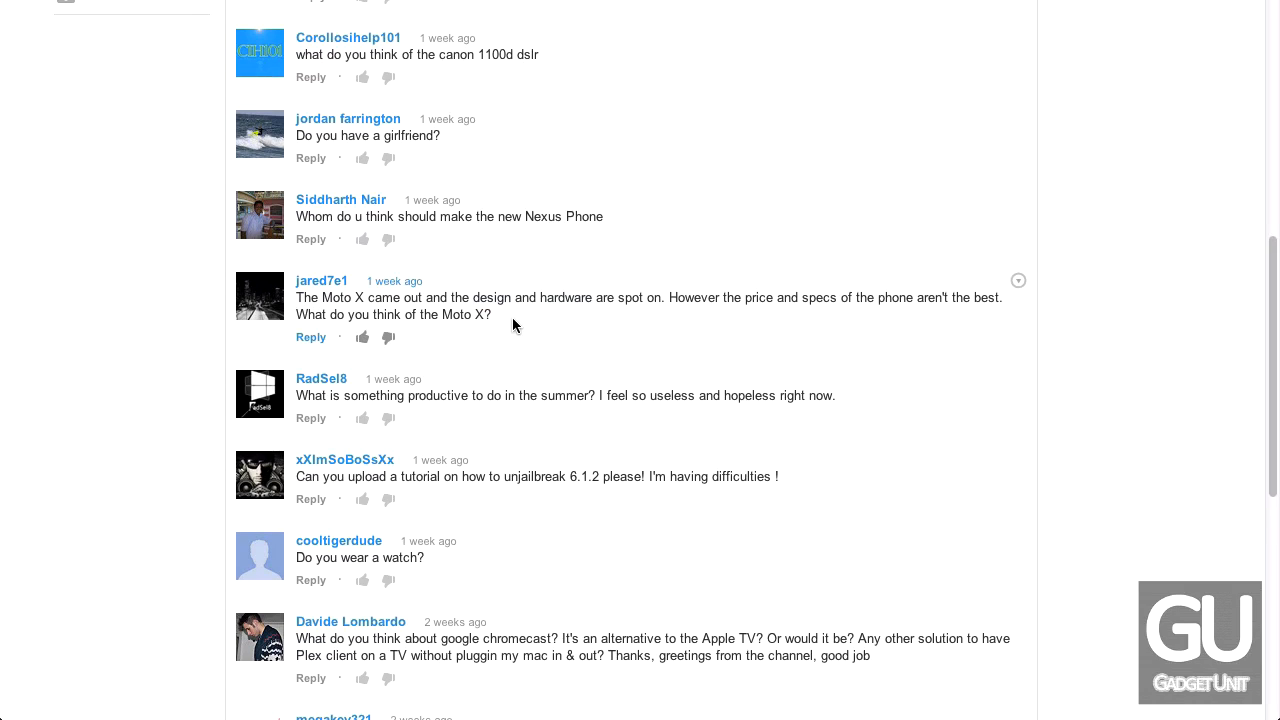
mouse_move(492, 322)
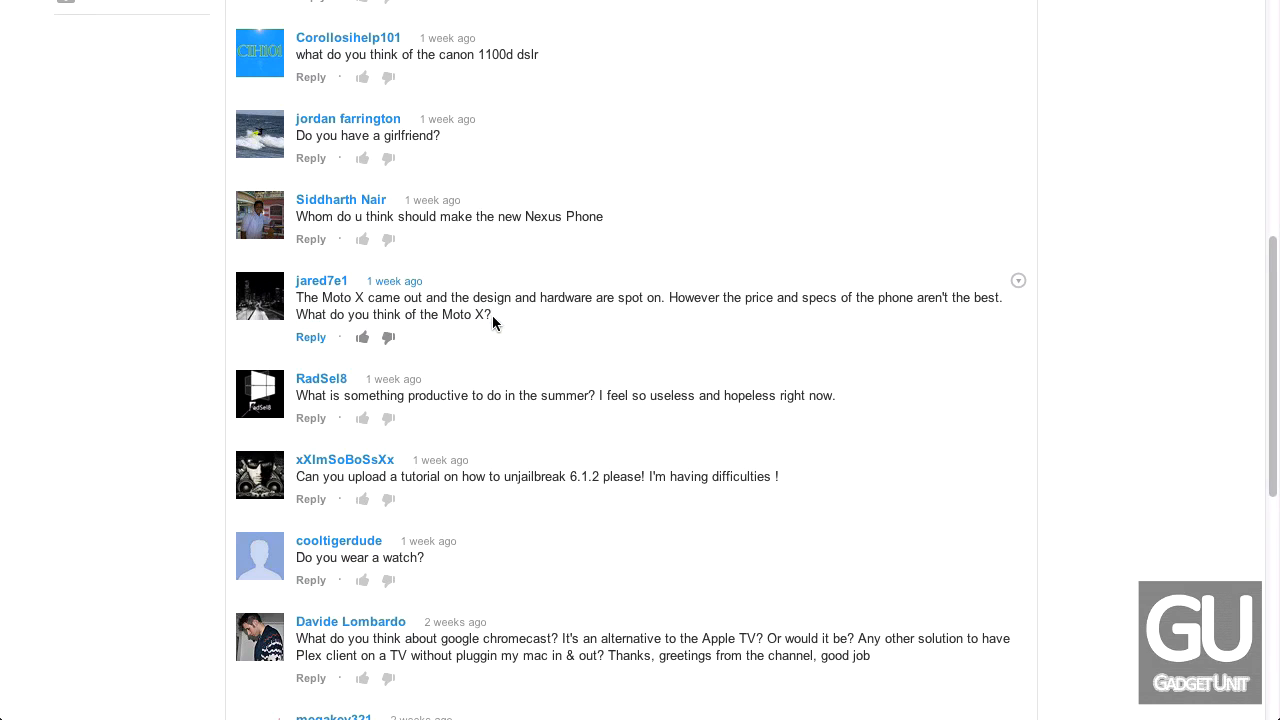
mouse_move(508, 312)
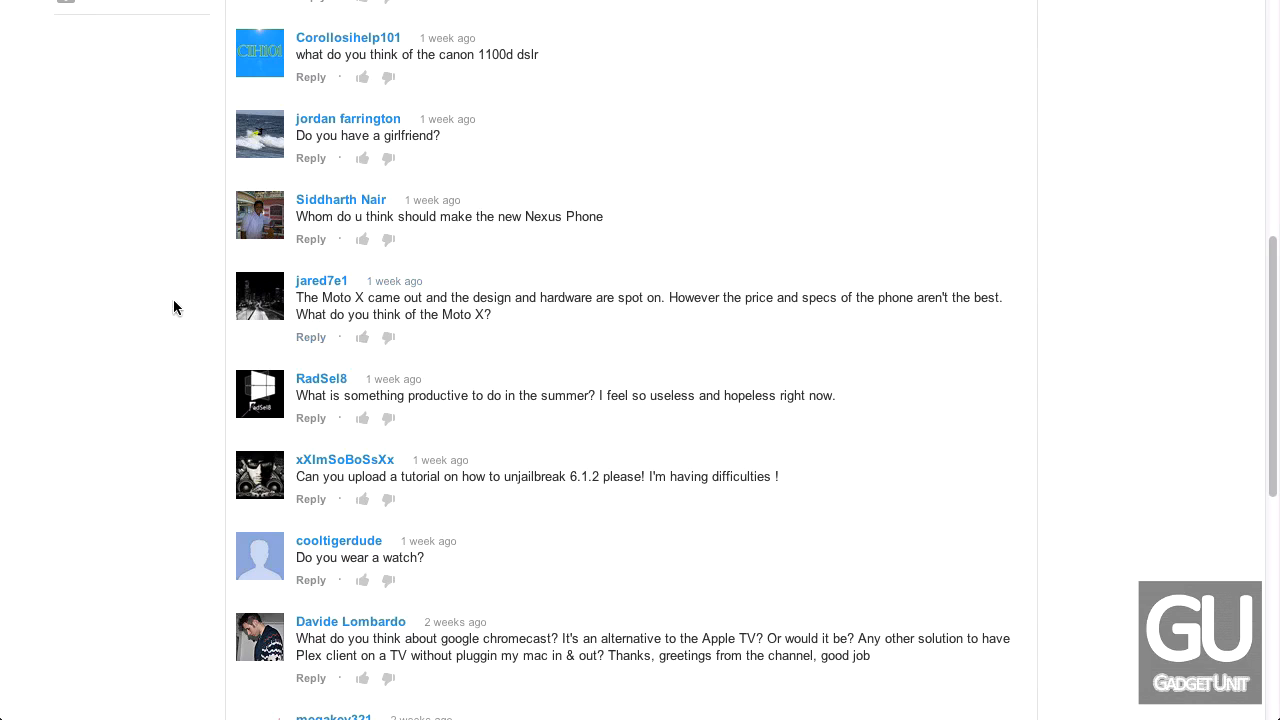
mouse_move(214, 284)
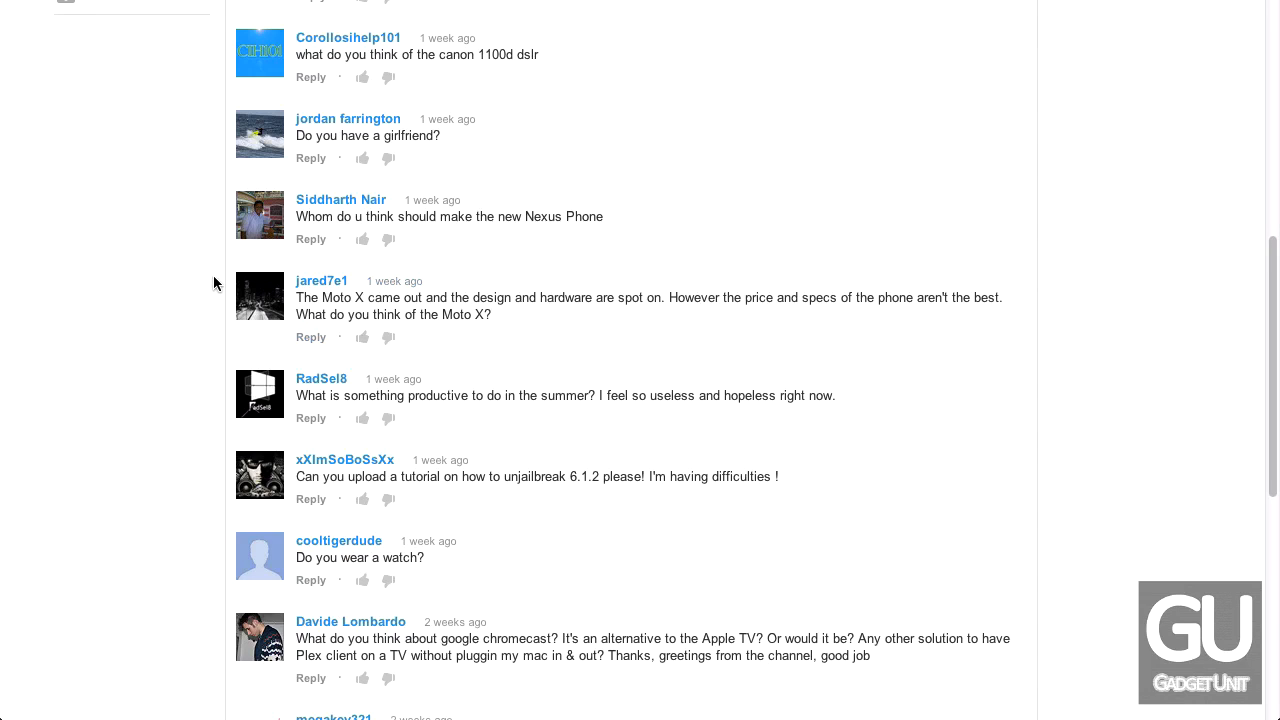
mouse_move(204, 302)
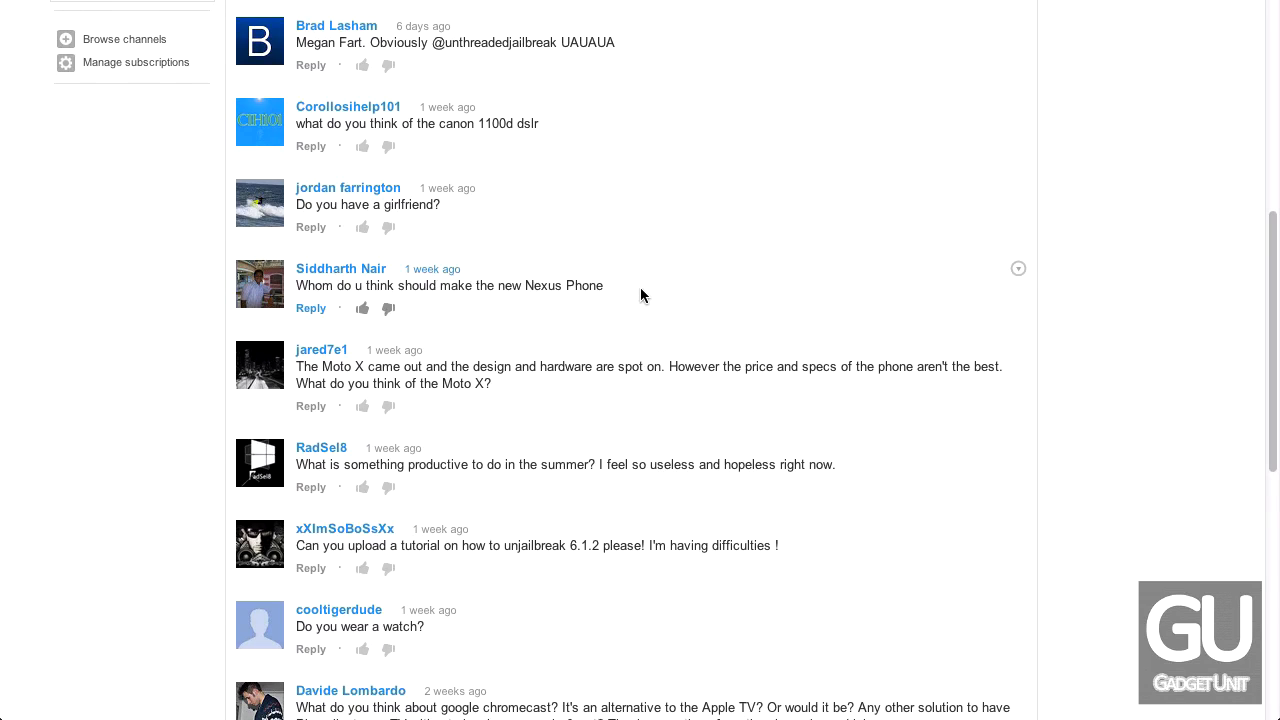
mouse_move(474, 322)
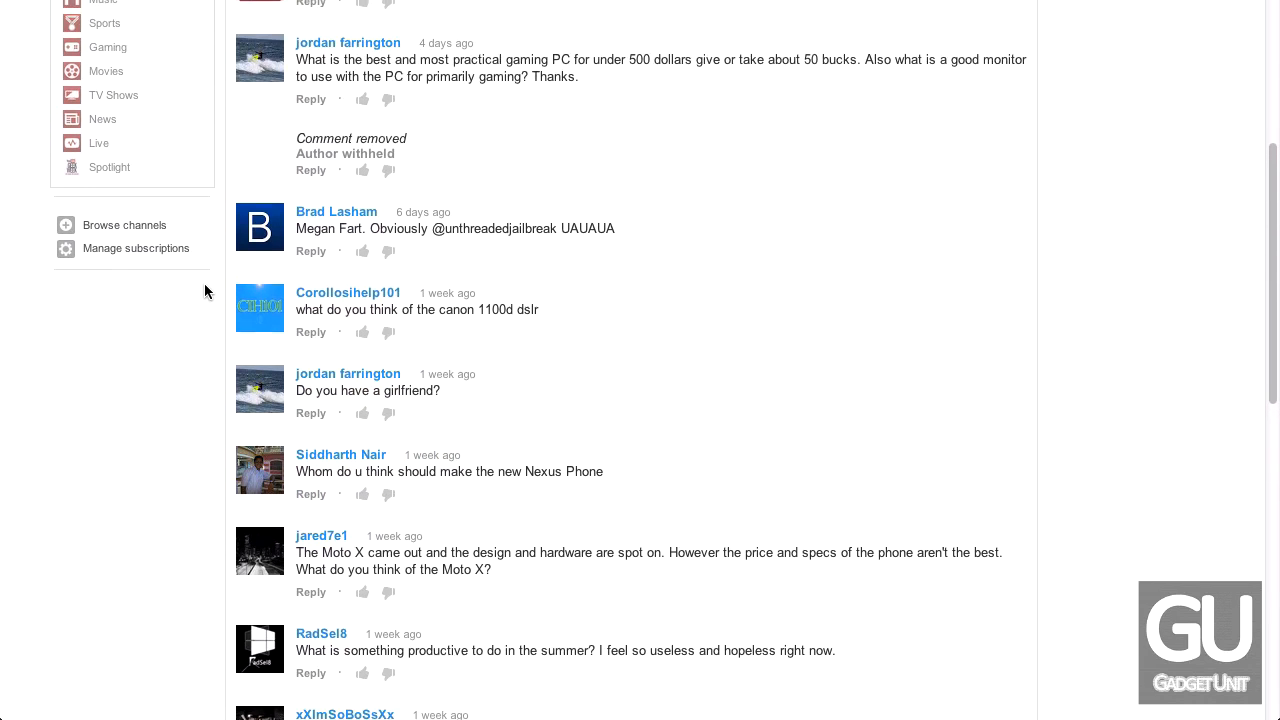
scroll(down, 3)
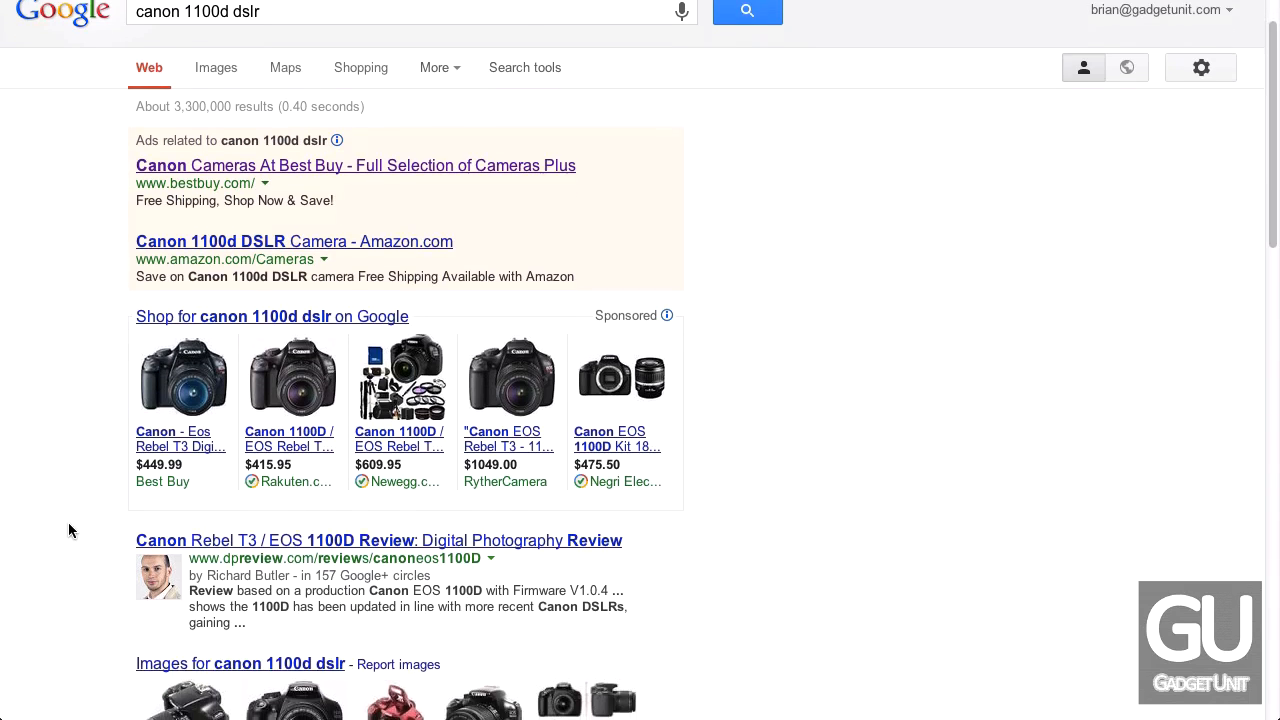
mouse_move(160, 446)
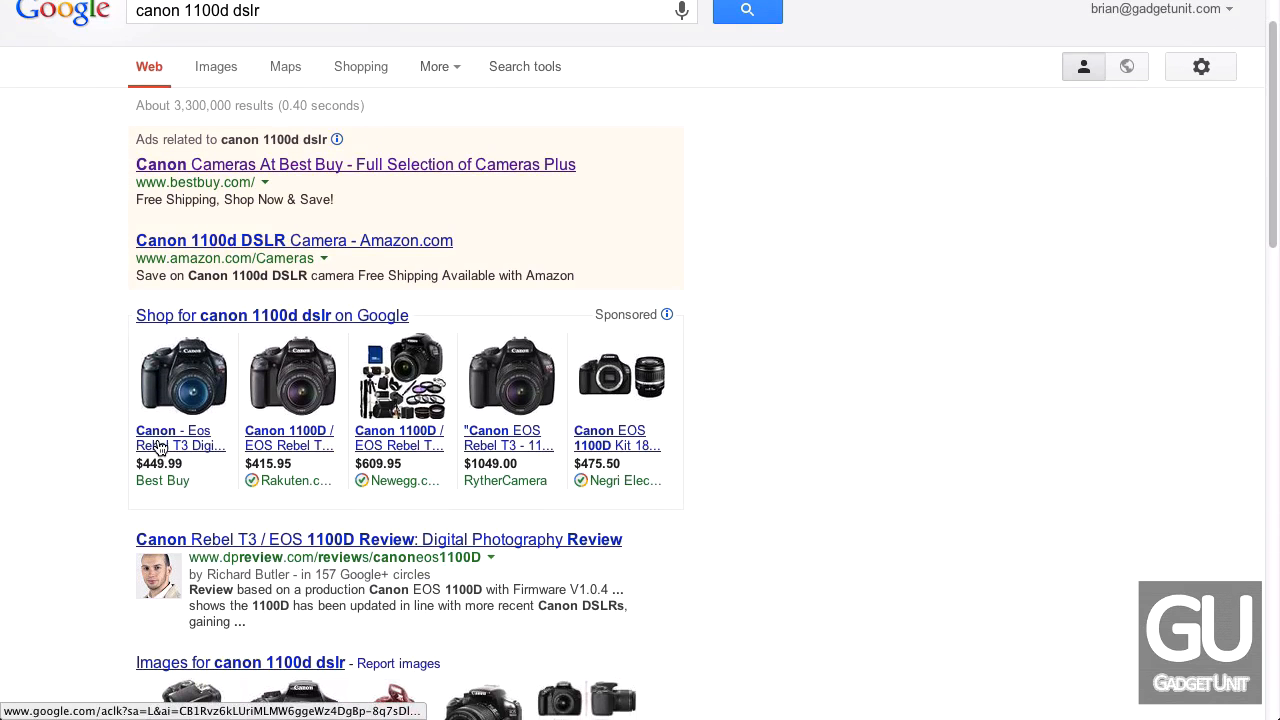
scroll(down, 3)
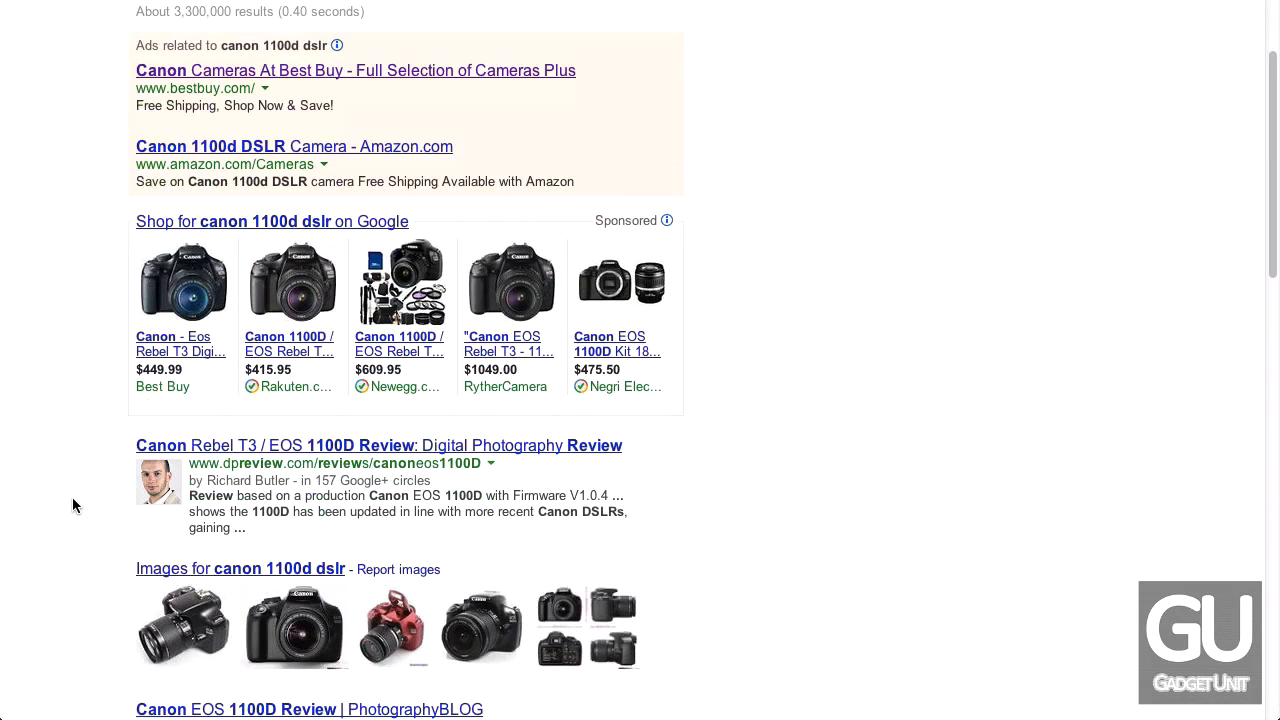
scroll(down, 3)
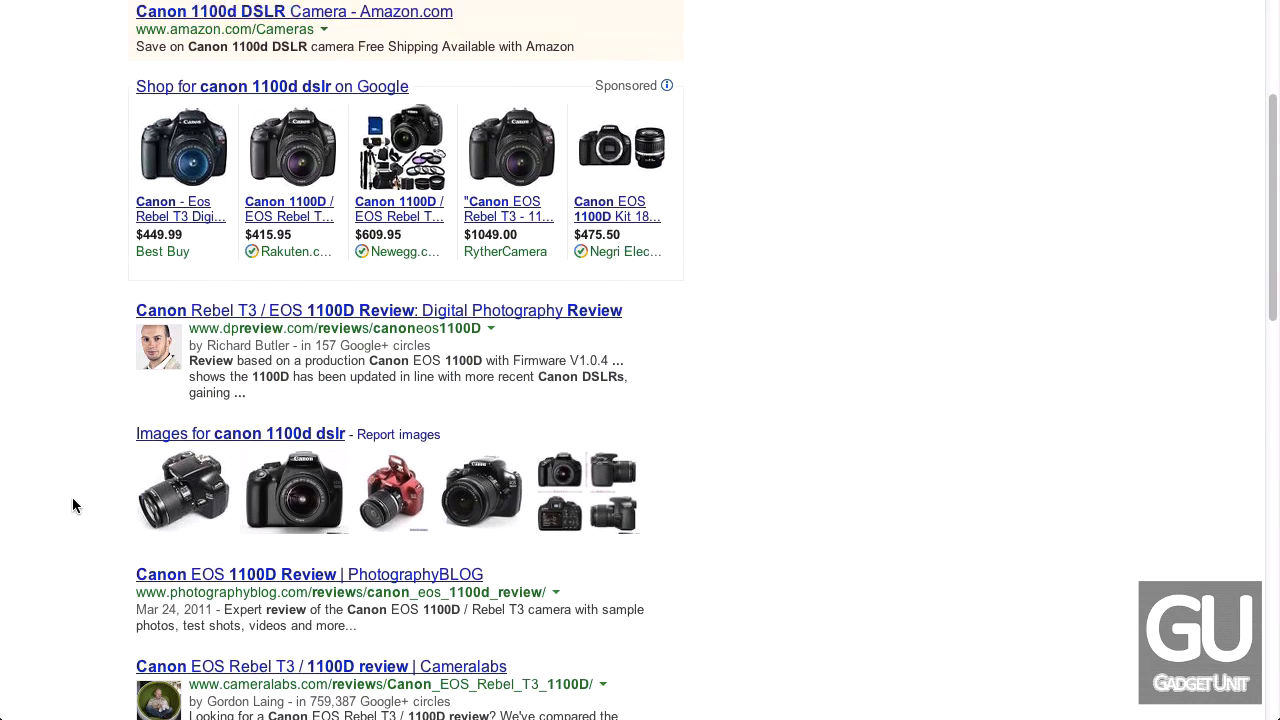
scroll(down, 3)
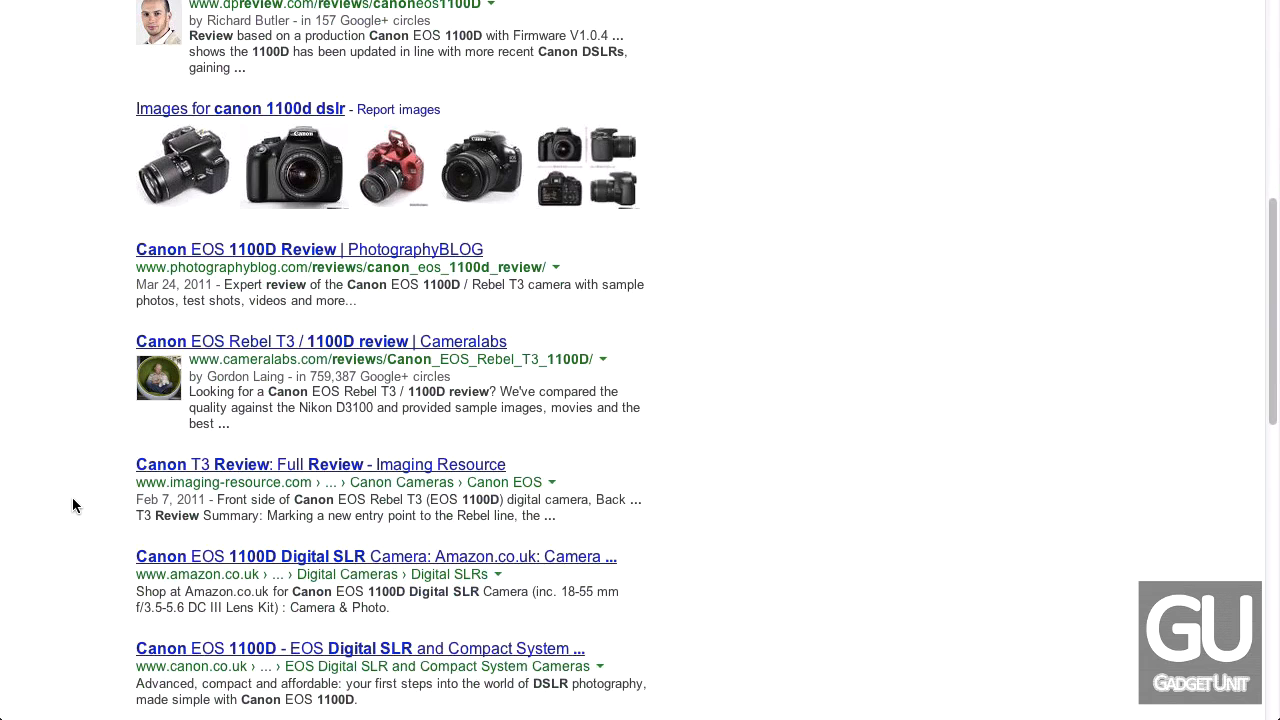
mouse_move(108, 448)
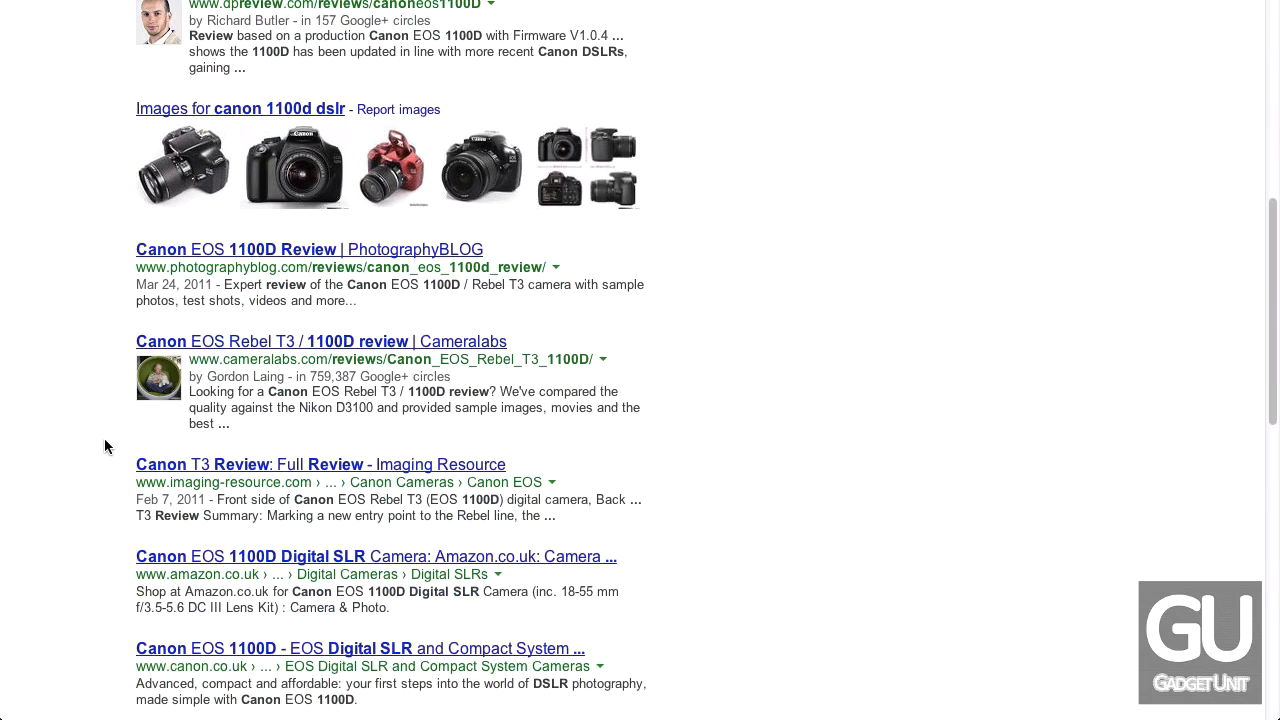
scroll(down, 3)
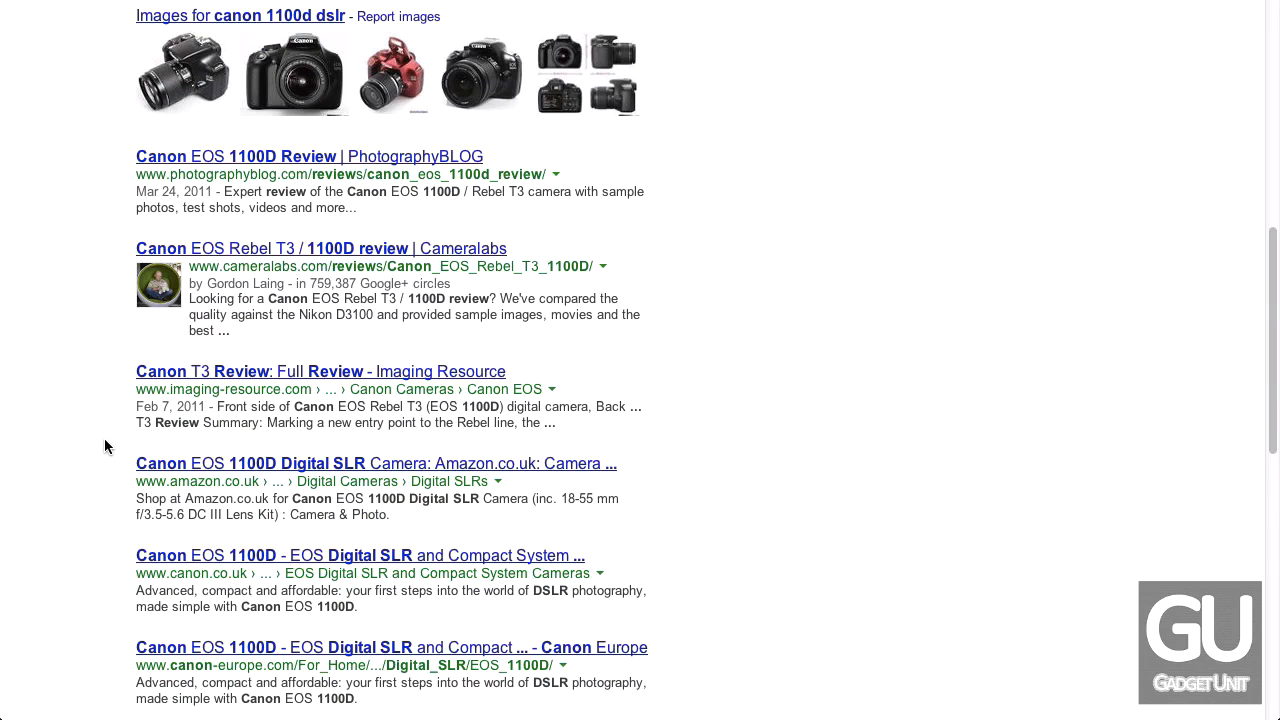
scroll(up, 3)
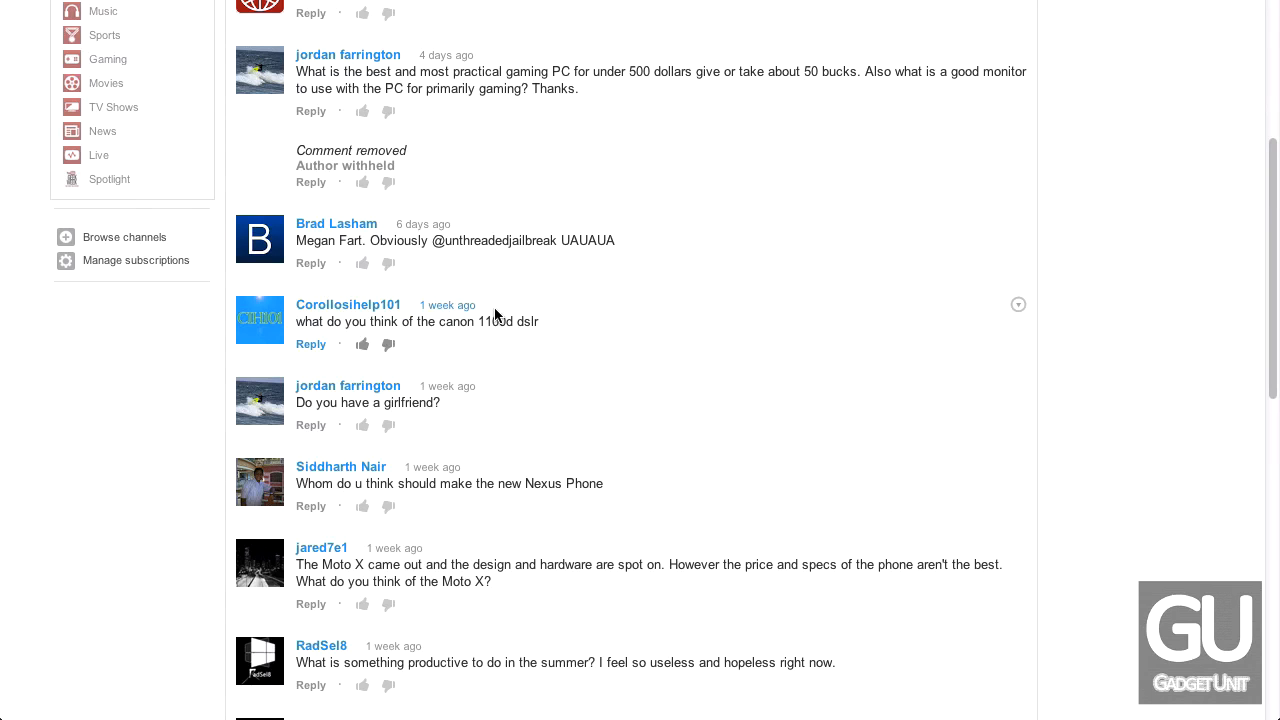
scroll(up, 3)
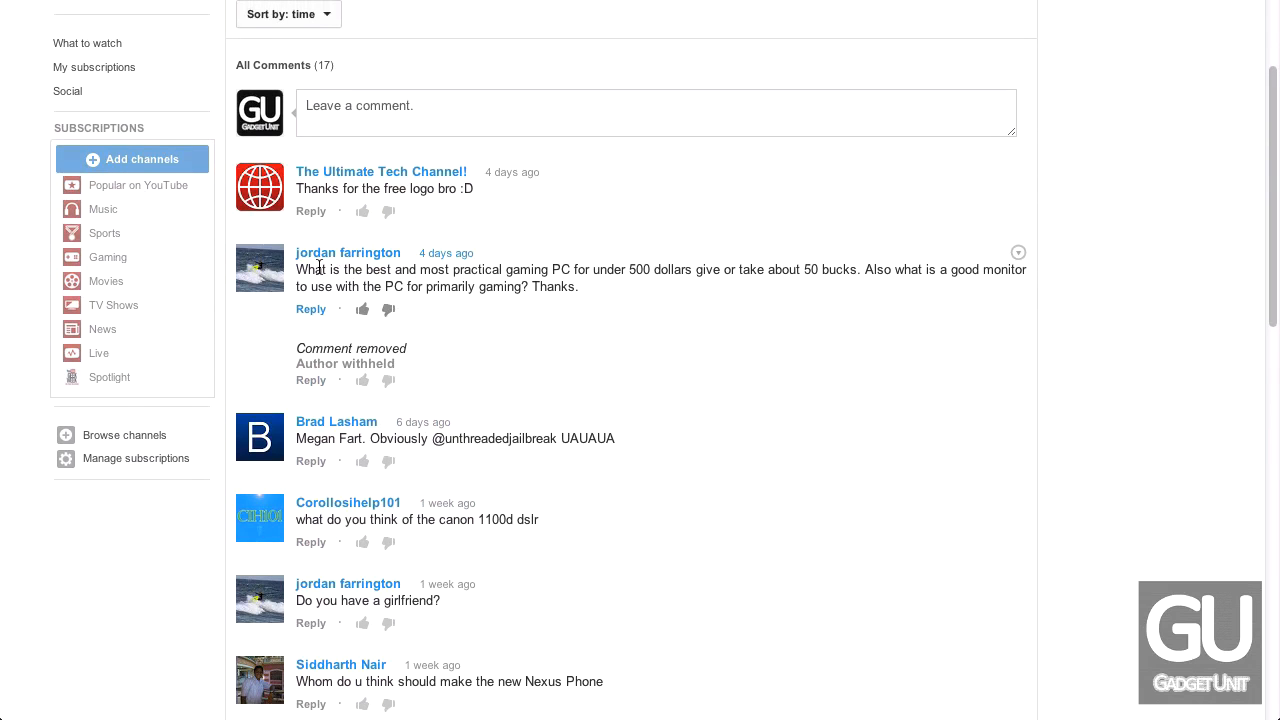
mouse_move(648, 288)
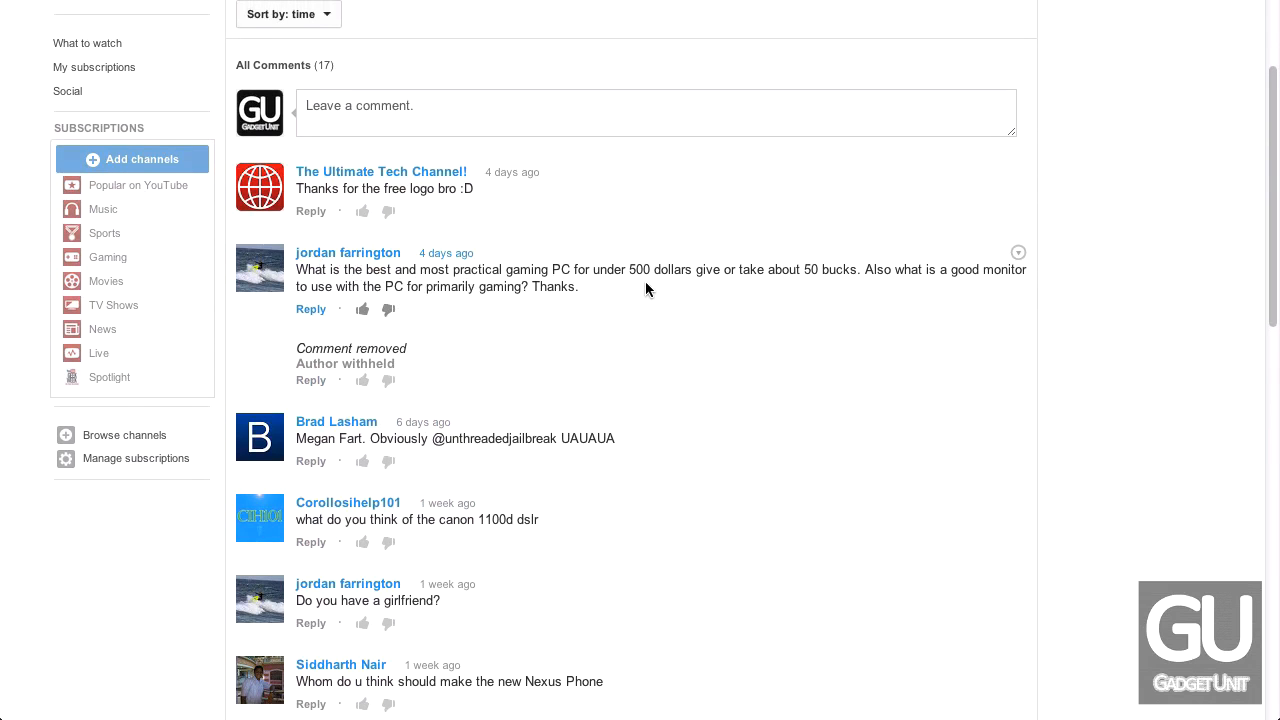
mouse_move(760, 276)
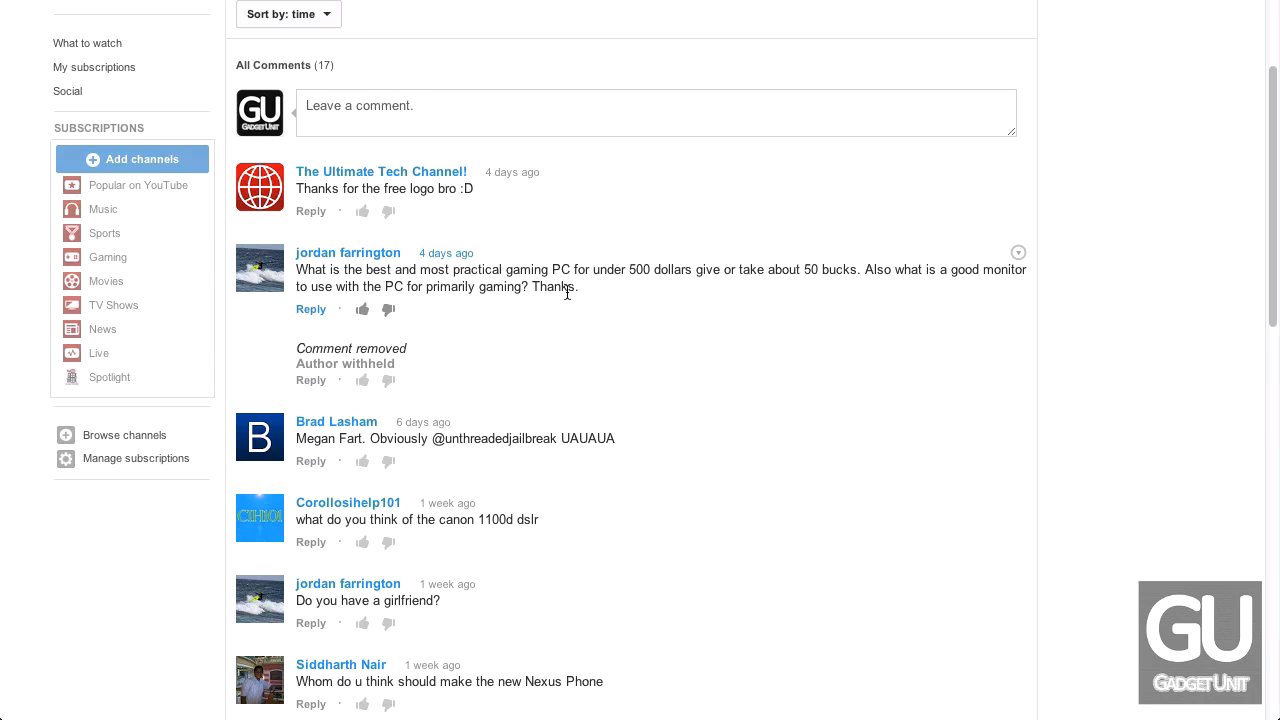
mouse_move(584, 296)
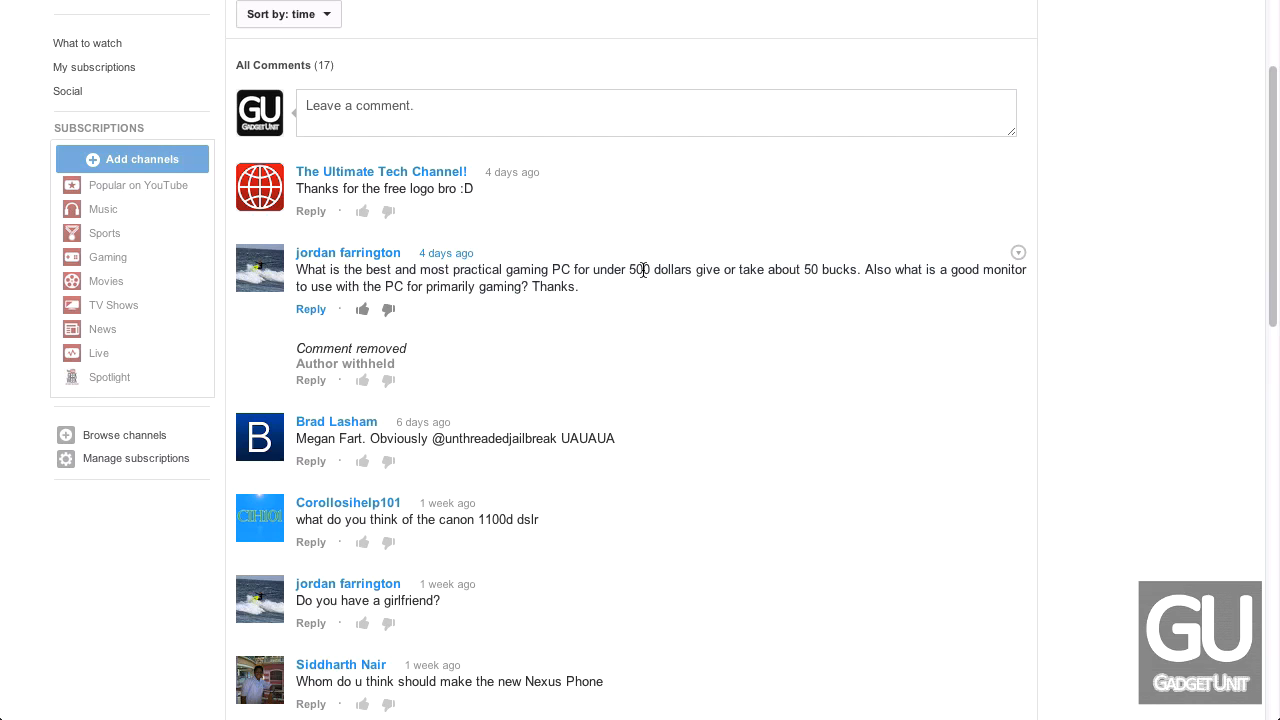
mouse_move(630, 288)
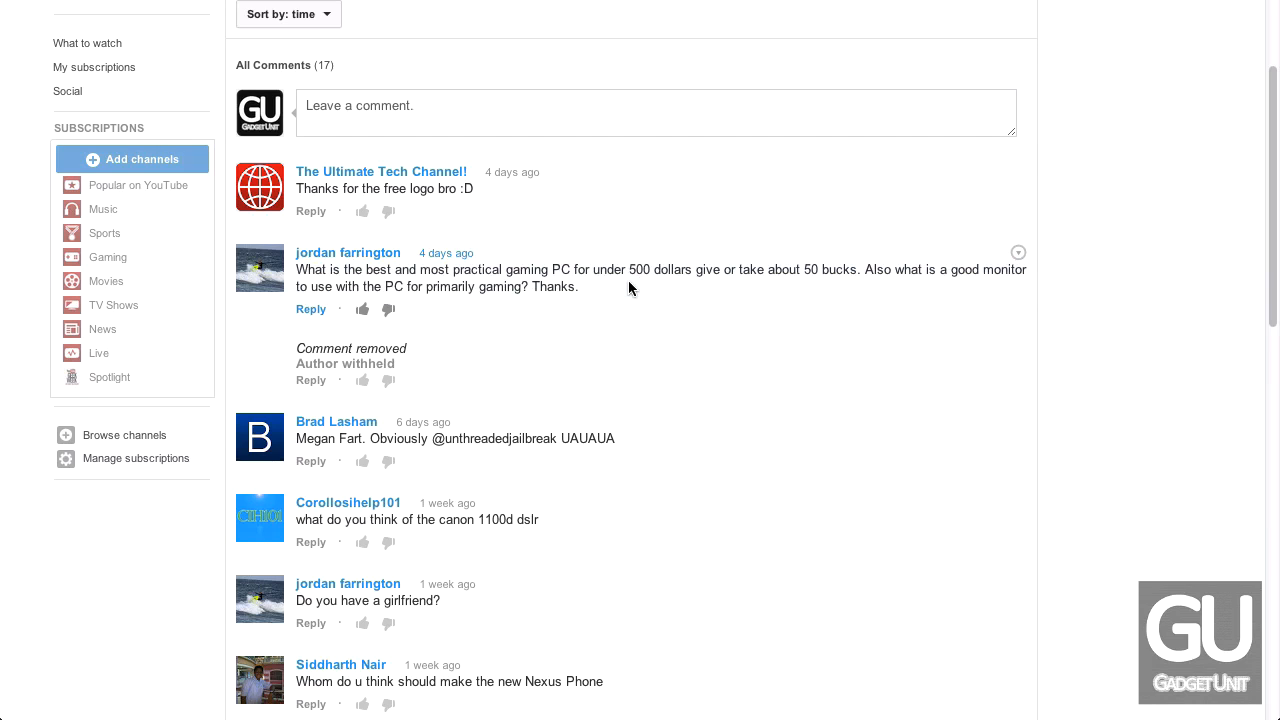
mouse_move(612, 288)
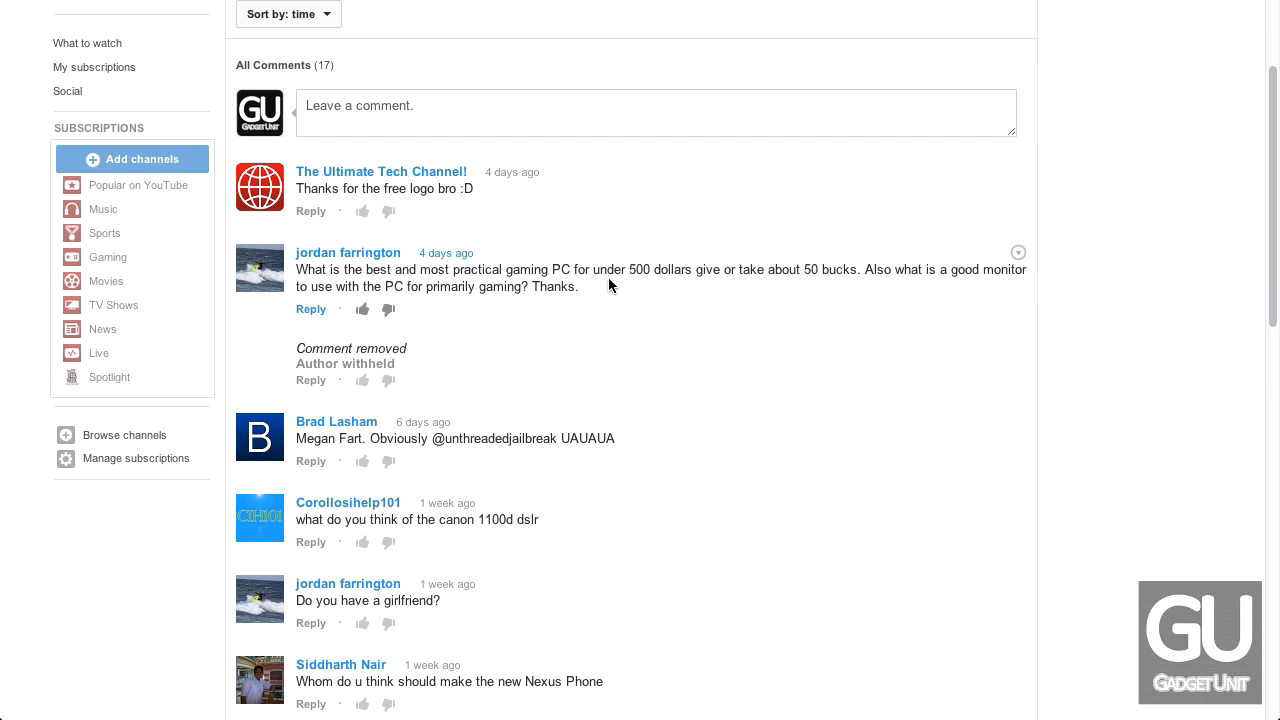
scroll(down, 3)
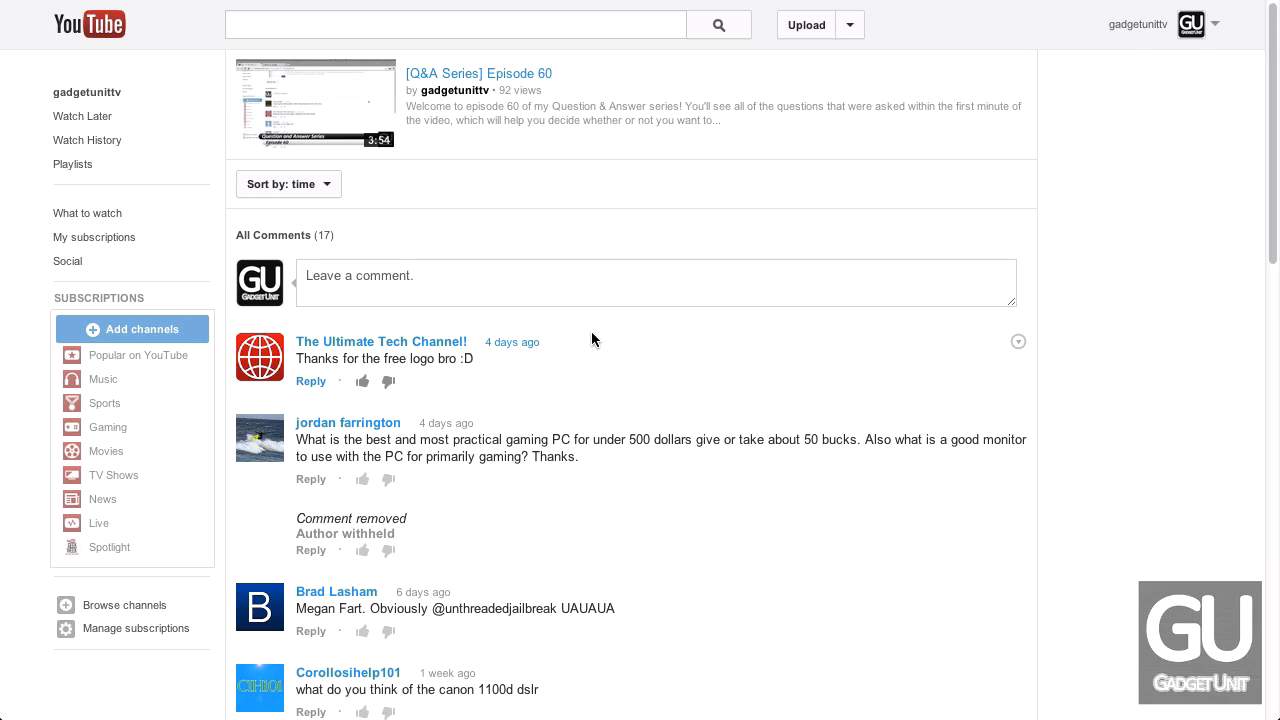
mouse_move(290, 434)
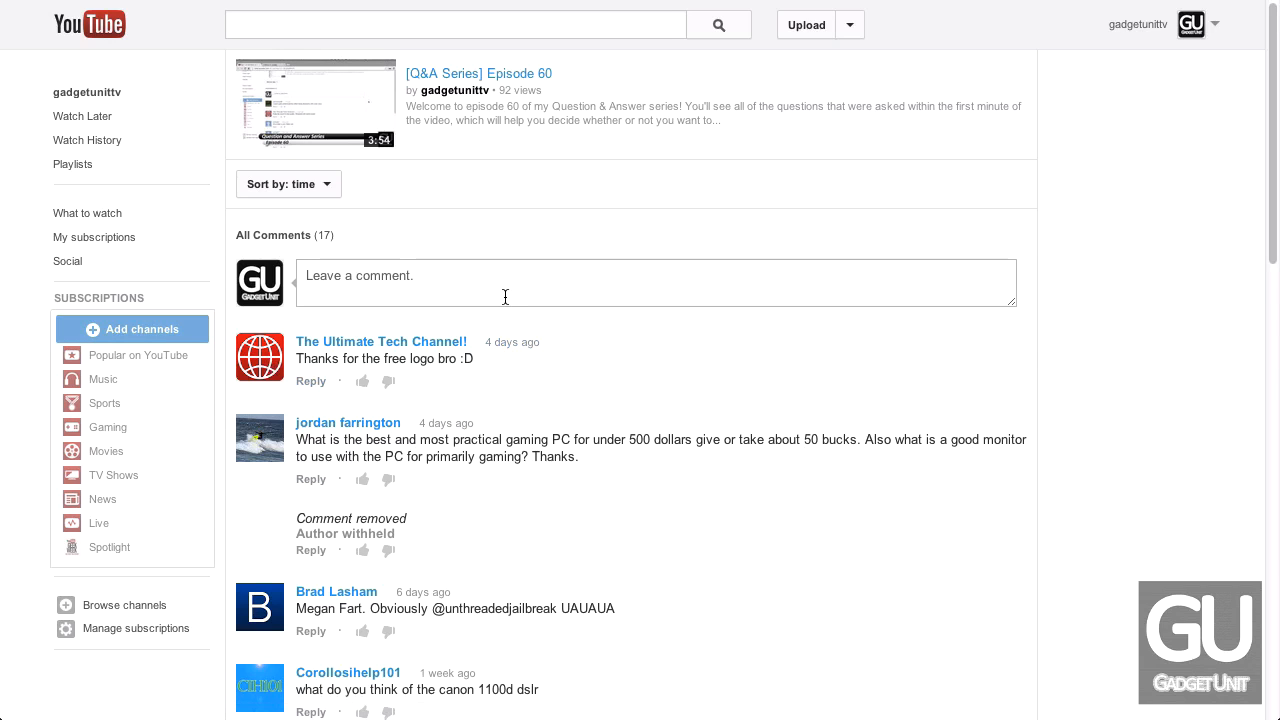
mouse_move(550, 276)
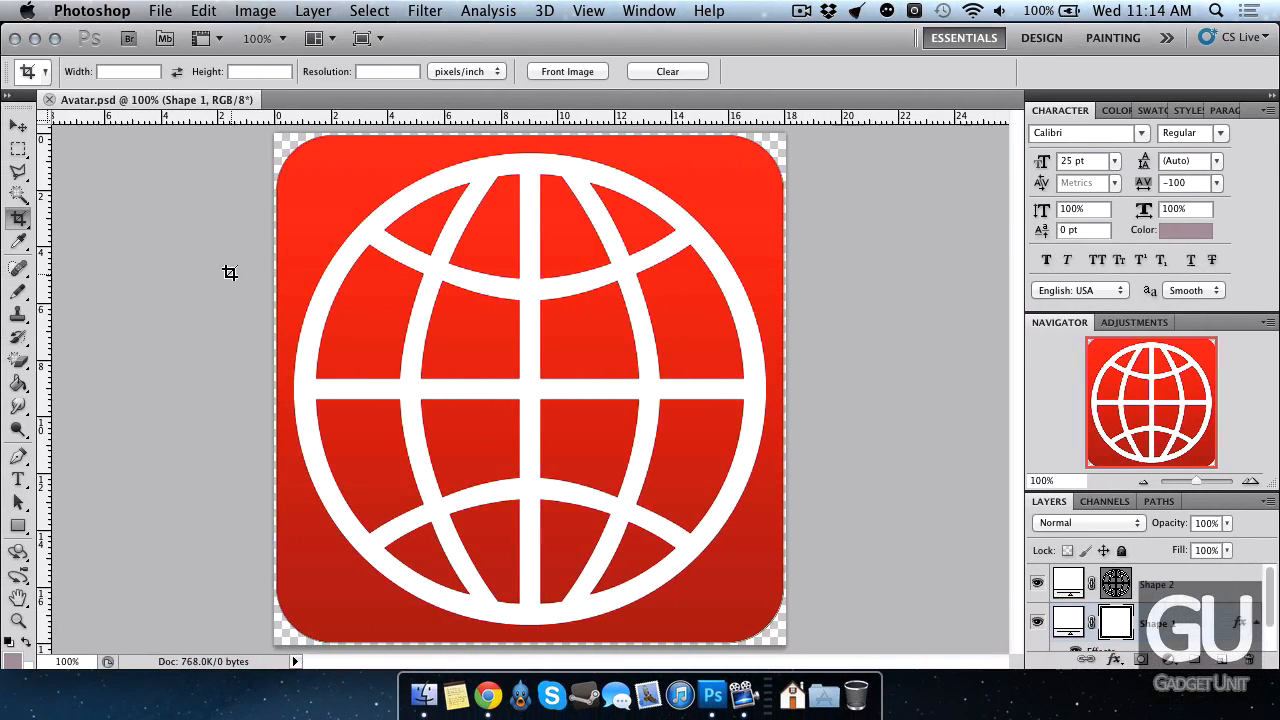
mouse_move(534, 382)
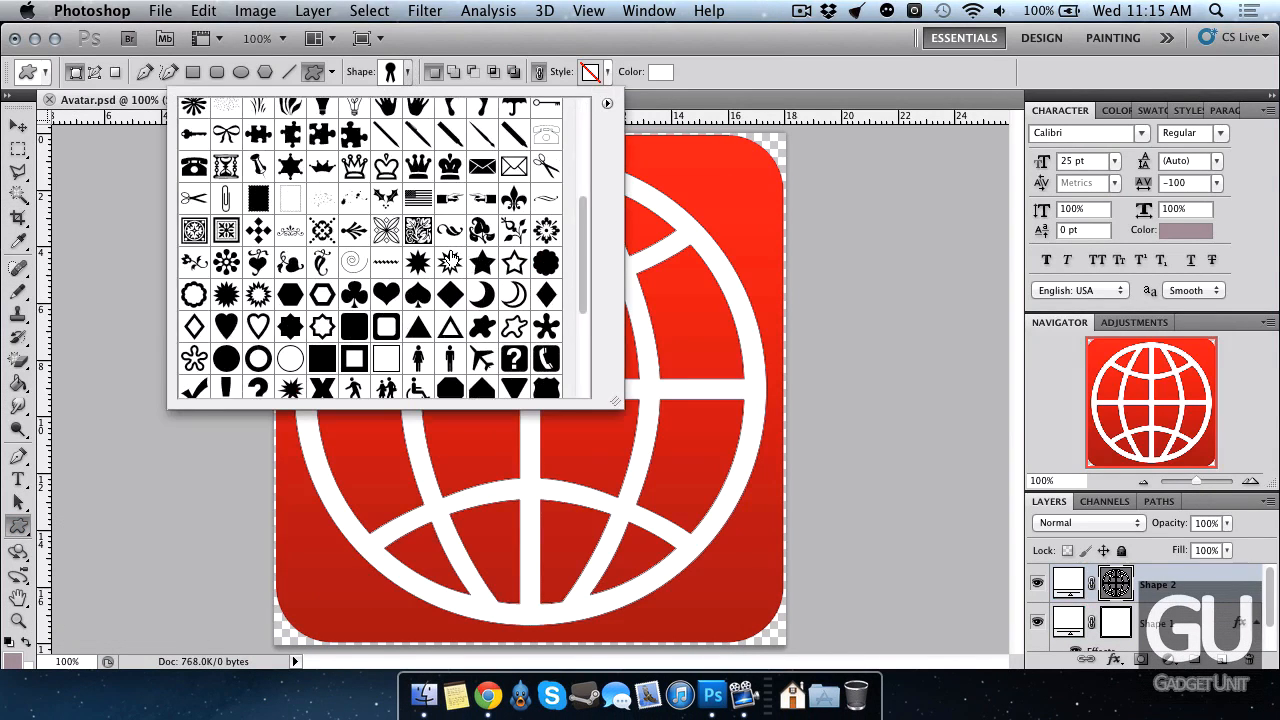
Pick the globe shape from the Custom Shape picker for the avatar
scroll(down, 3)
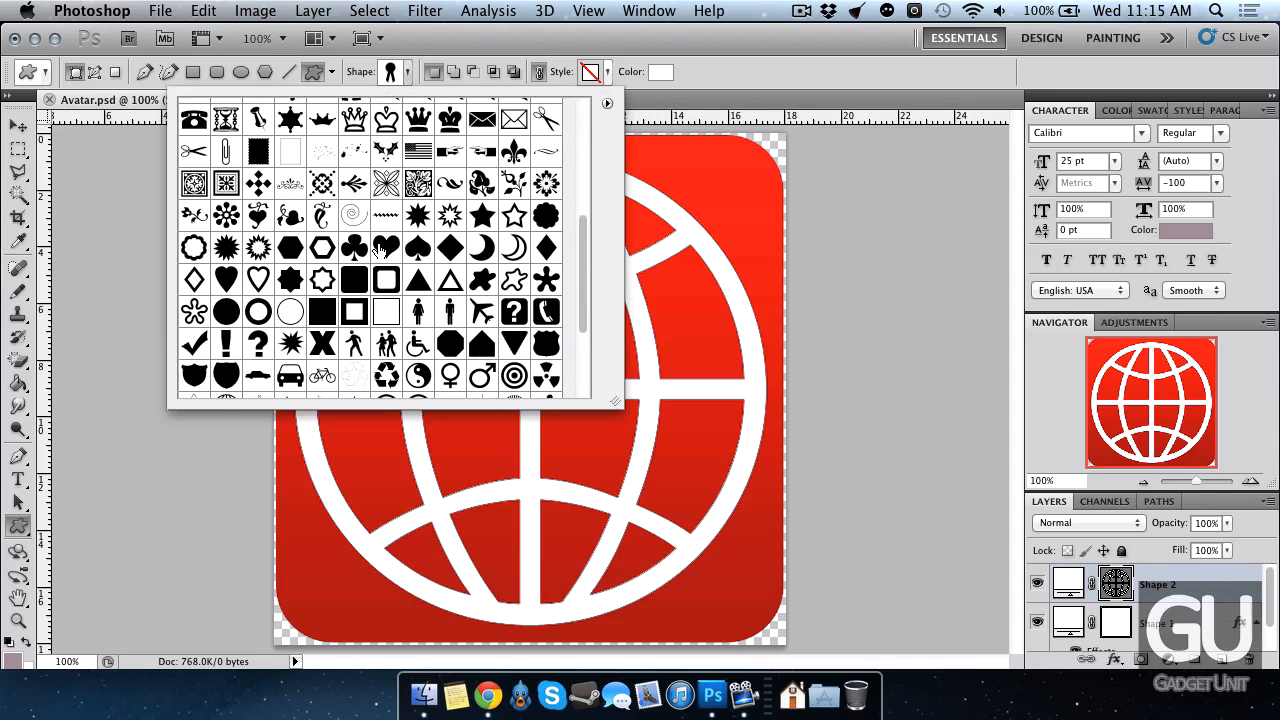
scroll(down, 3)
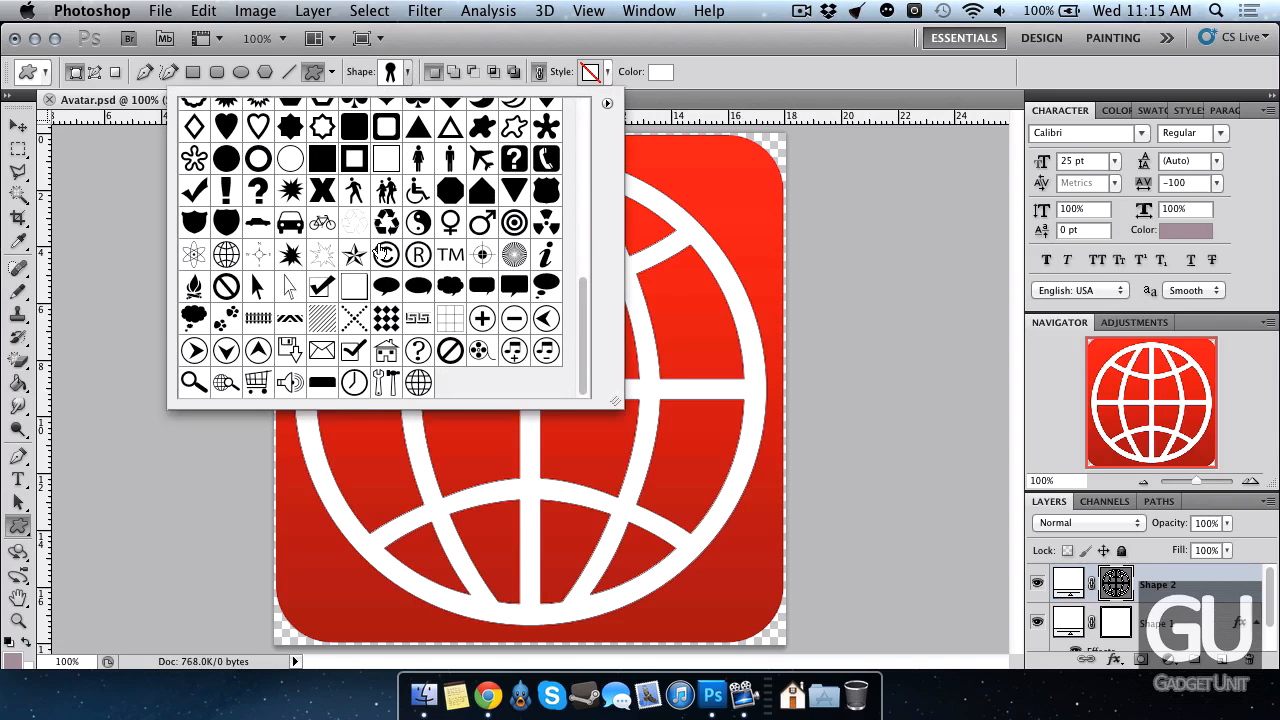
click(418, 382)
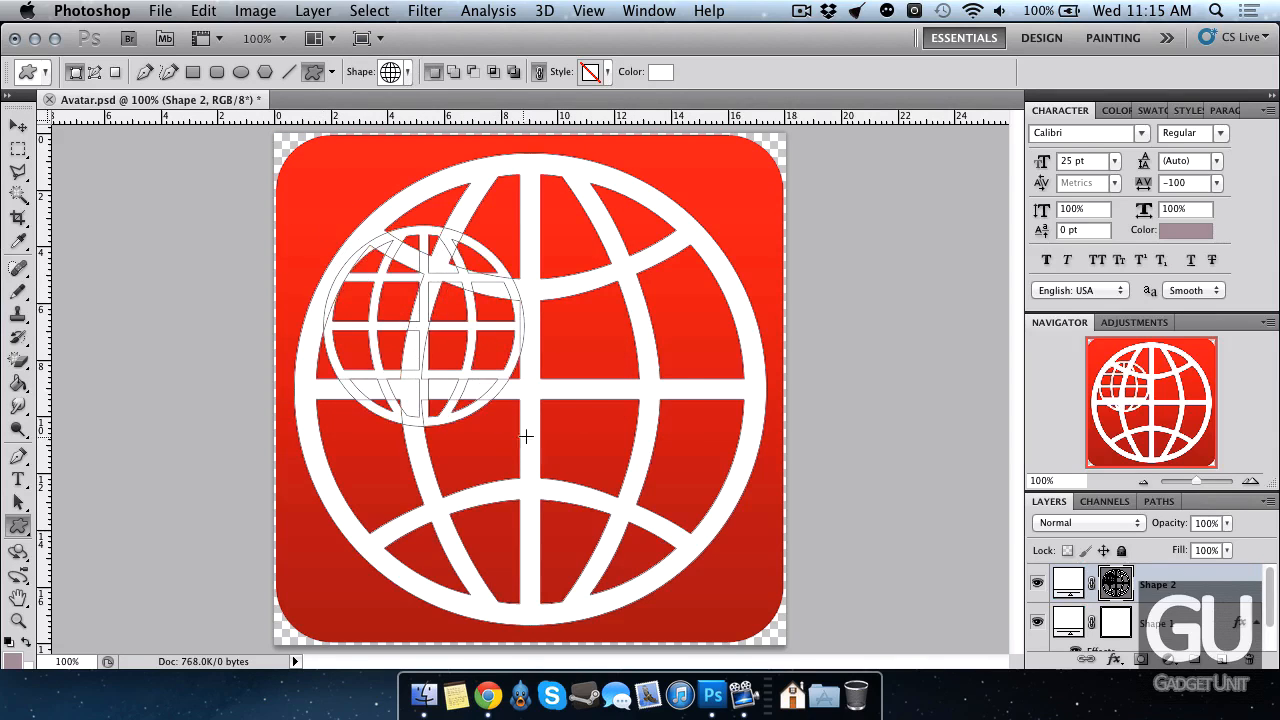
mouse_move(650, 420)
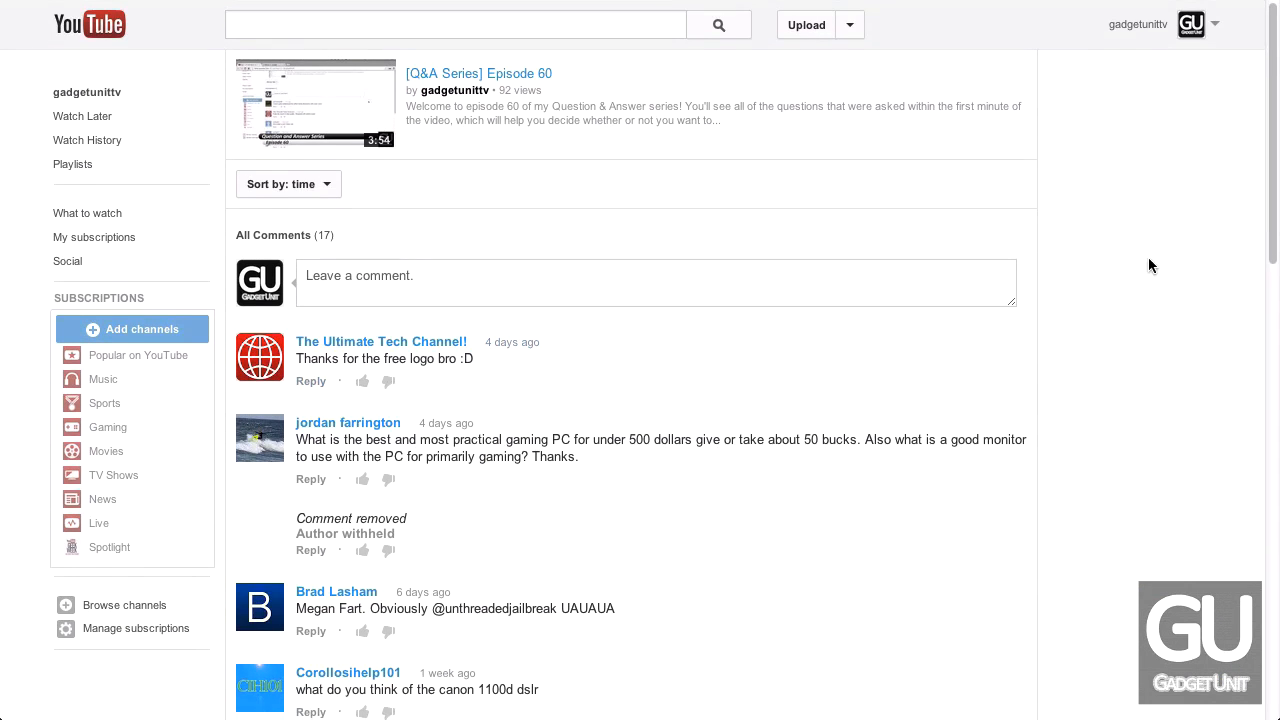
mouse_move(828, 196)
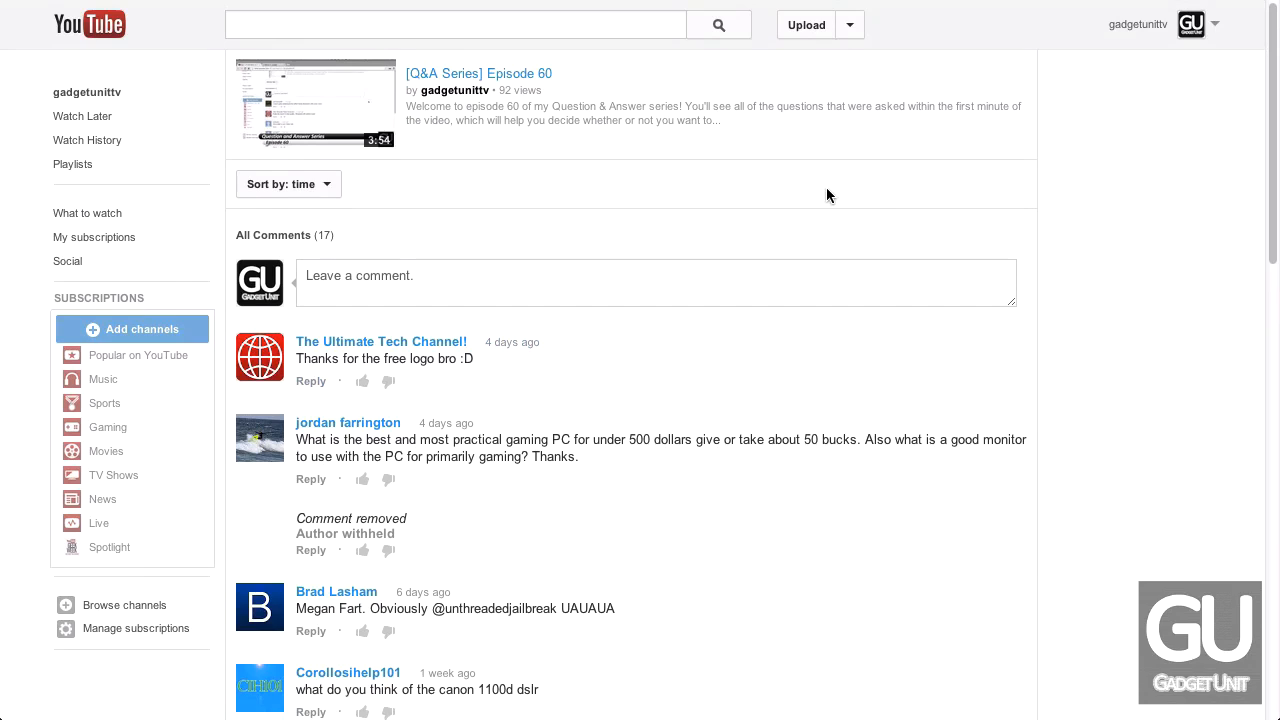